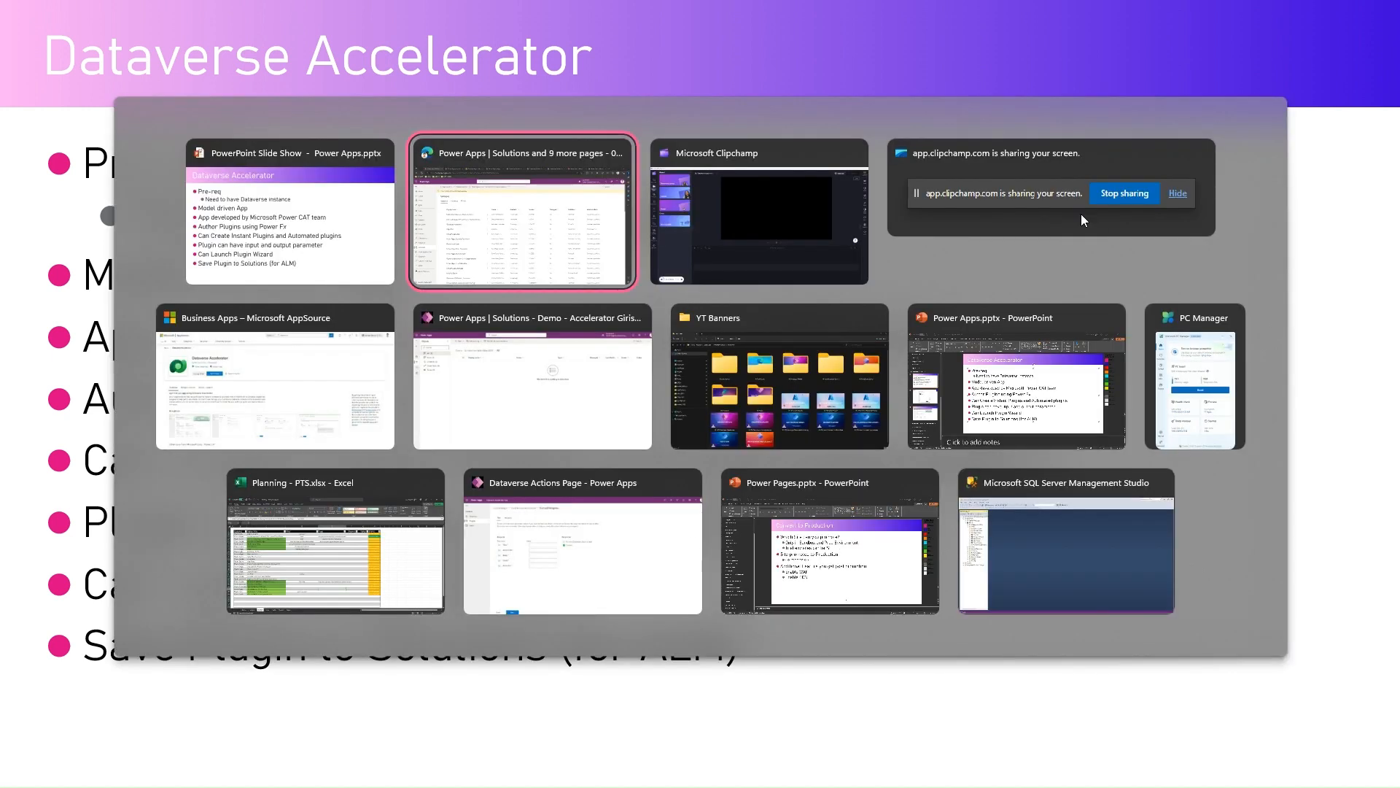
# Step: Bring the Power Apps Solutions browser window to the front
pyautogui.click(521, 212)
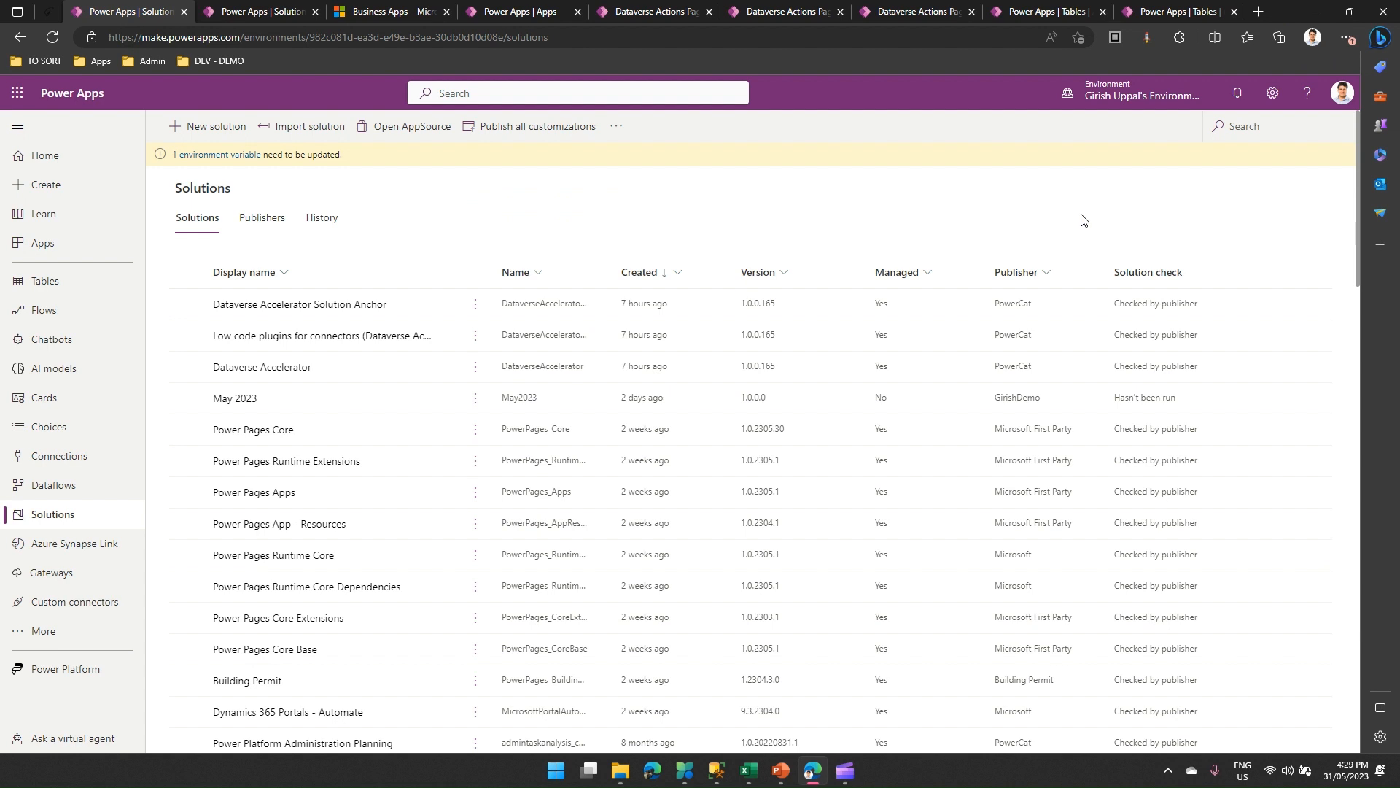
pyautogui.moveTo(1007, 242)
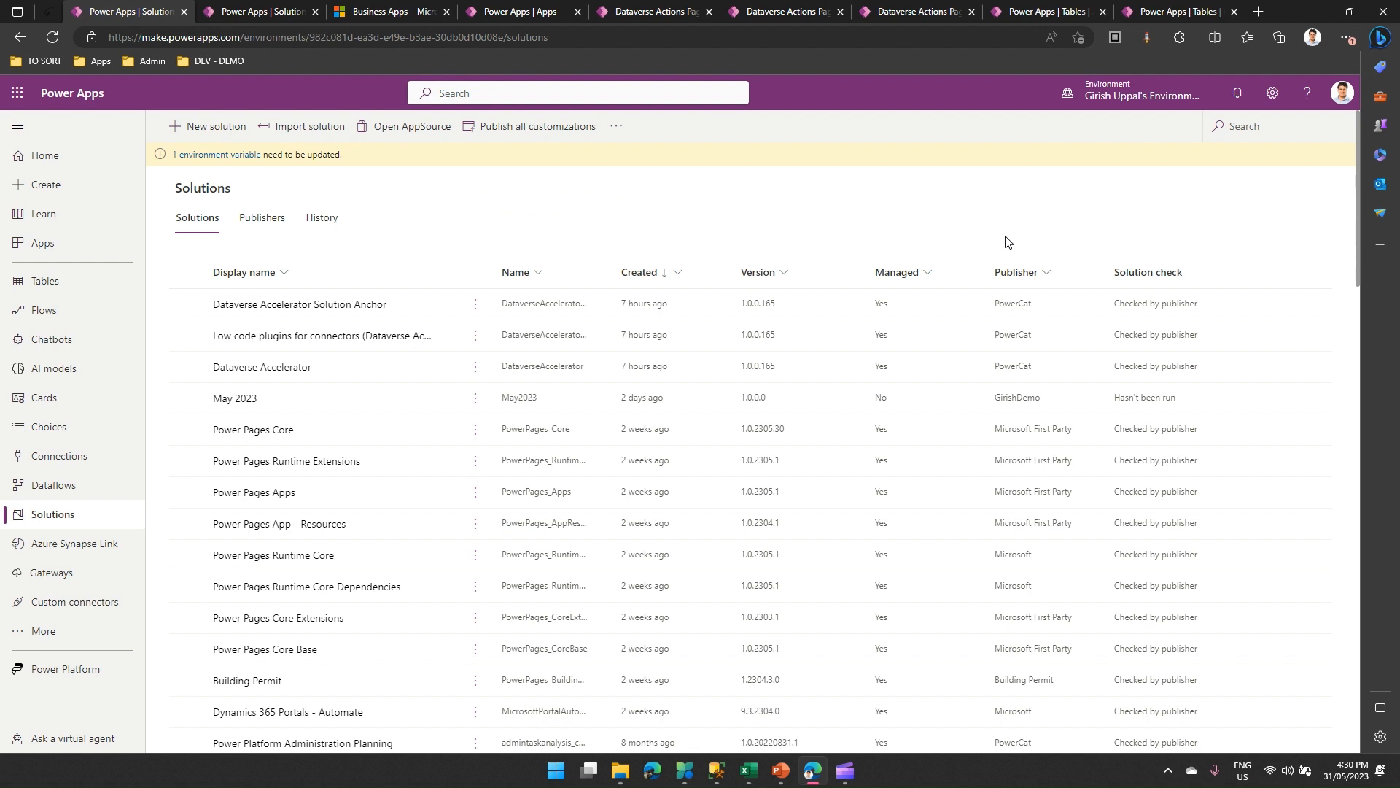
pyautogui.moveTo(890, 216)
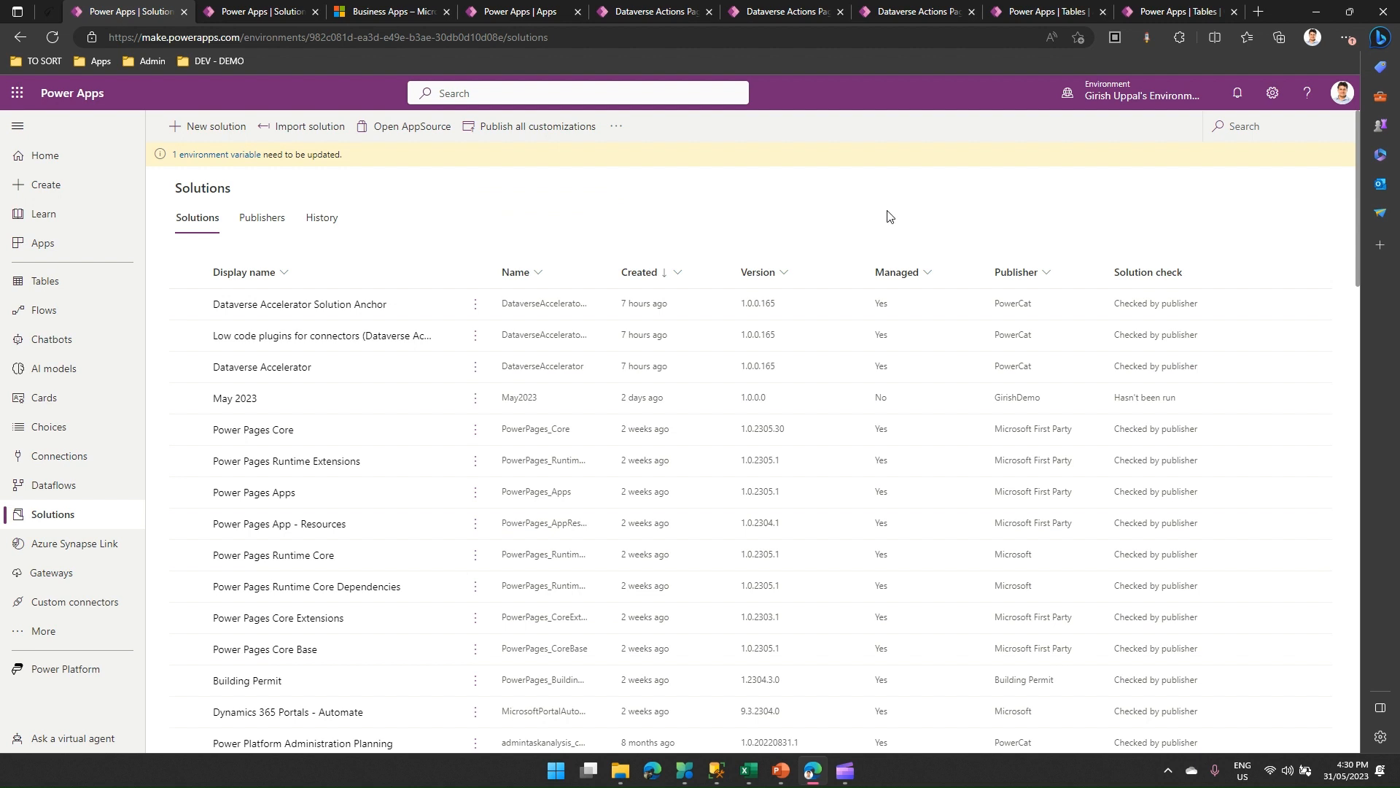
pyautogui.moveTo(566, 212)
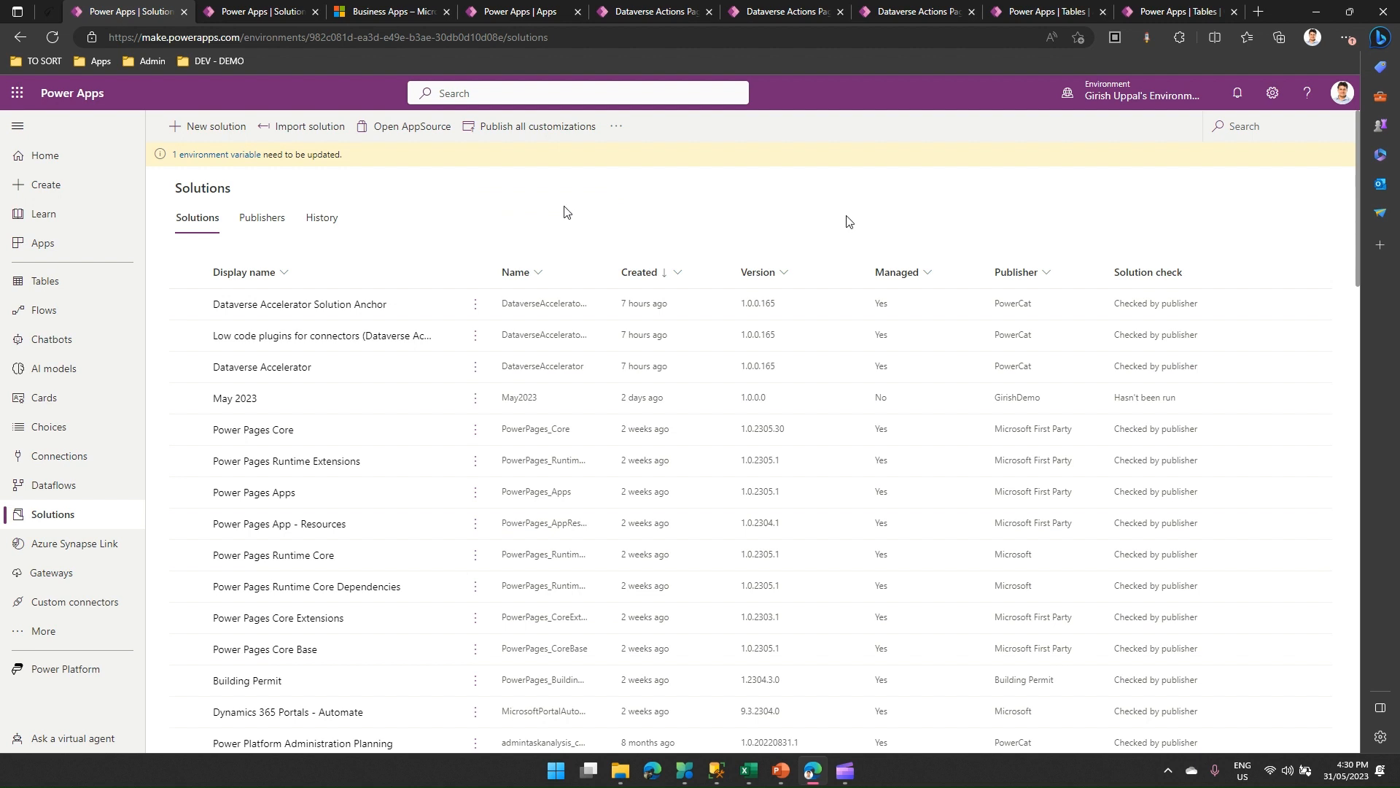
pyautogui.moveTo(389, 126)
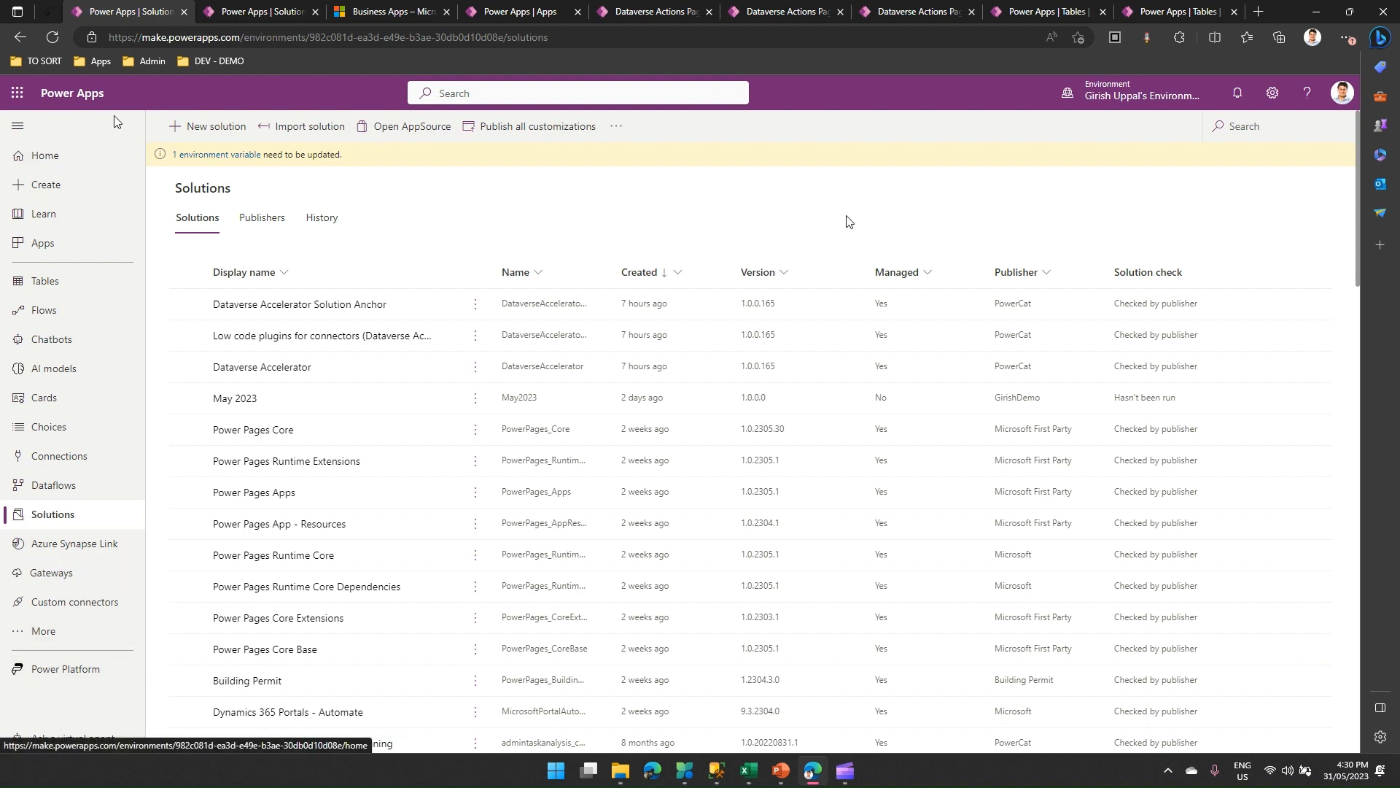
pyautogui.moveTo(395, 131)
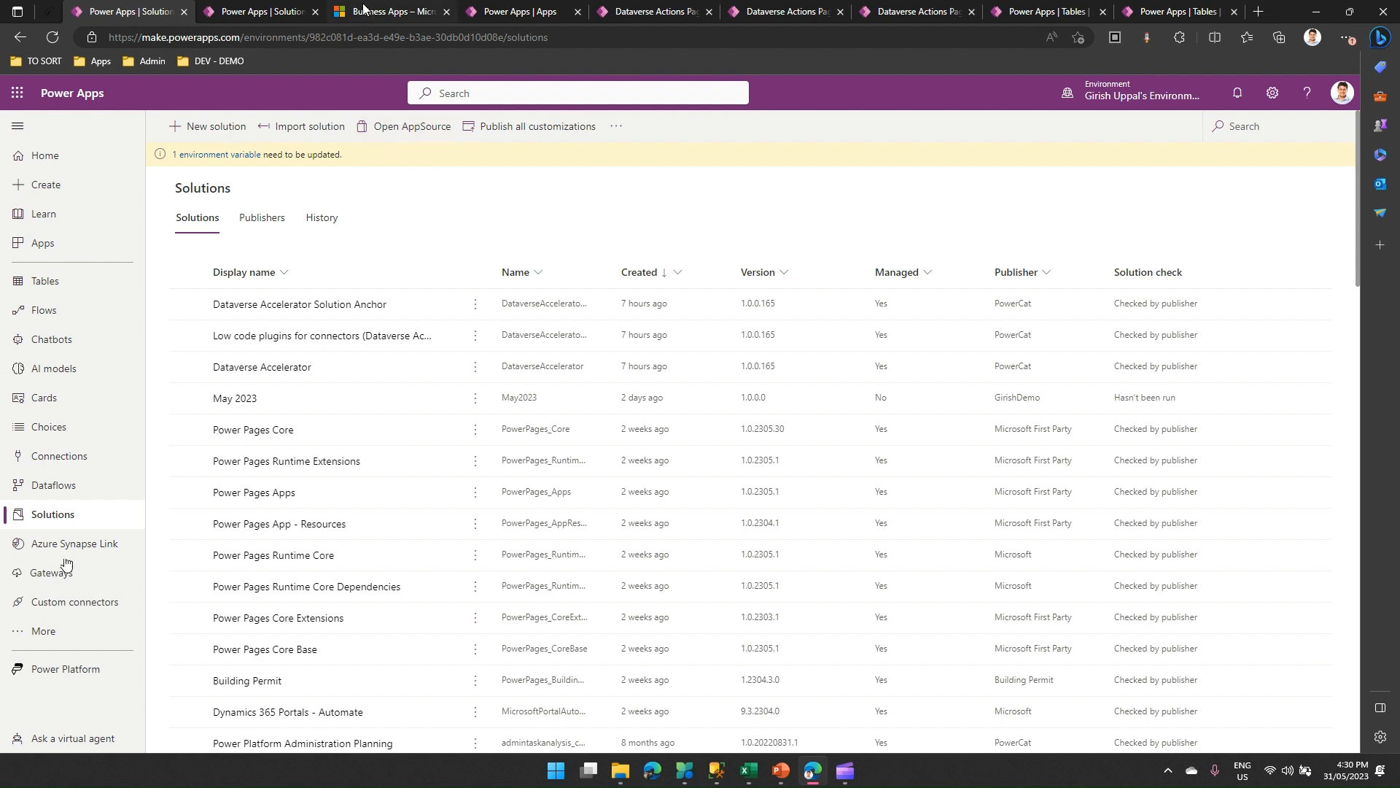
# Step: Show the free Dataverse Accelerator product page on Microsoft AppSource
pyautogui.click(387, 11)
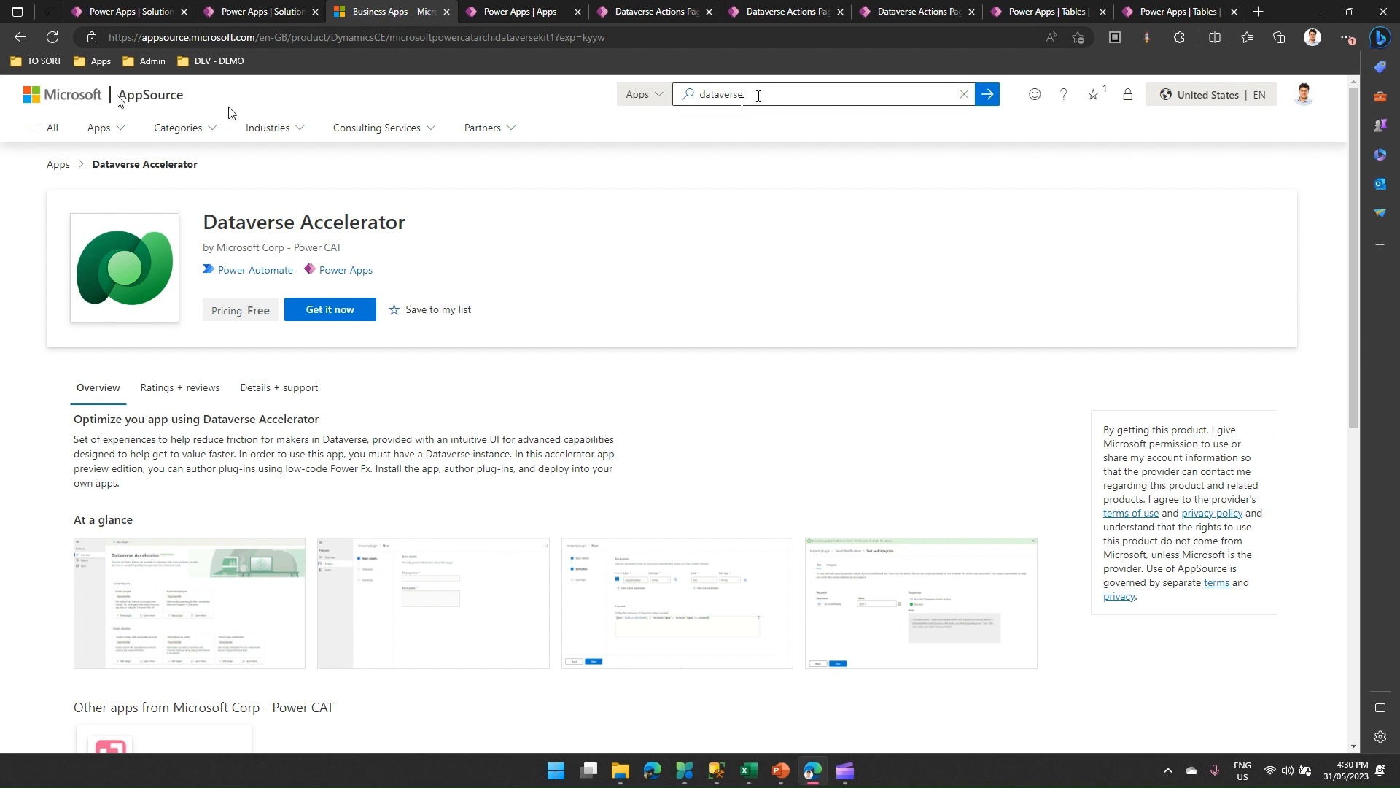
pyautogui.click(812, 94)
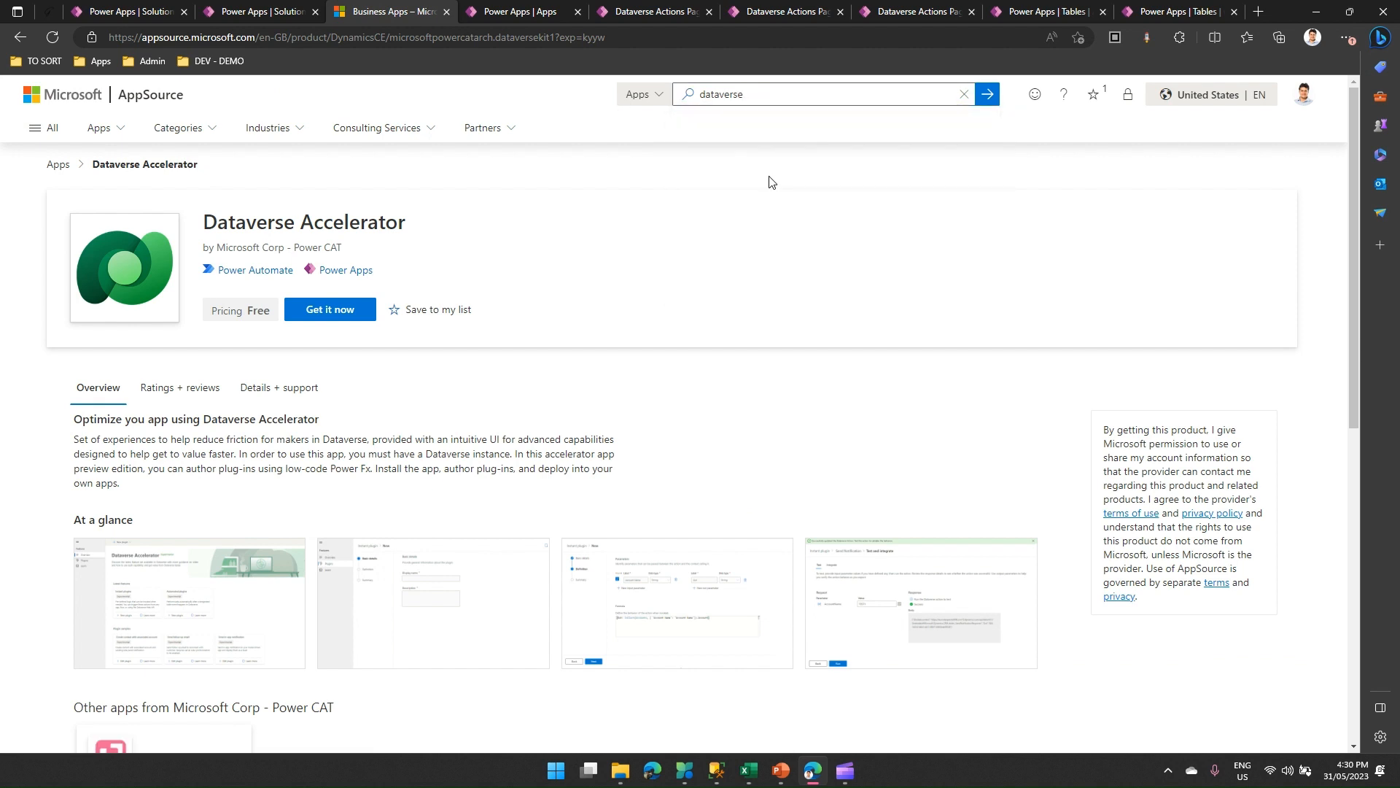
pyautogui.moveTo(466, 367)
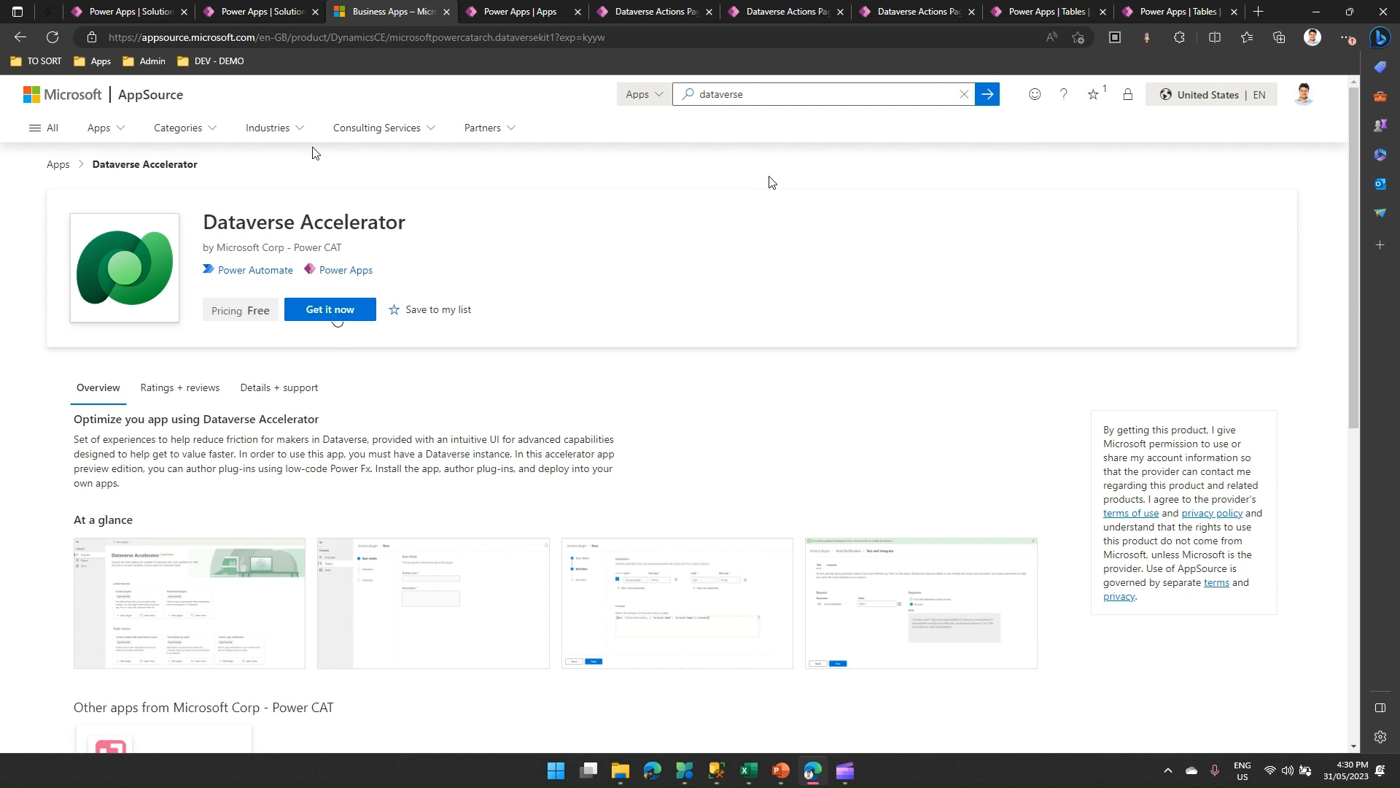
pyautogui.moveTo(259, 11)
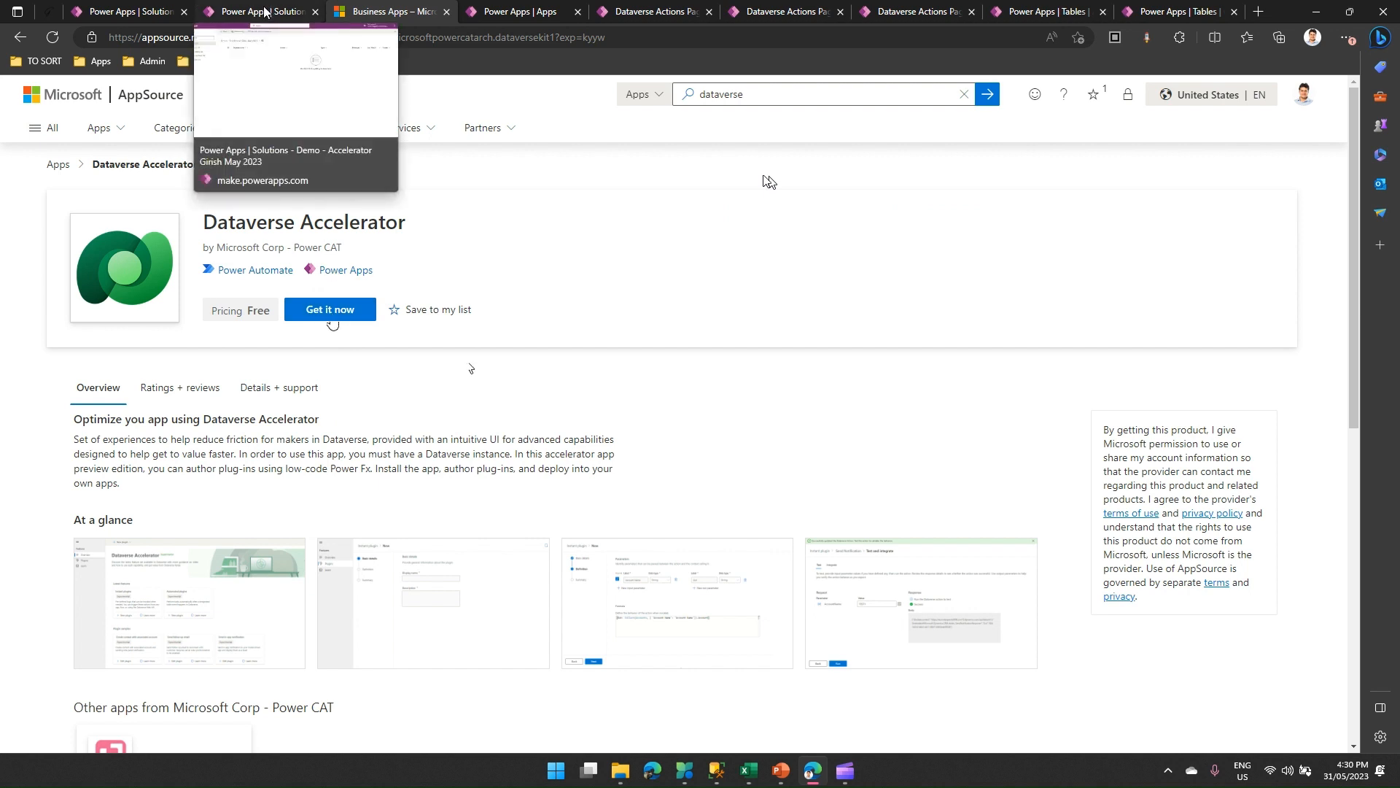
# Step: Switch back to Power Apps Solutions and point out the DataverseAccelerator solution
pyautogui.click(125, 11)
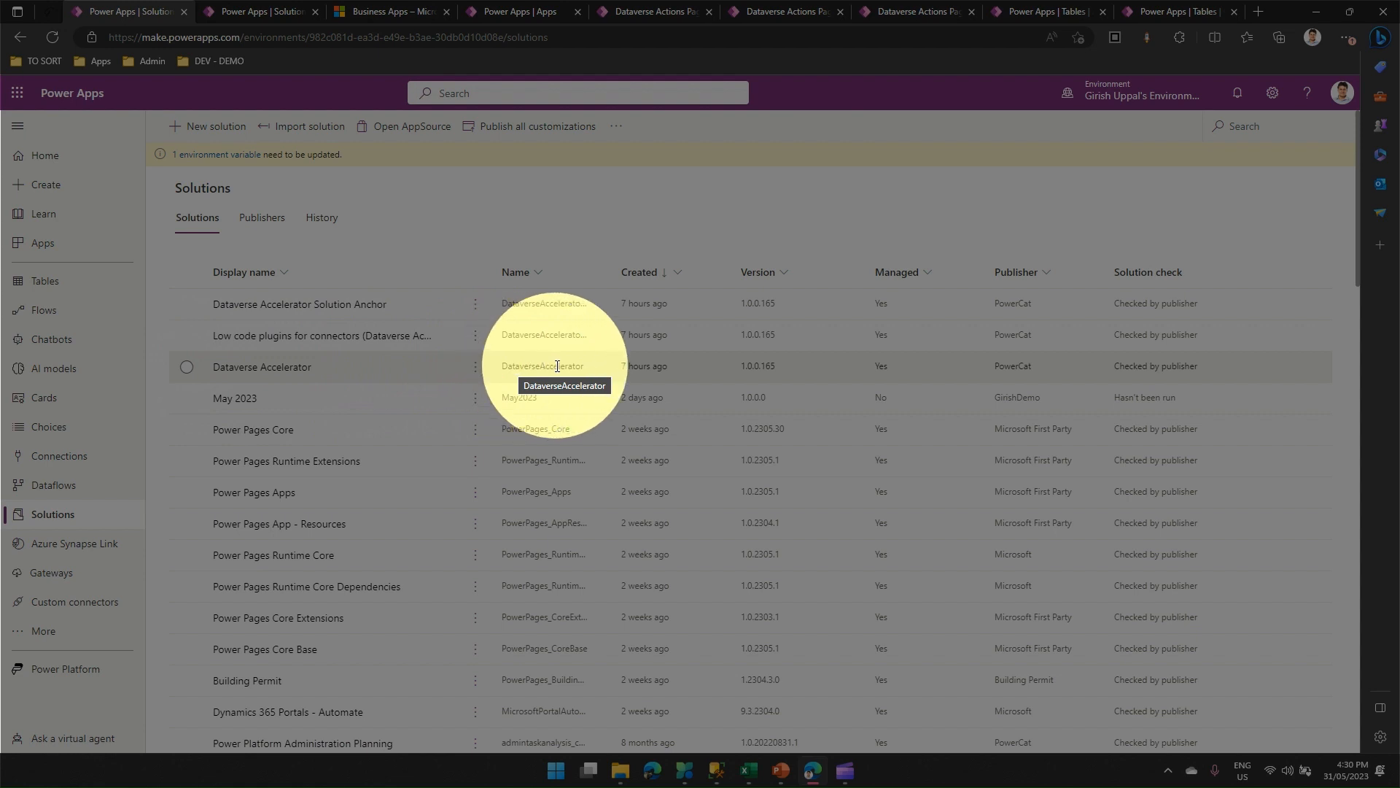
pyautogui.moveTo(223, 340)
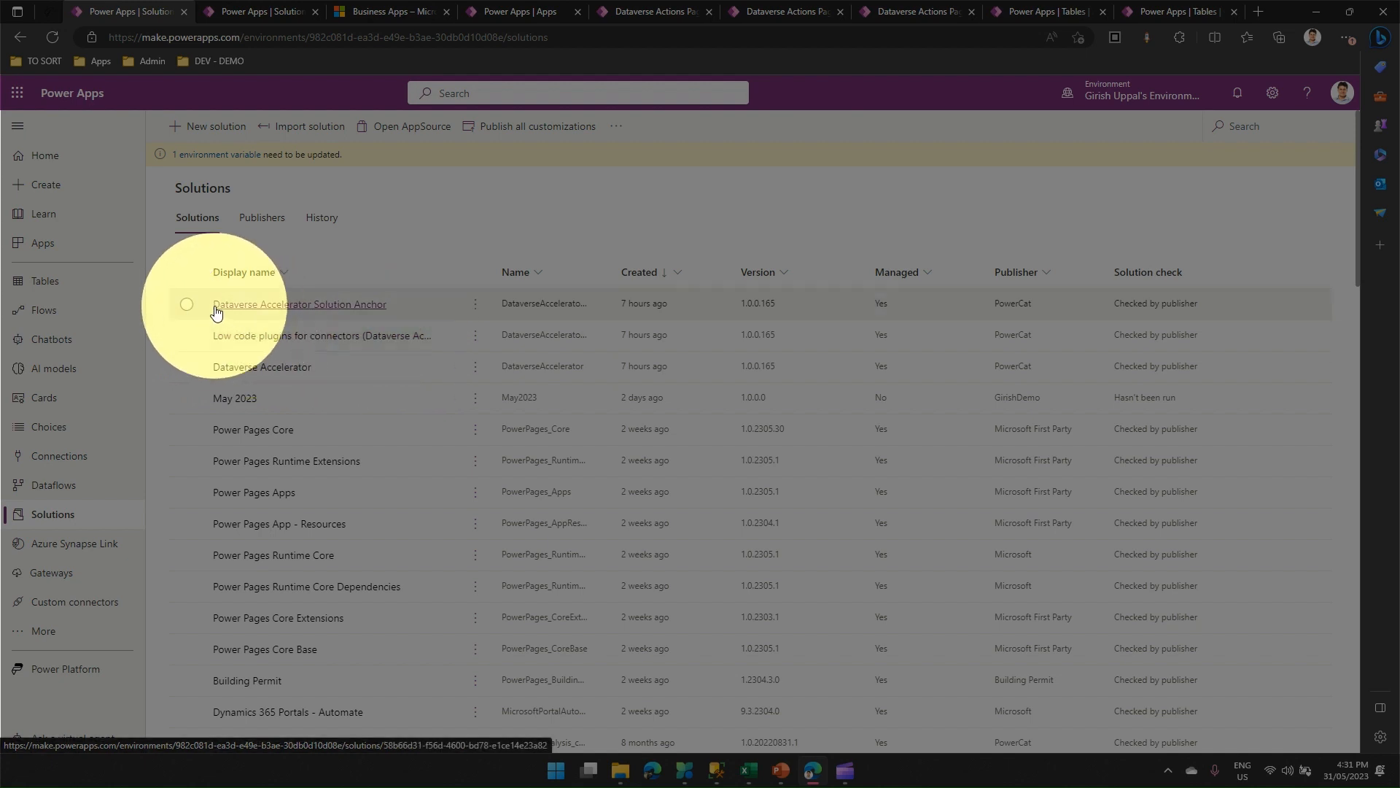
pyautogui.moveTo(361, 311)
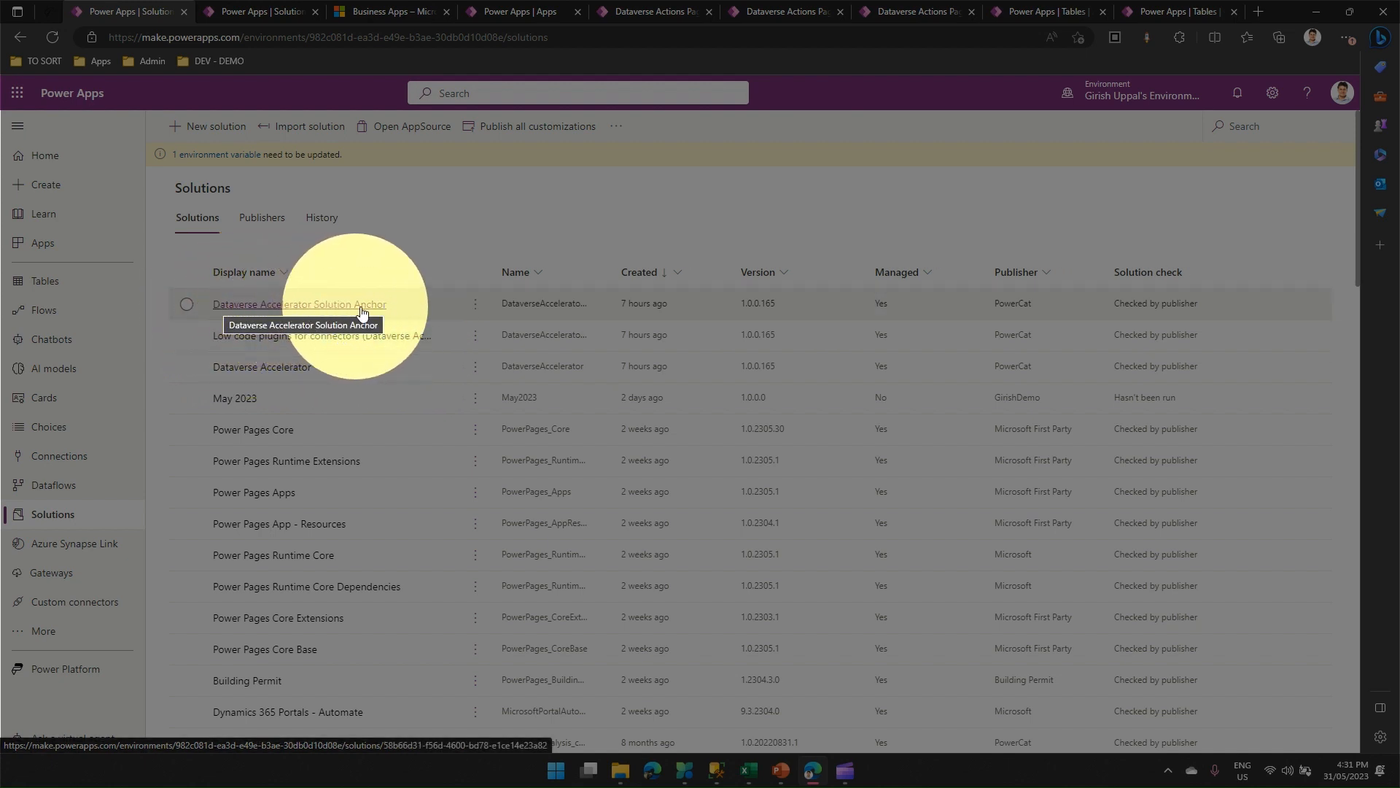
pyautogui.moveTo(219, 320)
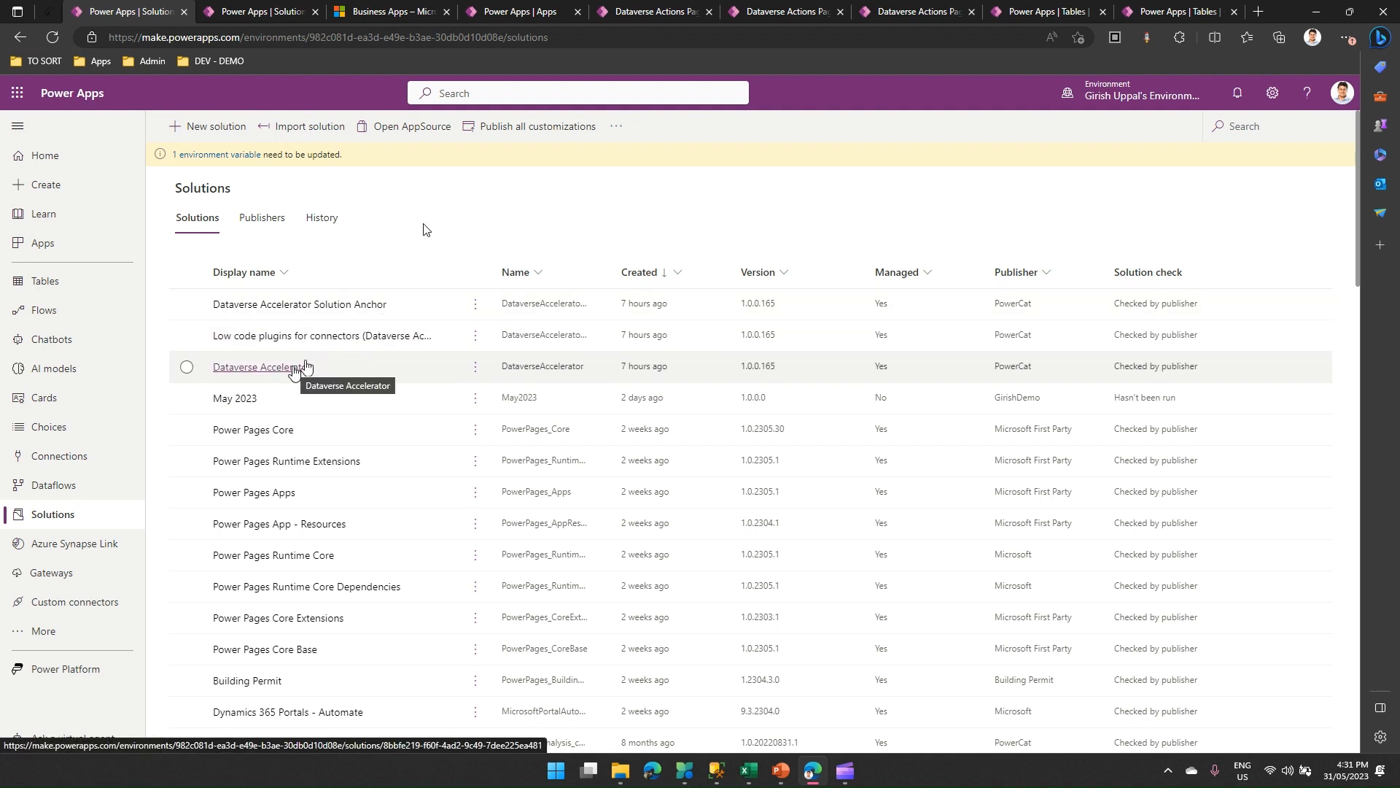
# Step: Open the Dataverse Accelerator solution to view its 169 components
pyautogui.click(267, 367)
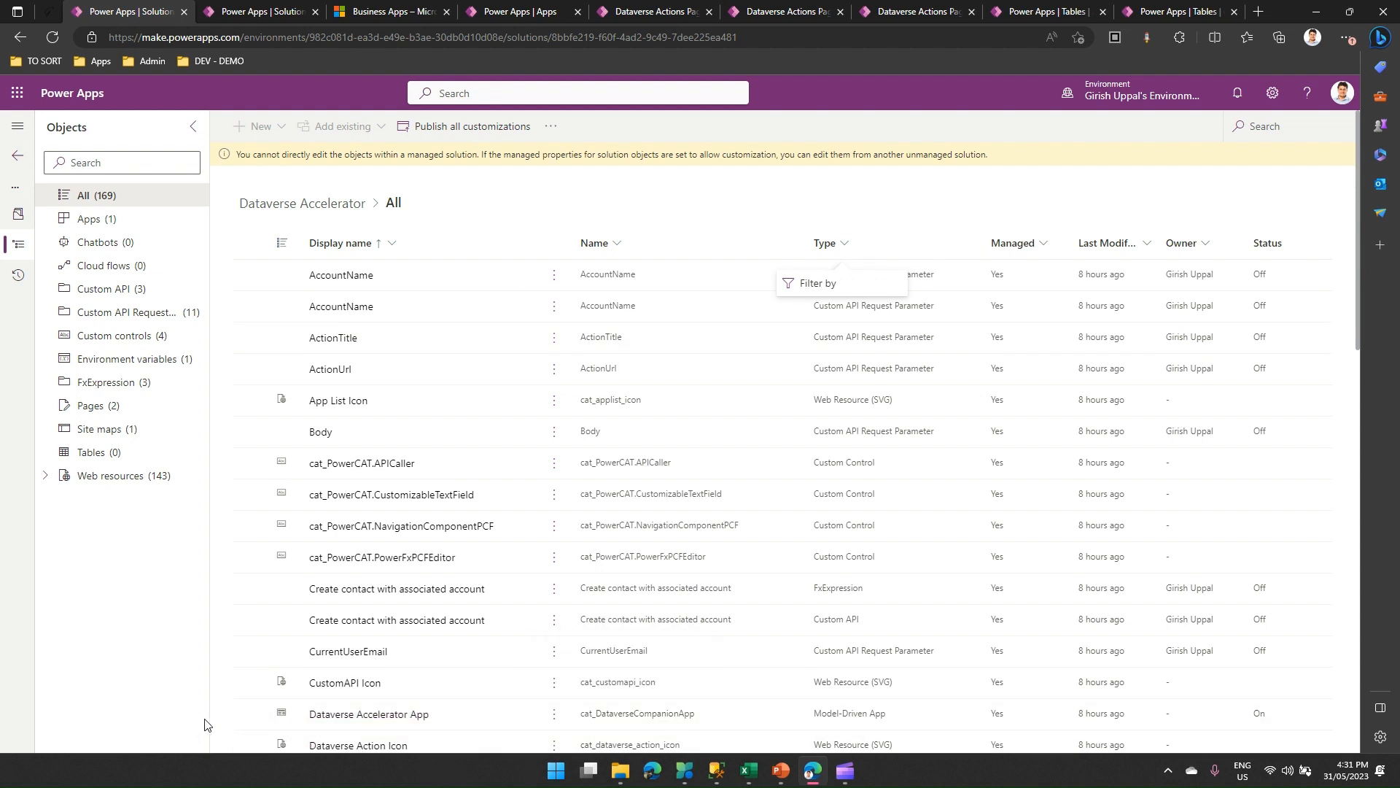
pyautogui.moveTo(136, 674)
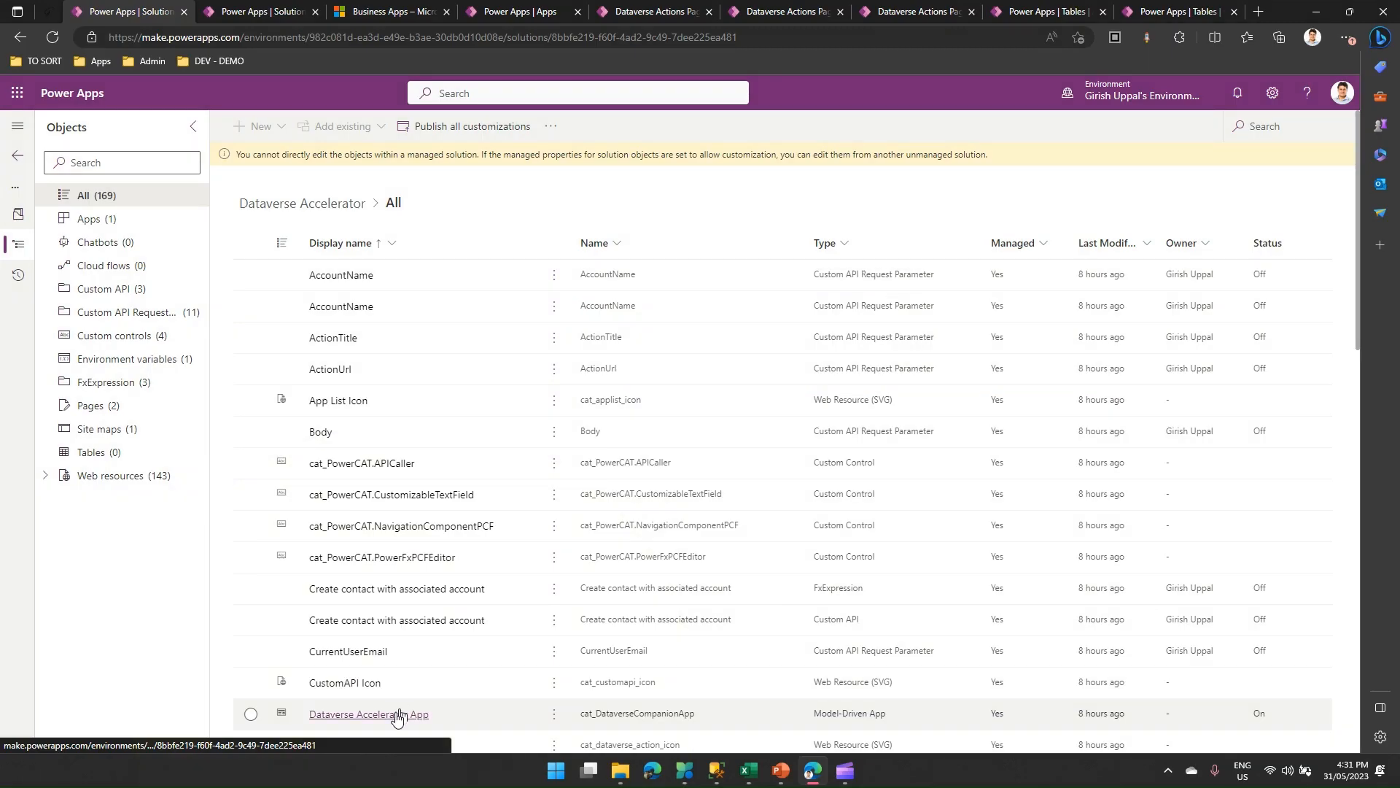
pyautogui.moveTo(396, 717)
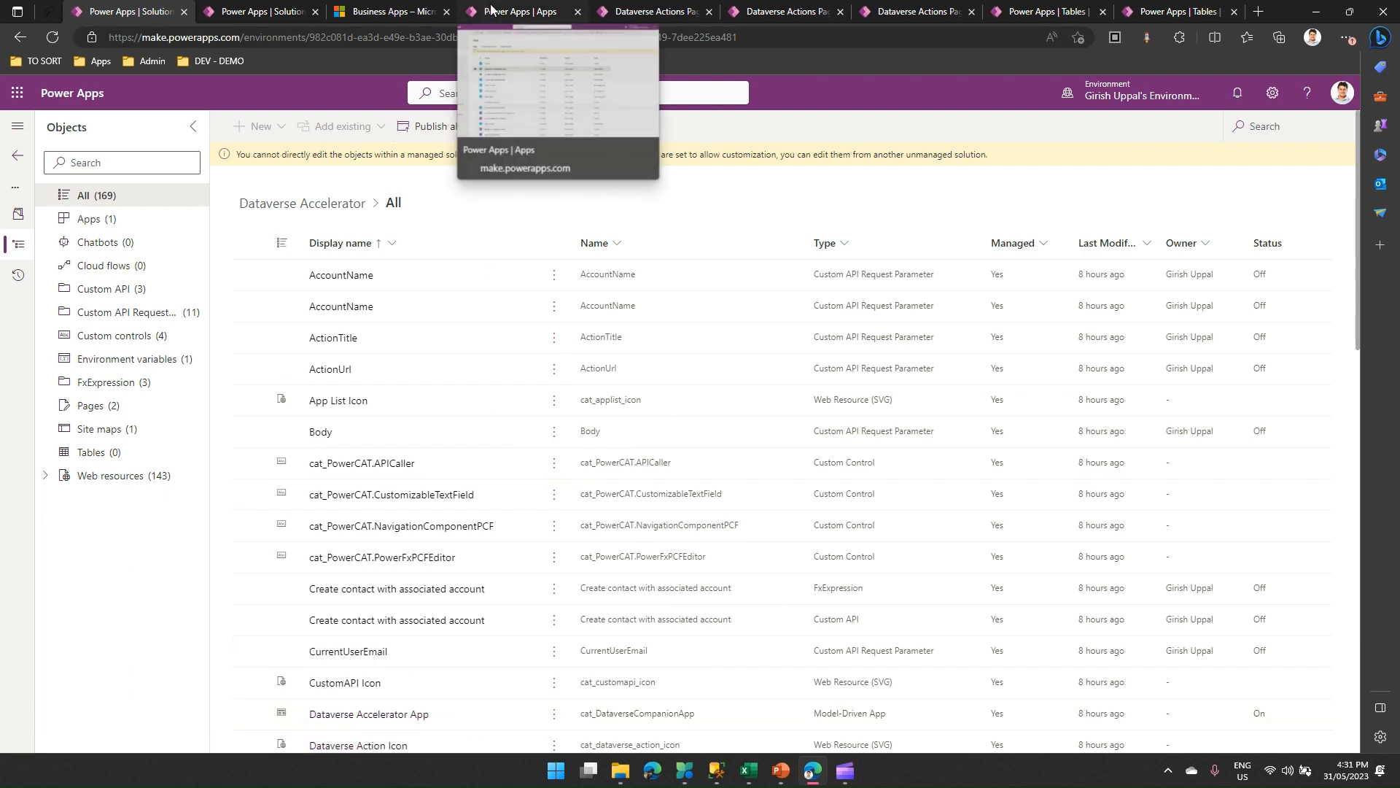
# Step: Select Dataverse Accelerator App in the Apps list and show its More Commands menu
pyautogui.click(518, 11)
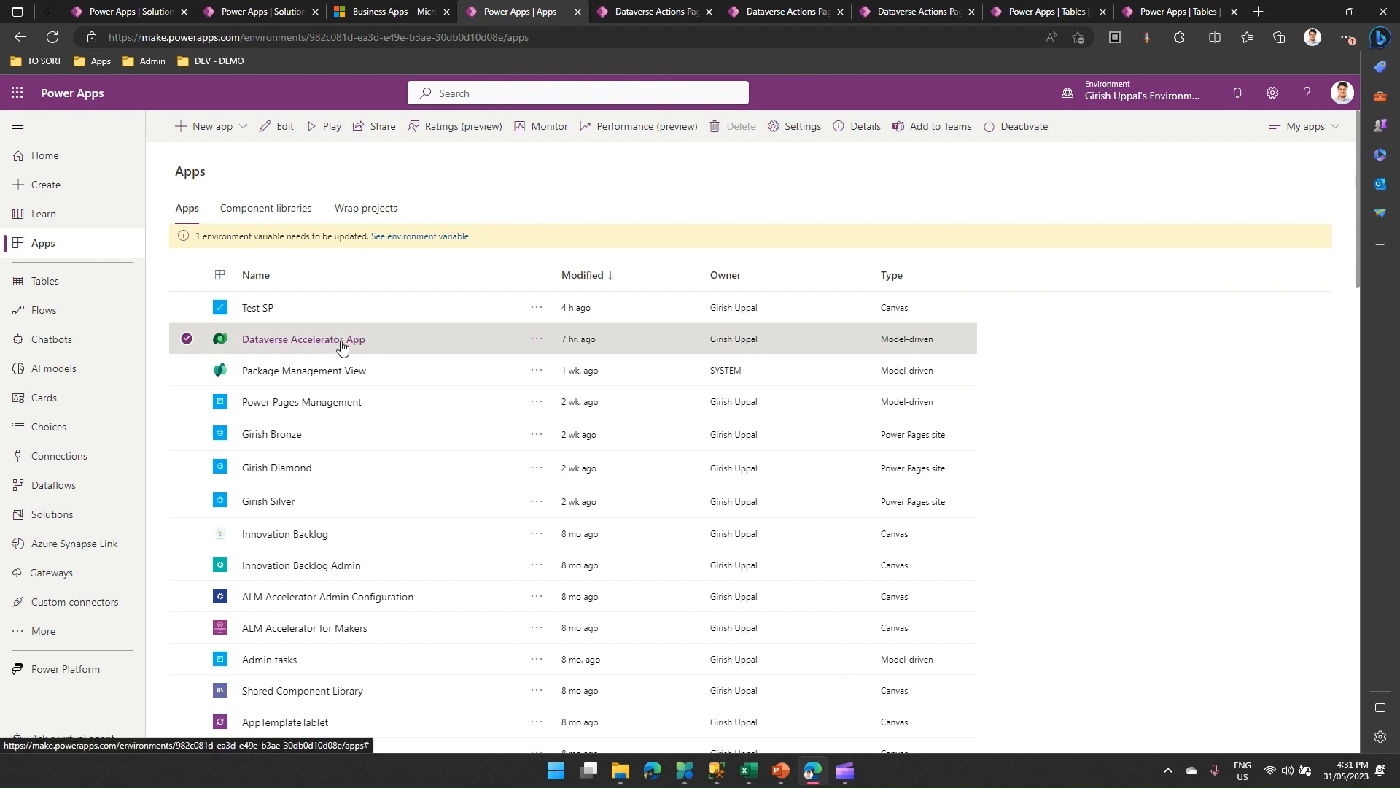
pyautogui.moveTo(387, 11)
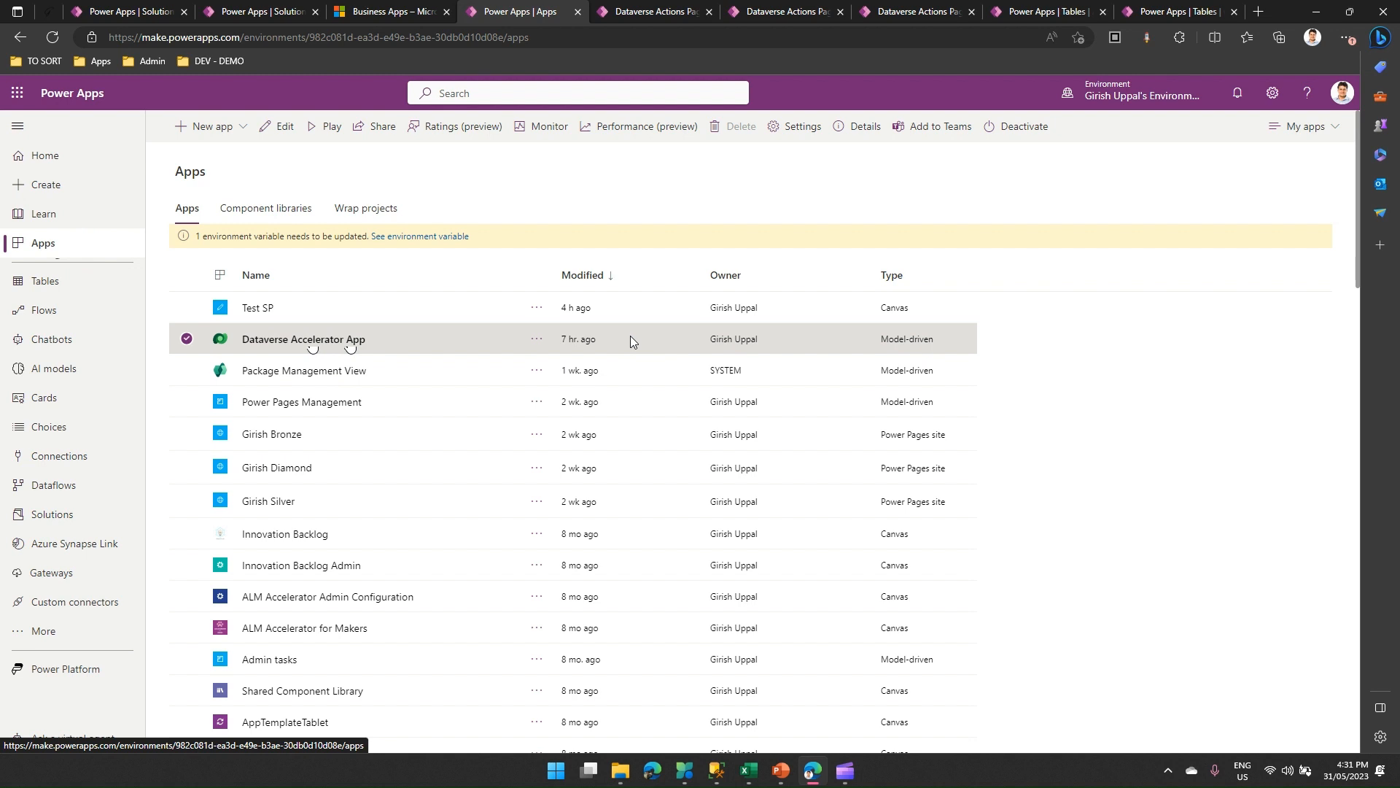
pyautogui.moveTo(536, 339)
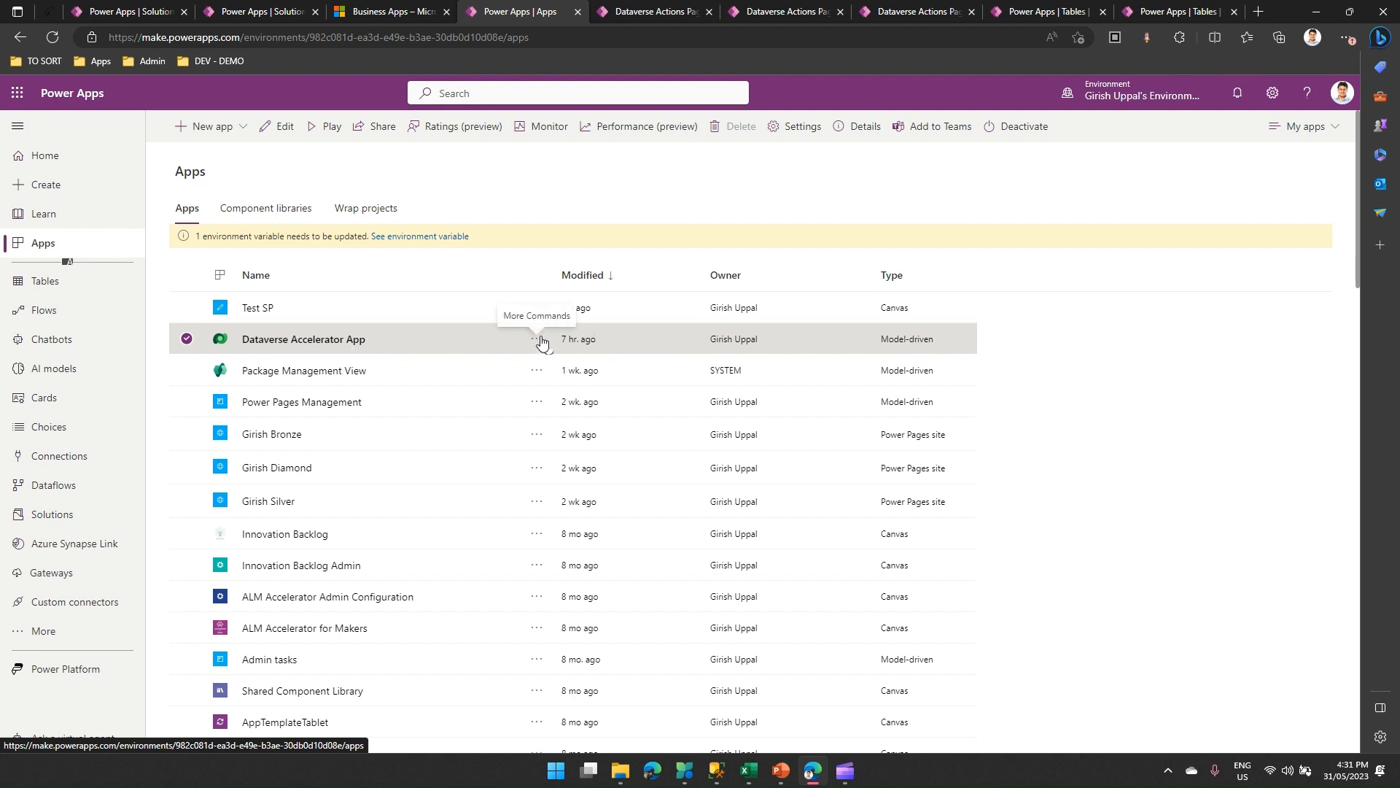
pyautogui.click(537, 339)
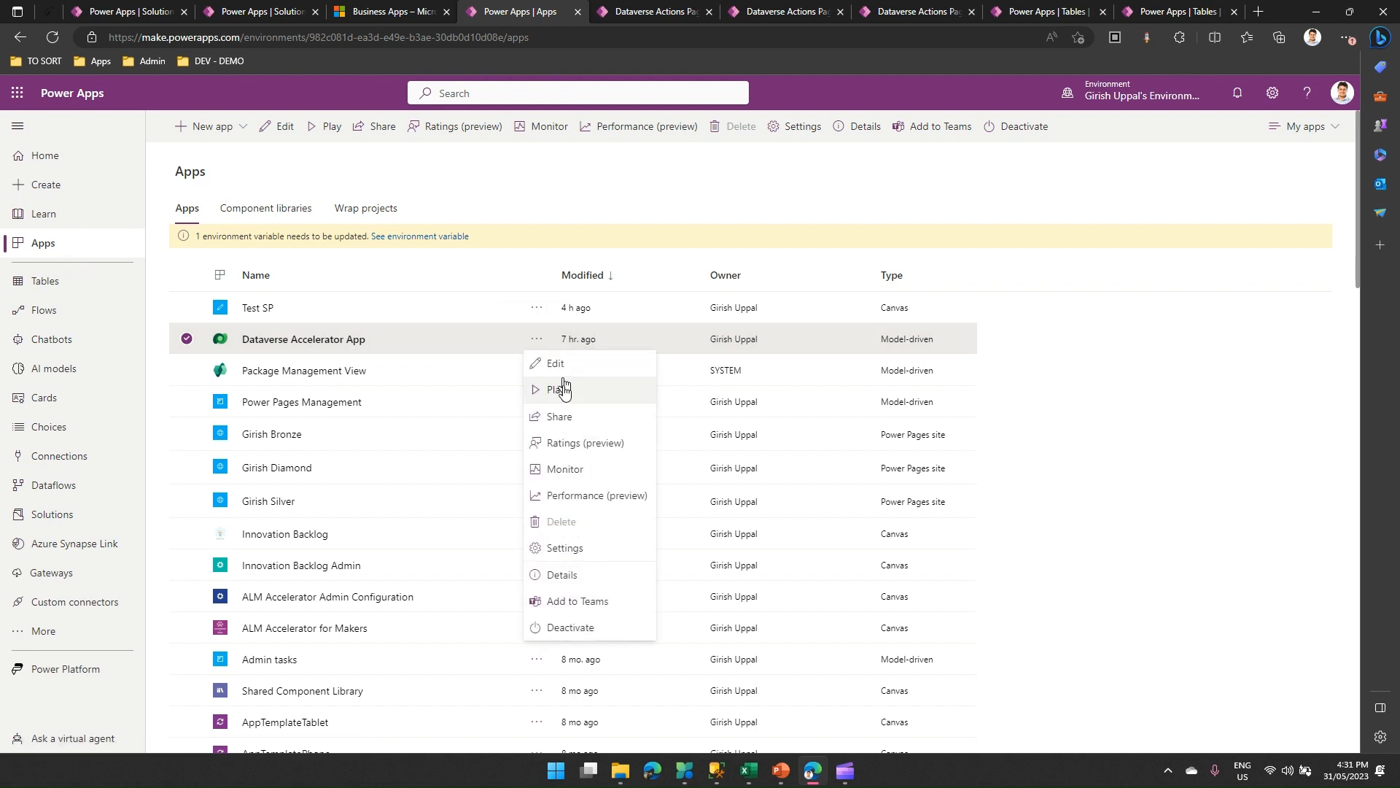
# Step: Play Dataverse Accelerator App and show the New plugin choices, Instant and Automated
pyautogui.click(560, 387)
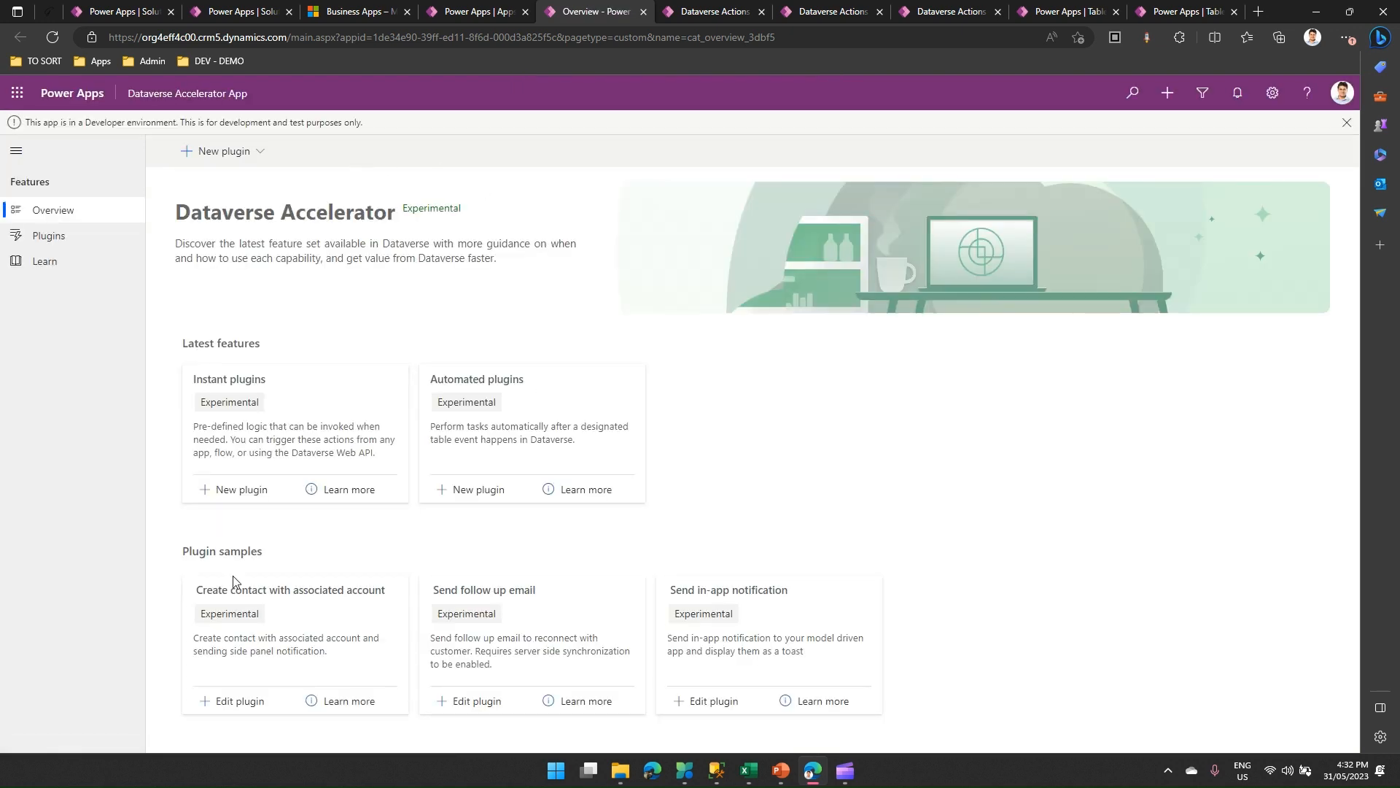
pyautogui.moveTo(532, 212)
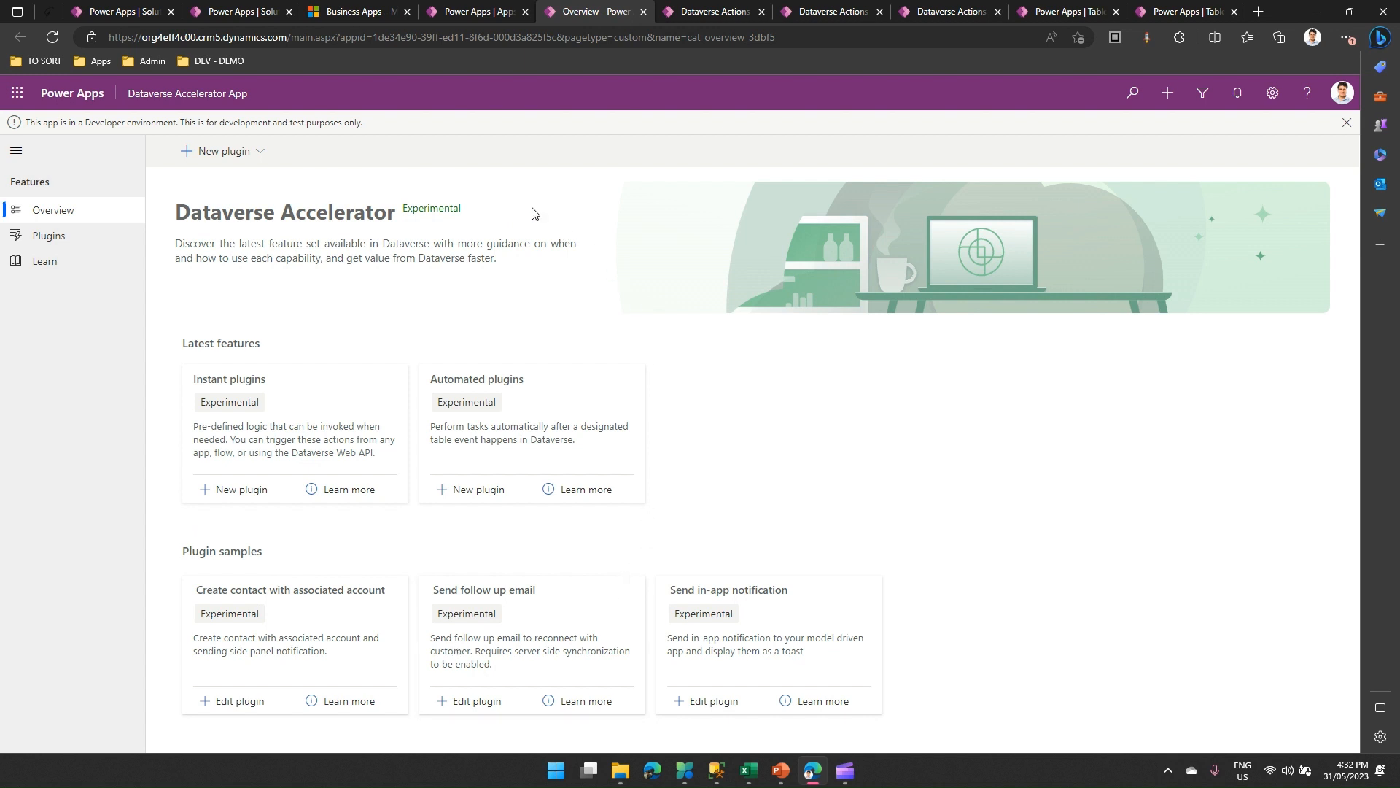
pyautogui.moveTo(262, 152)
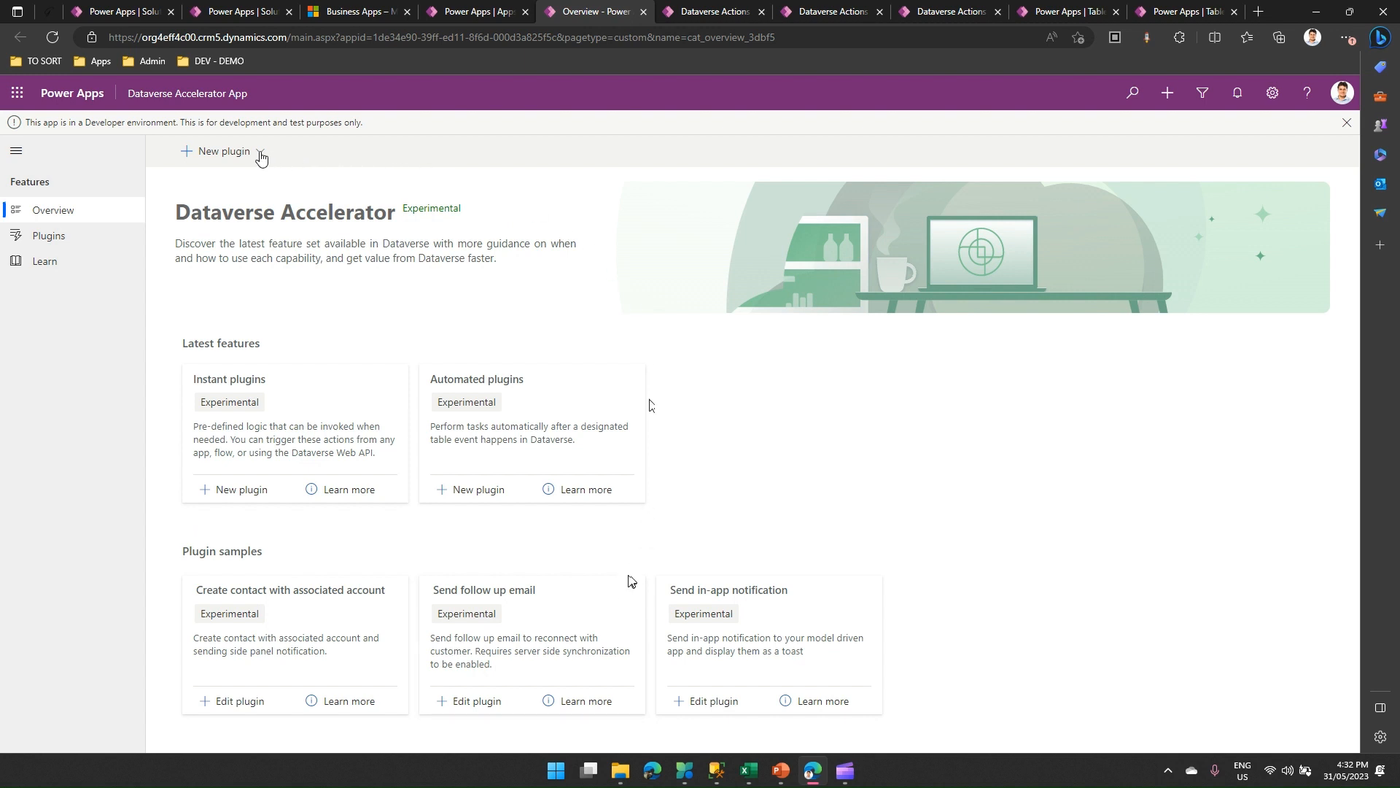
pyautogui.click(223, 151)
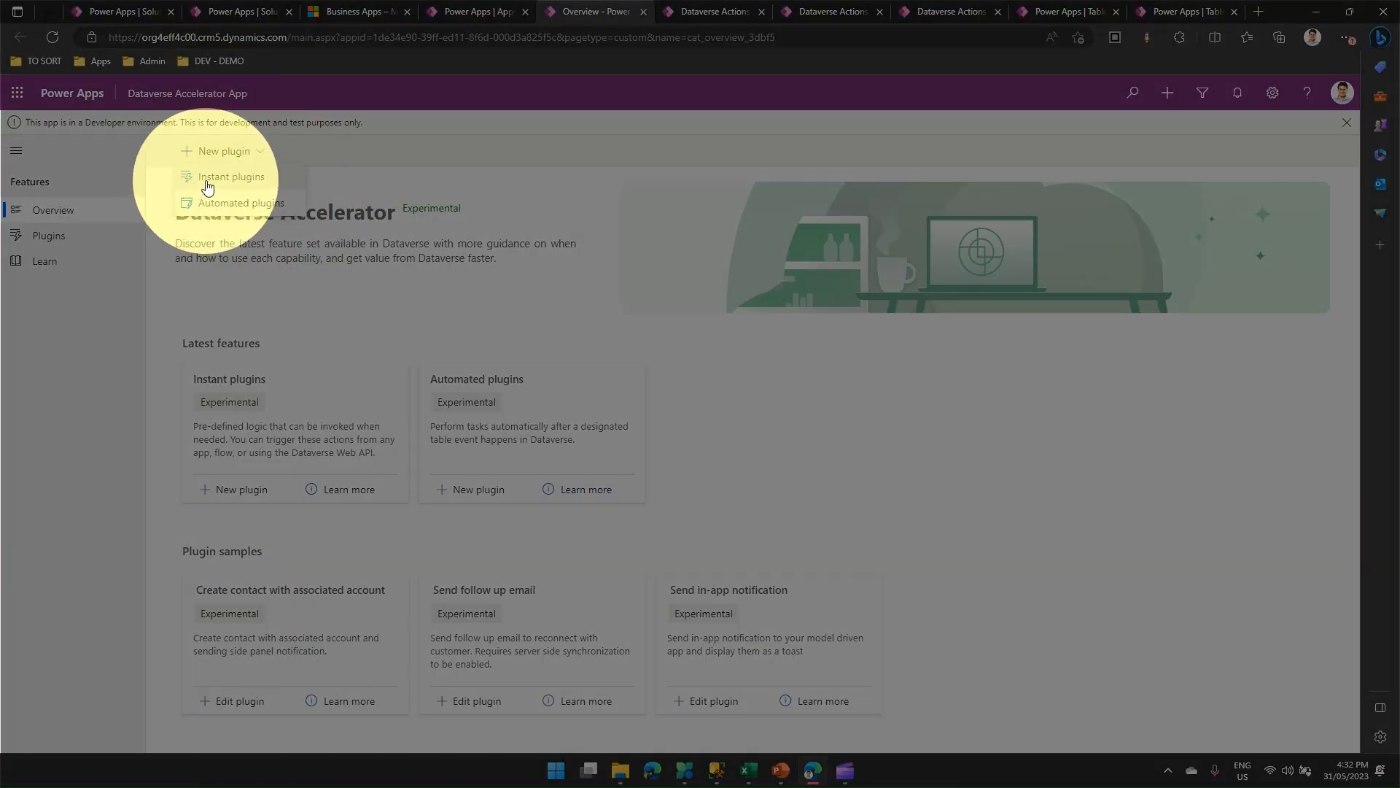
pyautogui.moveTo(234, 209)
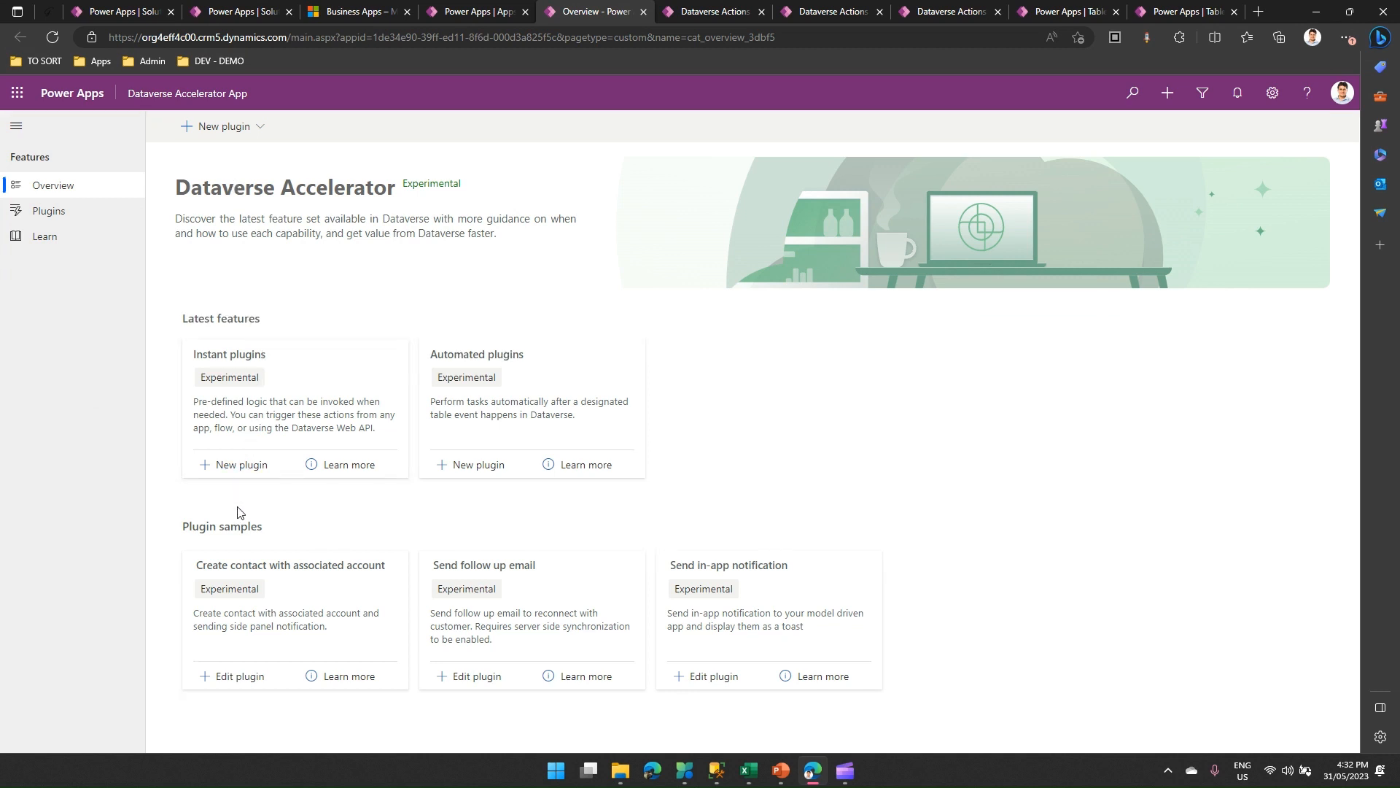
pyautogui.moveTo(556, 644)
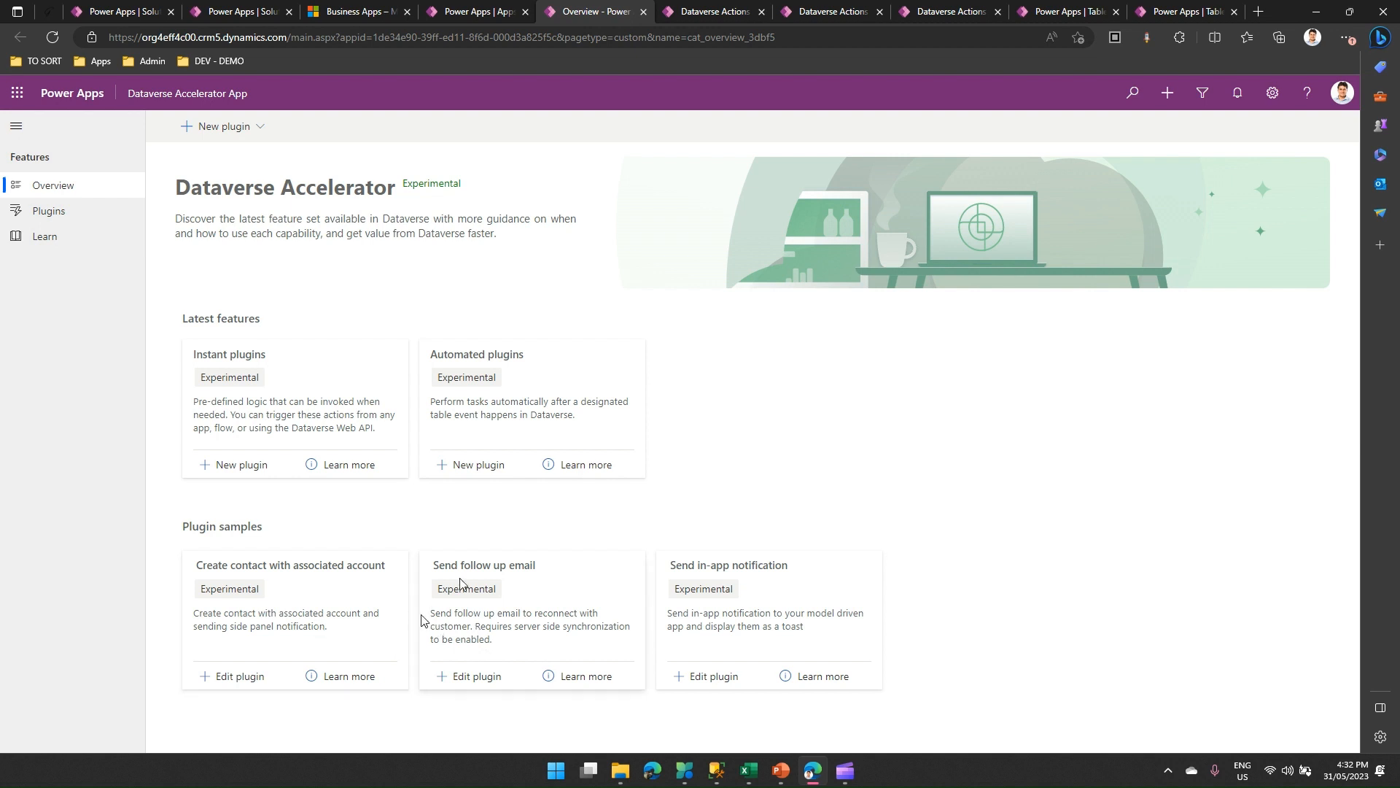
pyautogui.moveTo(723, 710)
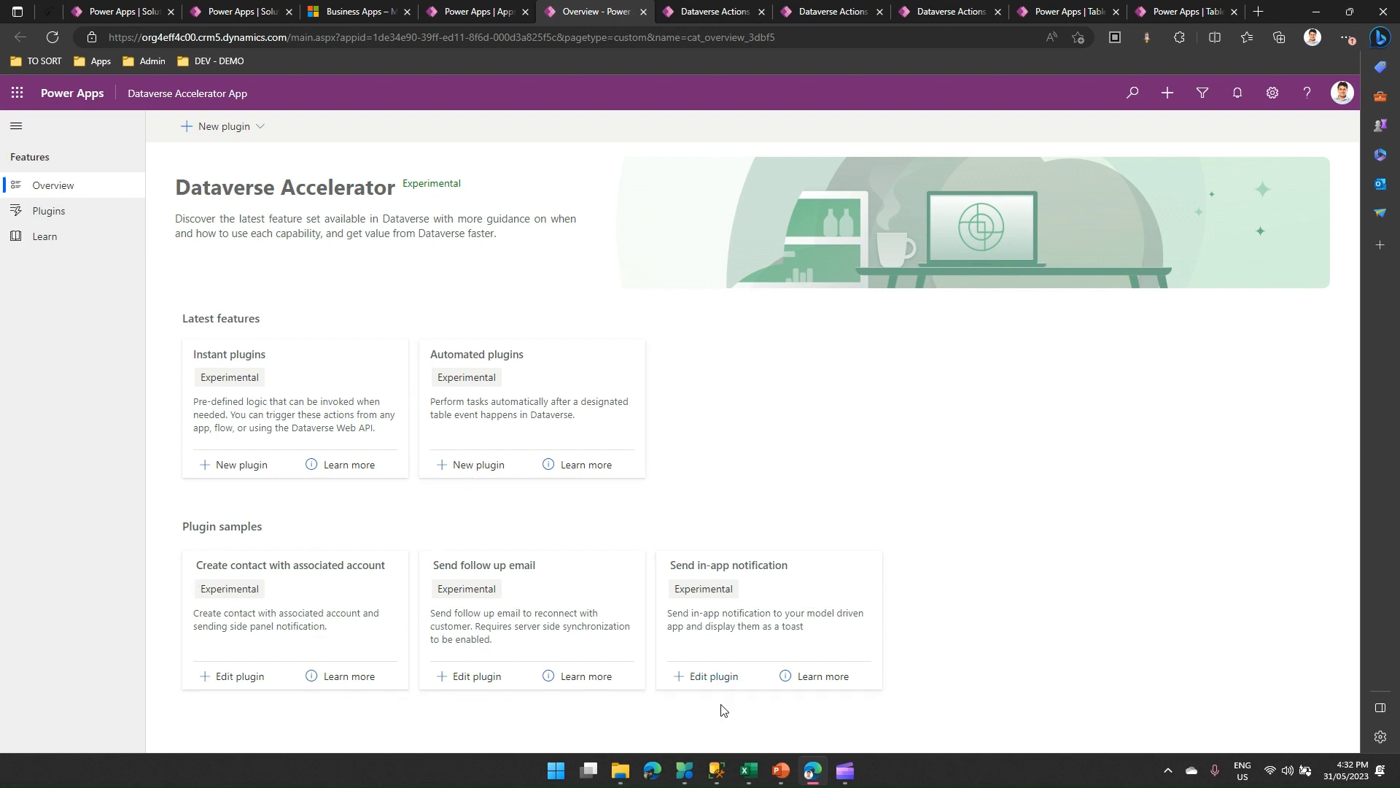
pyautogui.moveTo(461, 530)
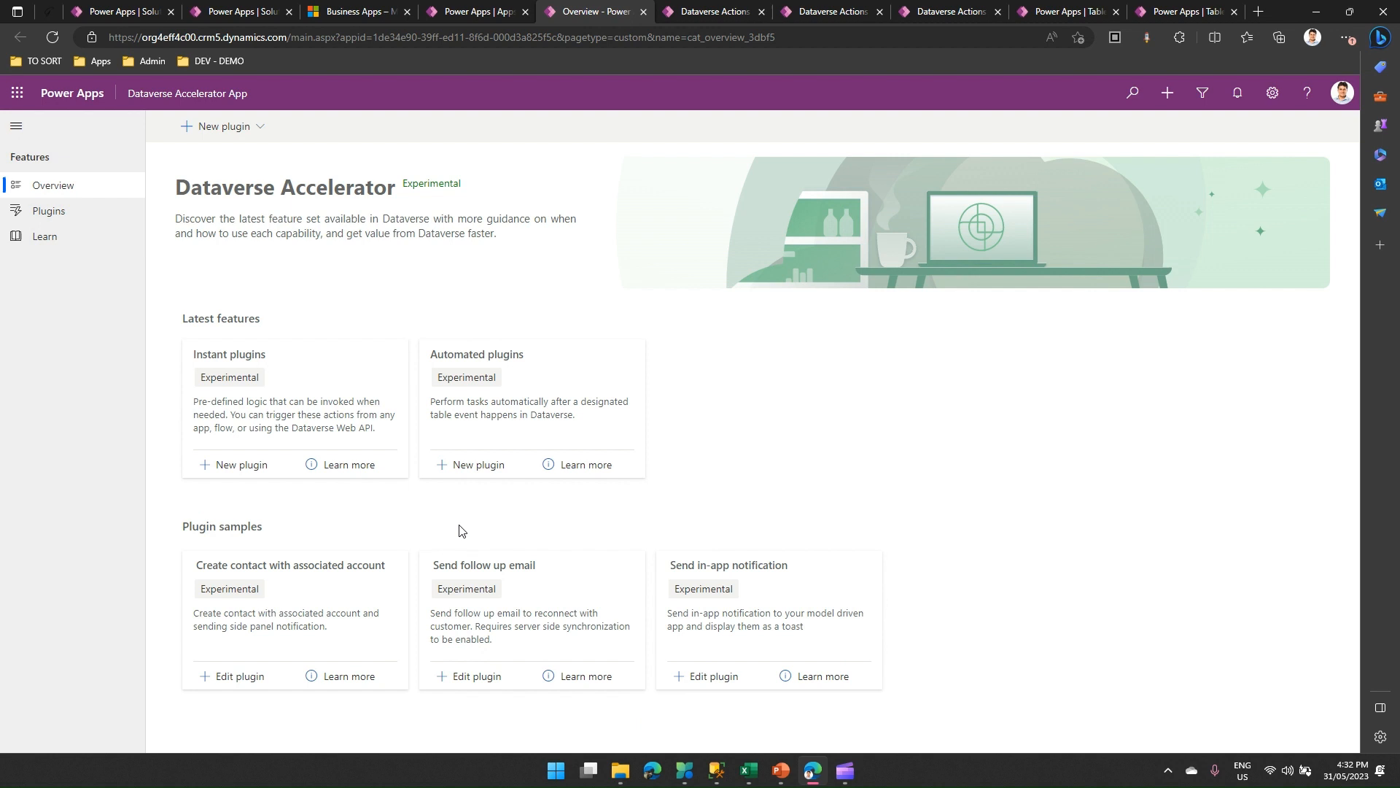
pyautogui.moveTo(705, 600)
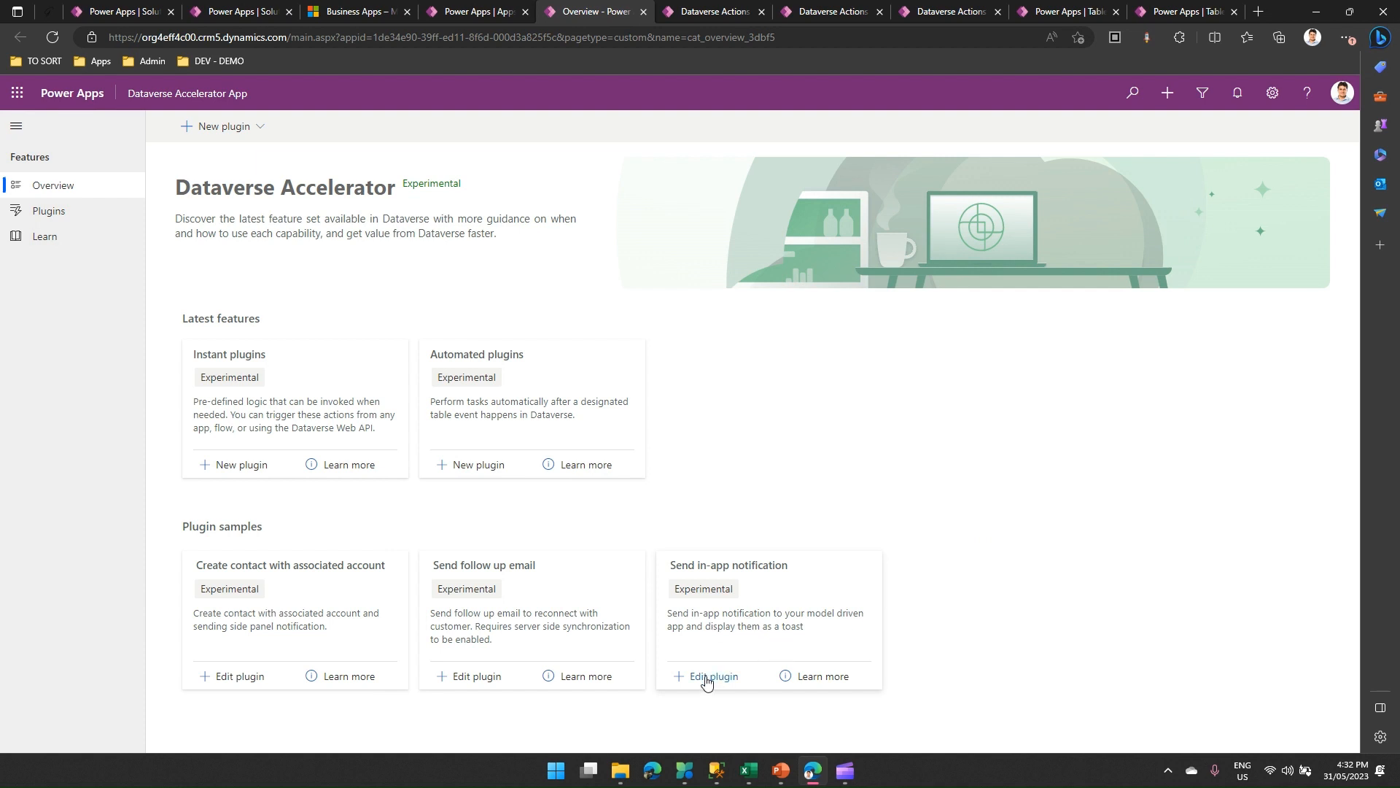
# Step: Edit the Send in-app notification sample and add an ActionUrl input parameter
pyautogui.click(713, 676)
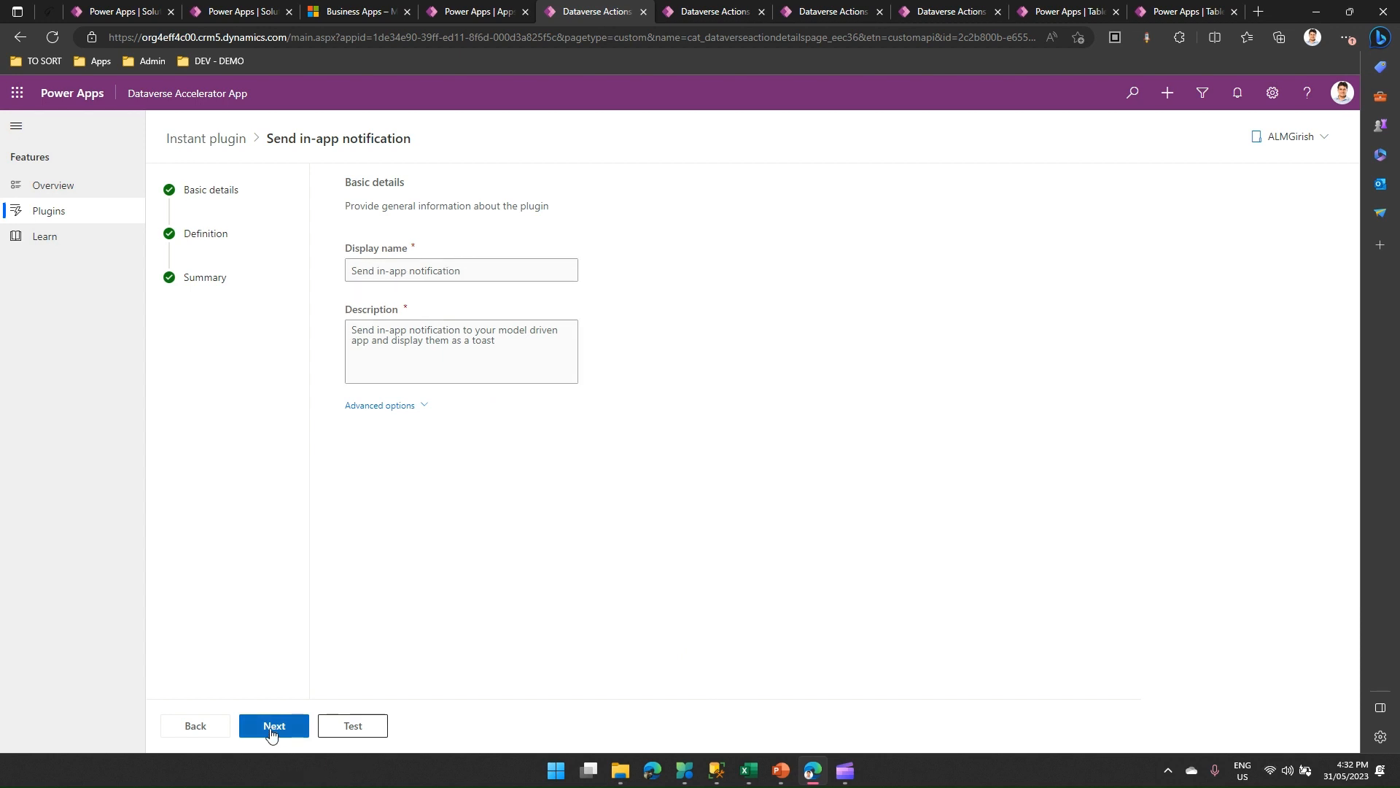
pyautogui.click(273, 729)
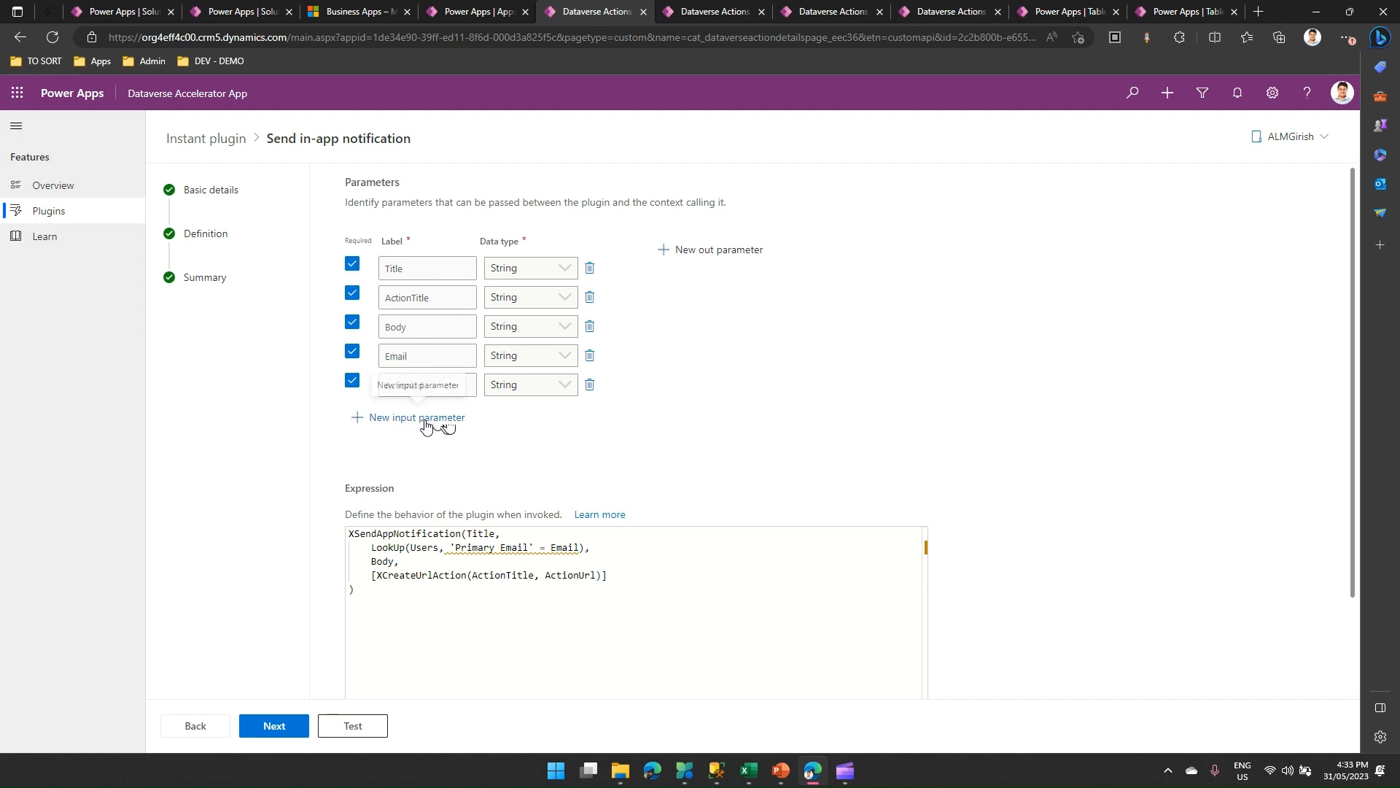
pyautogui.write('ActionUrl')
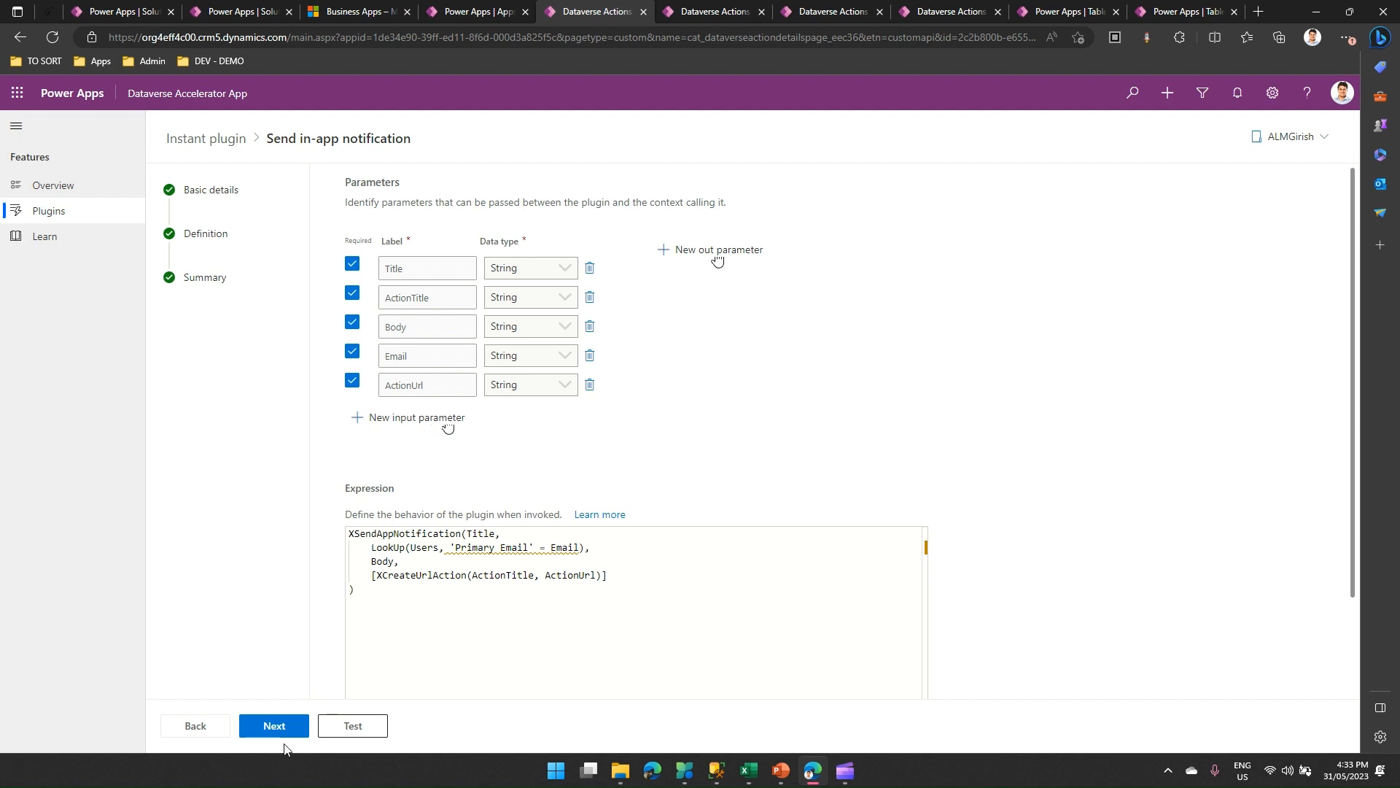
# Step: Review the plugin's Summary with its description, ALMGirish solution and expression
pyautogui.click(273, 725)
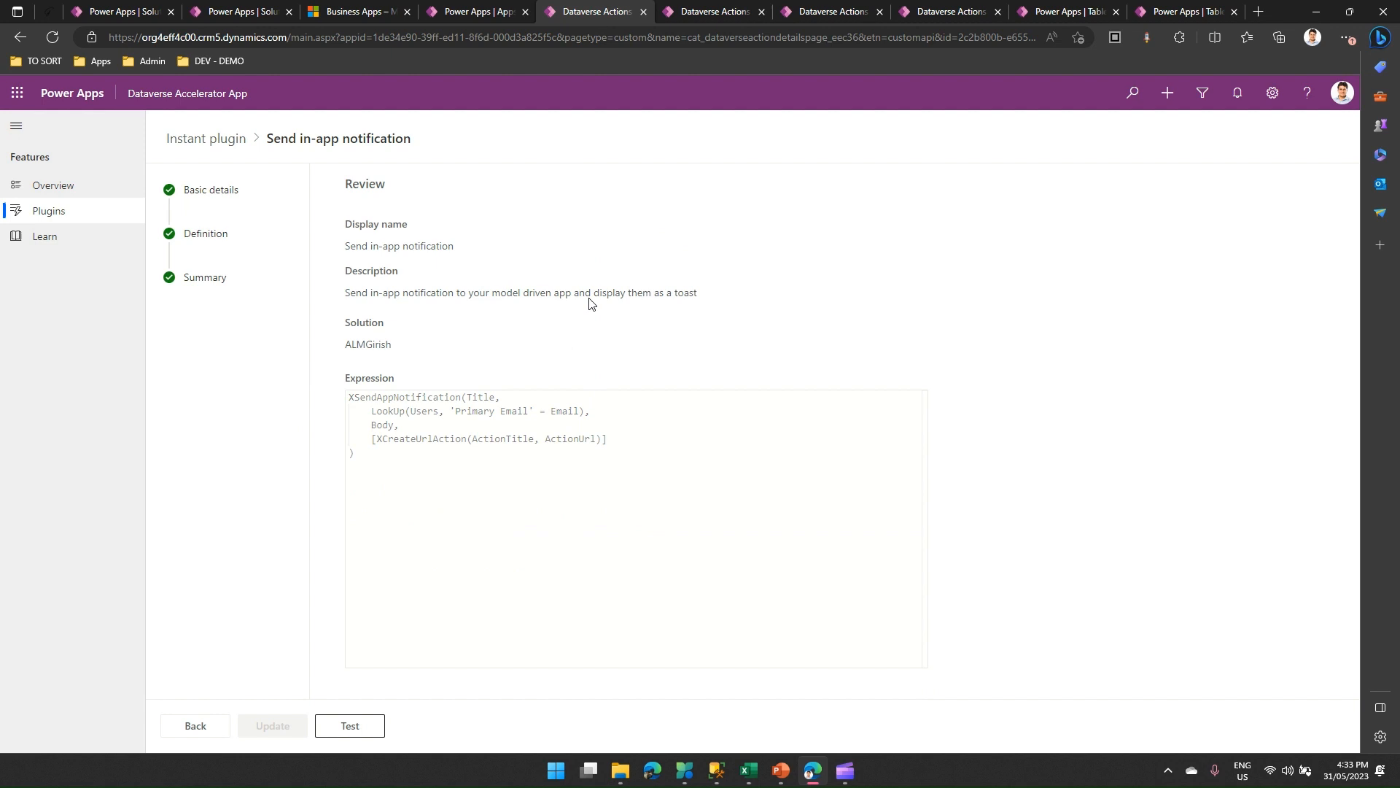
pyautogui.moveTo(383, 389)
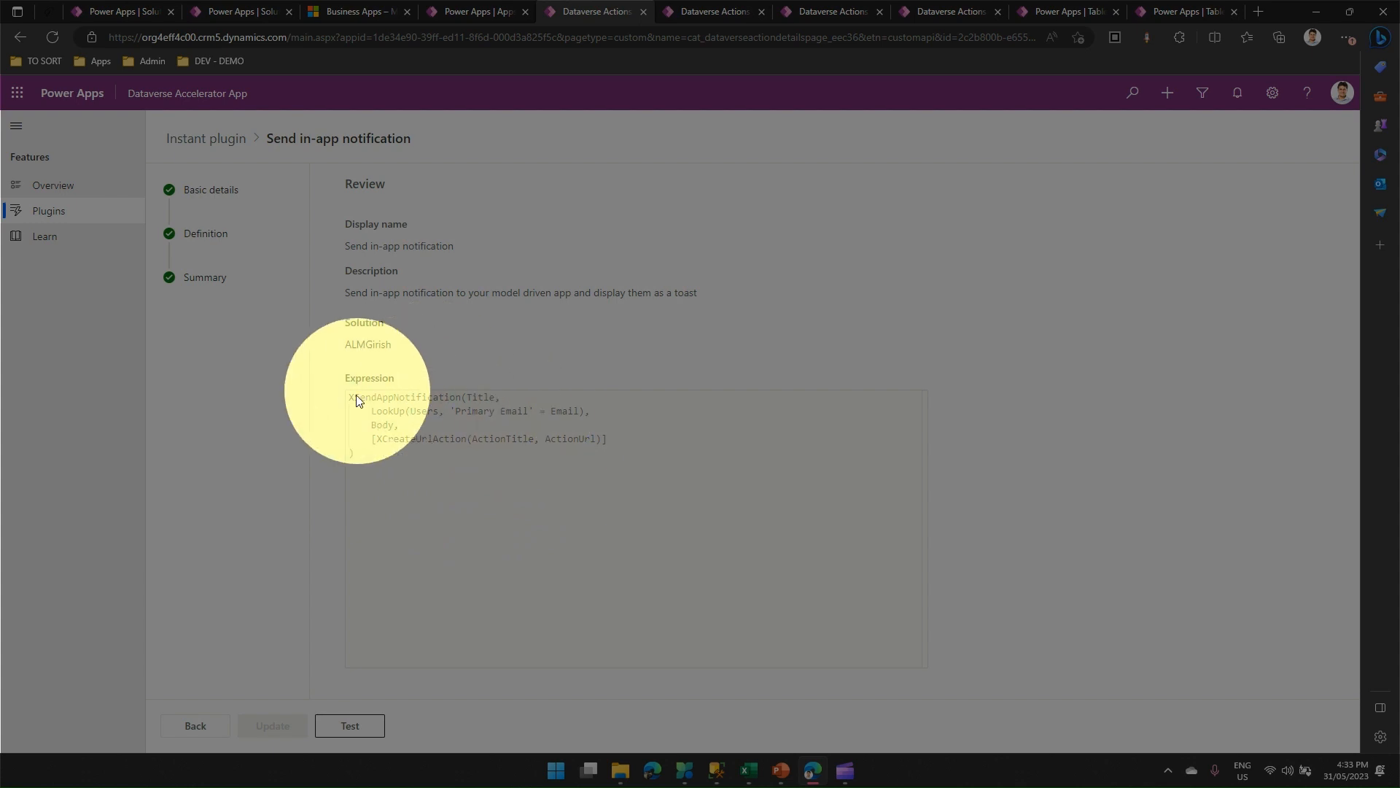
pyautogui.moveTo(446, 408)
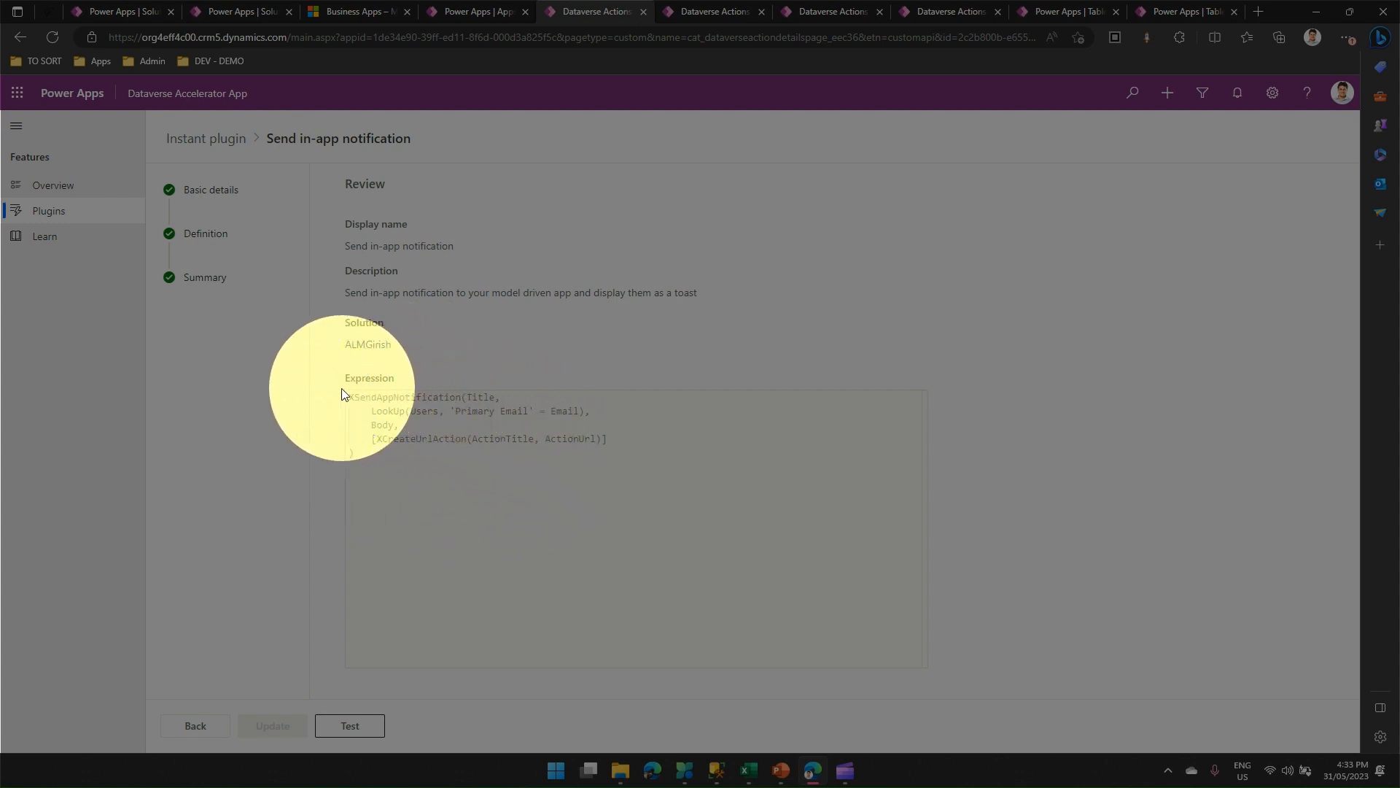
pyautogui.moveTo(380, 423)
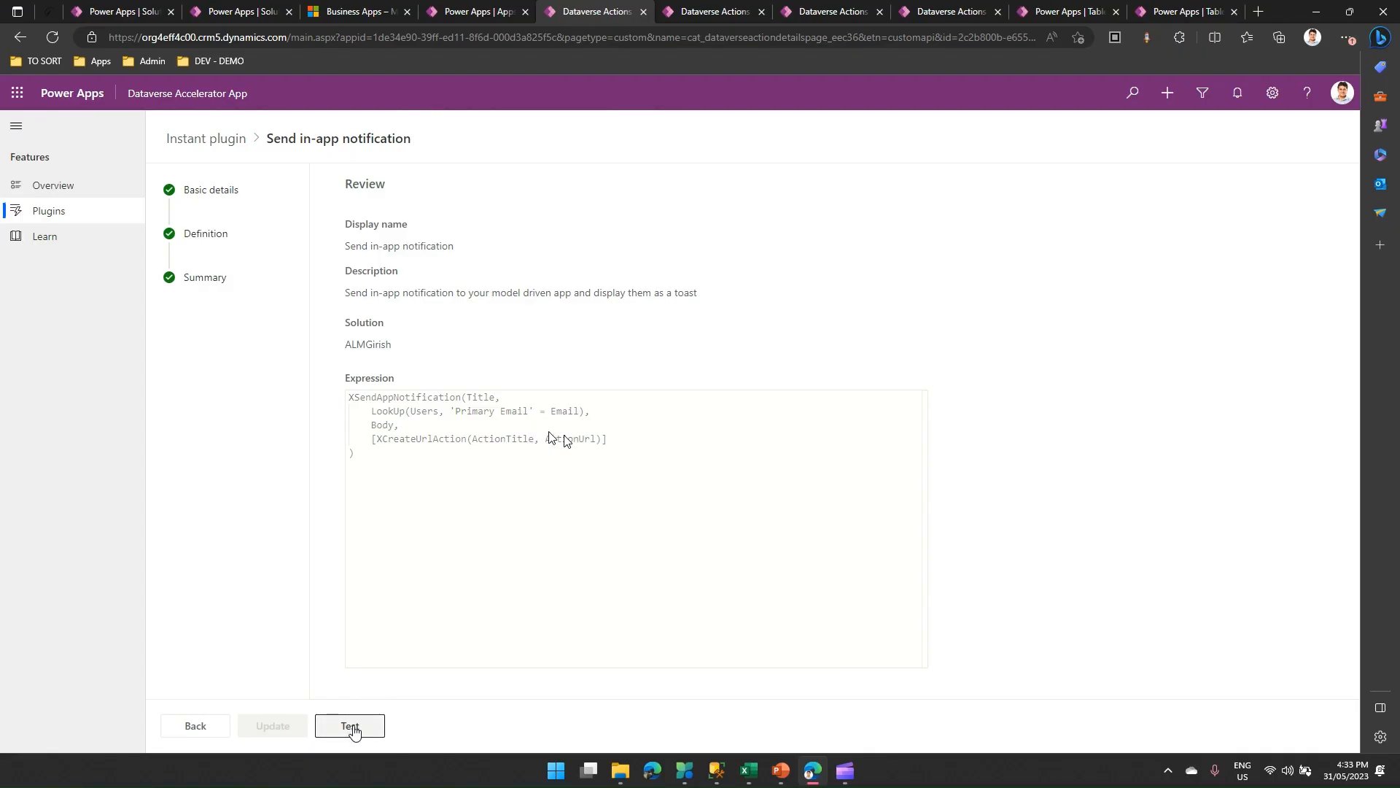
# Step: Open the plugin's Test page and enter Title, ActionTitle and Body test values
pyautogui.click(349, 725)
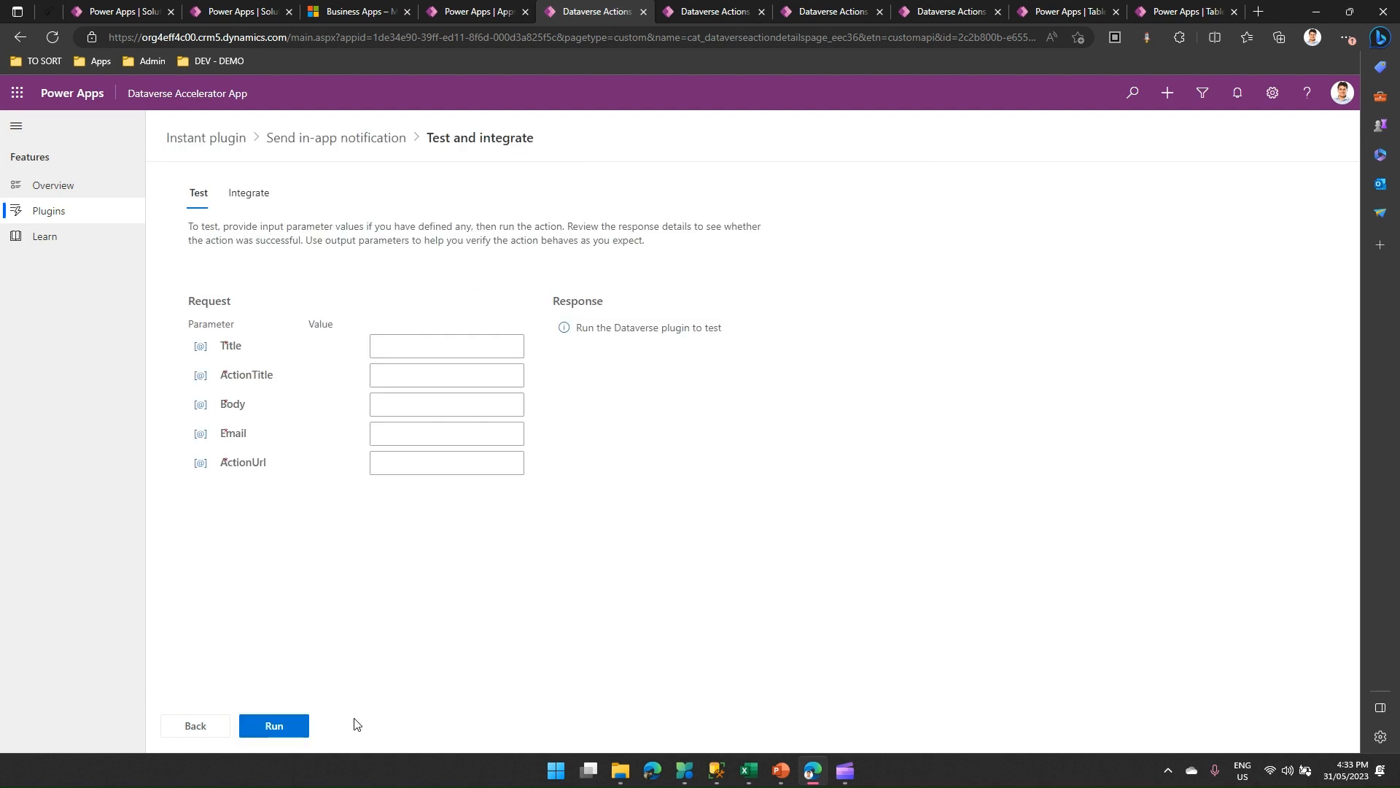
pyautogui.click(446, 346)
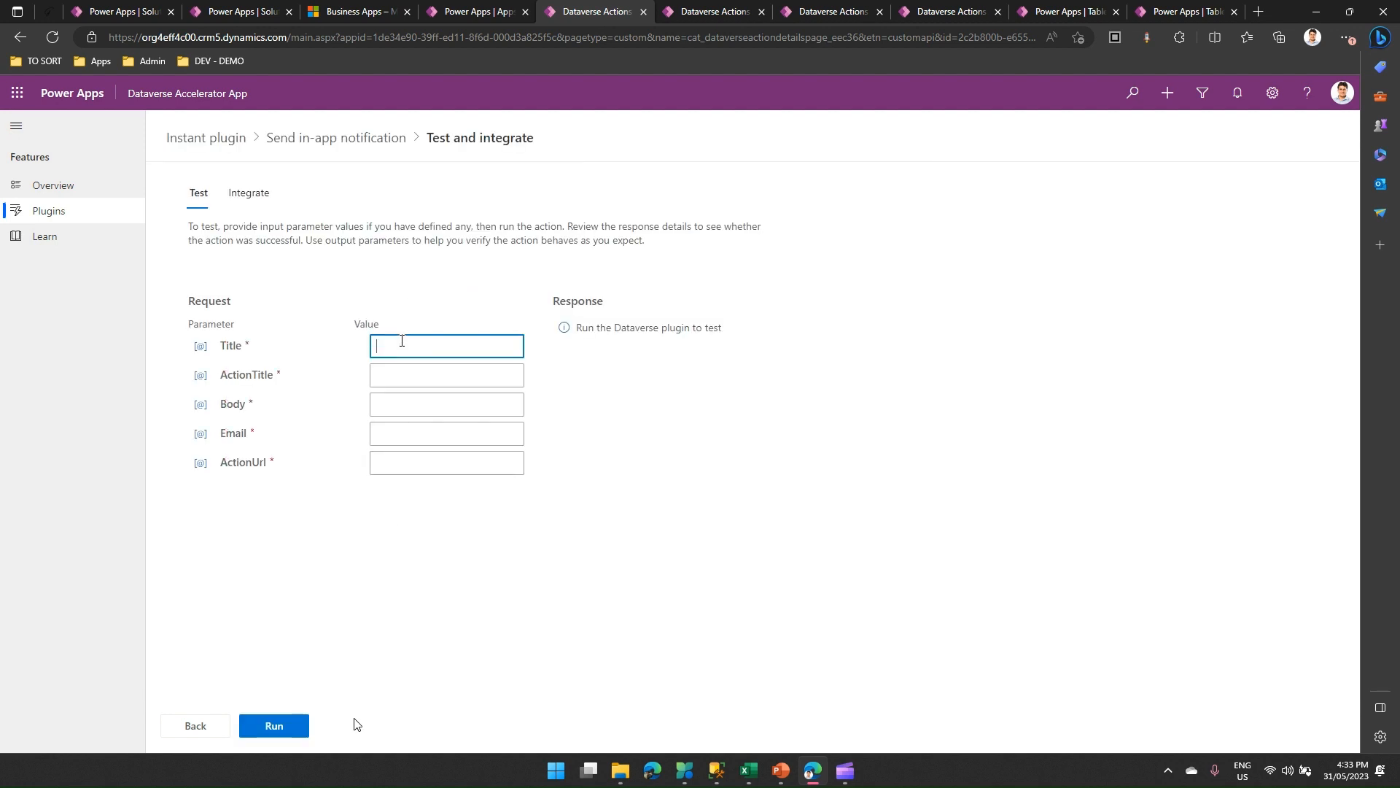
pyautogui.write('Message T')
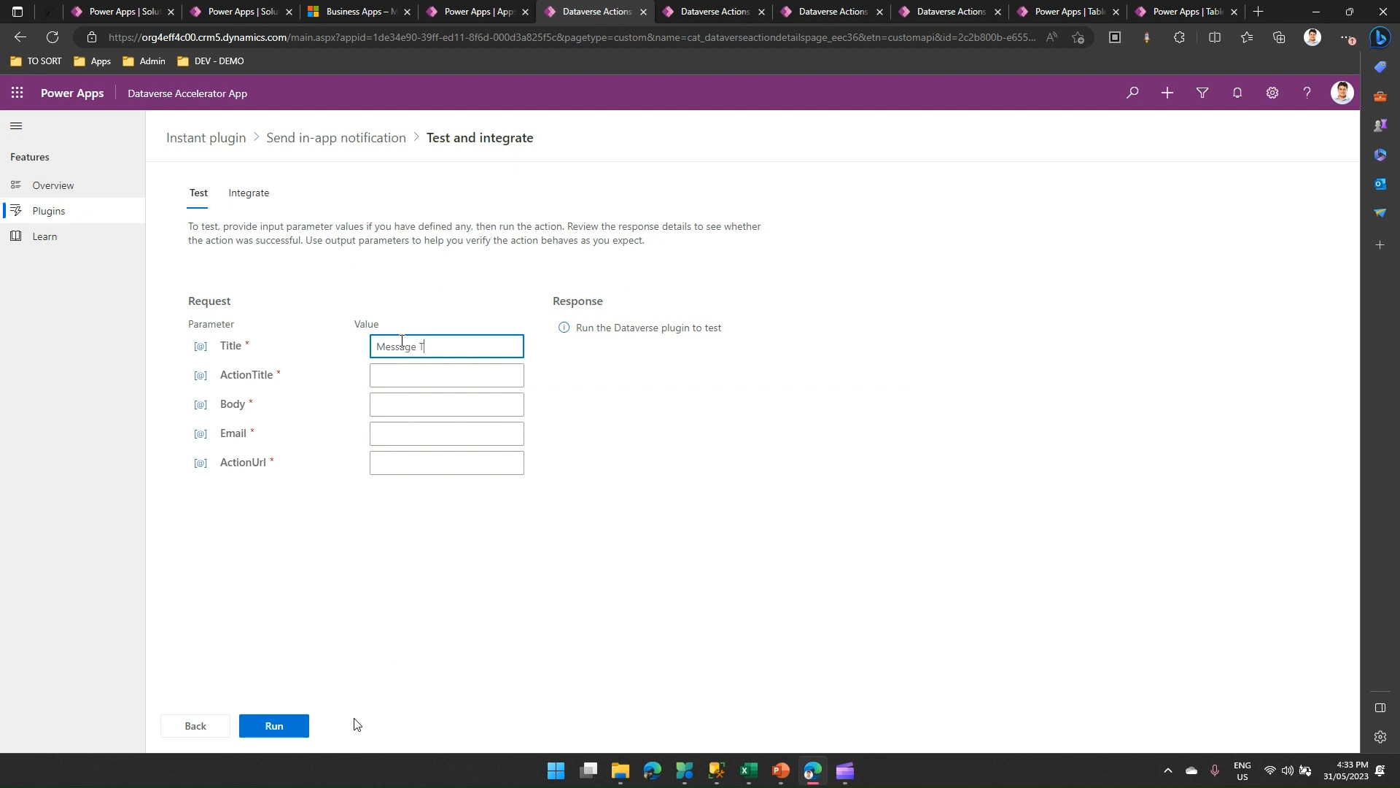
pyautogui.click(446, 375)
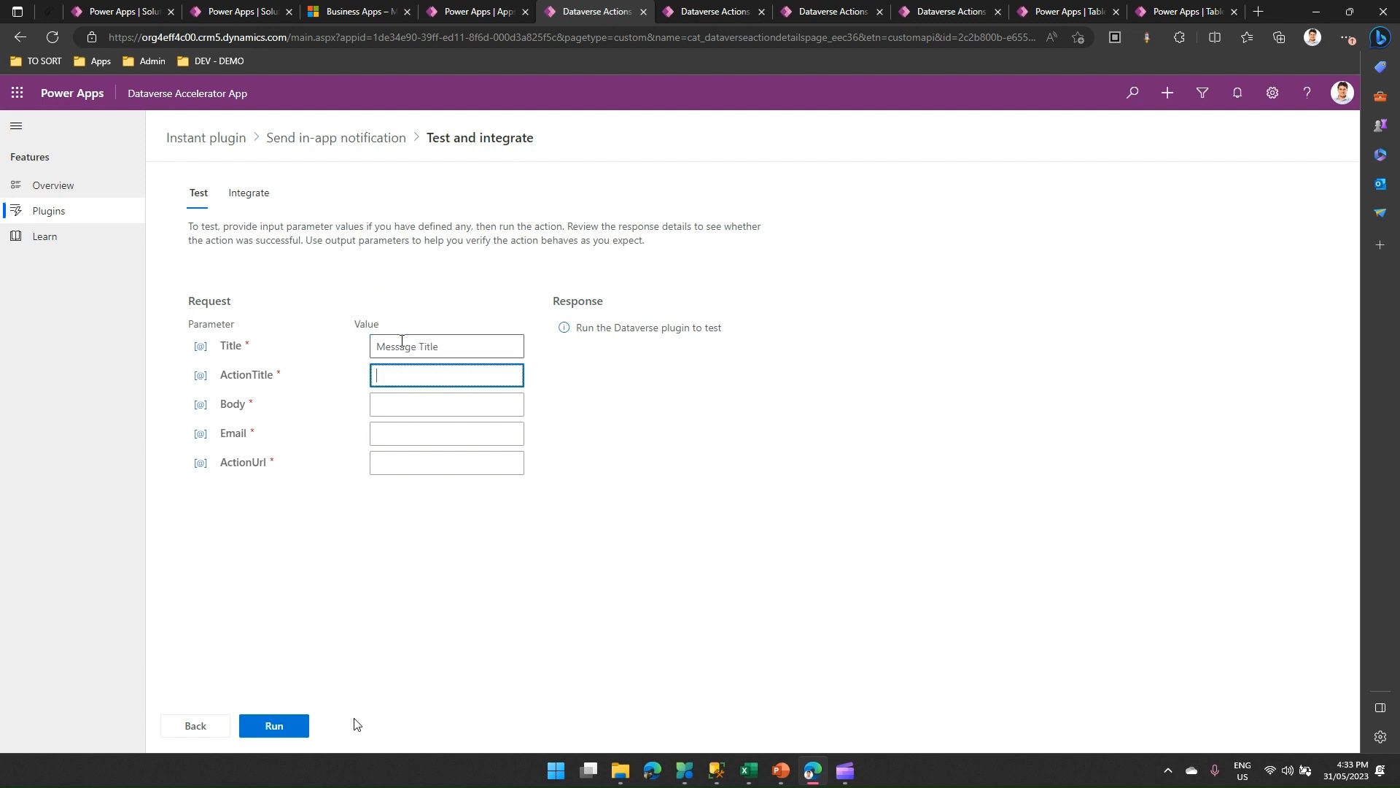
pyautogui.write('Lorem Title')
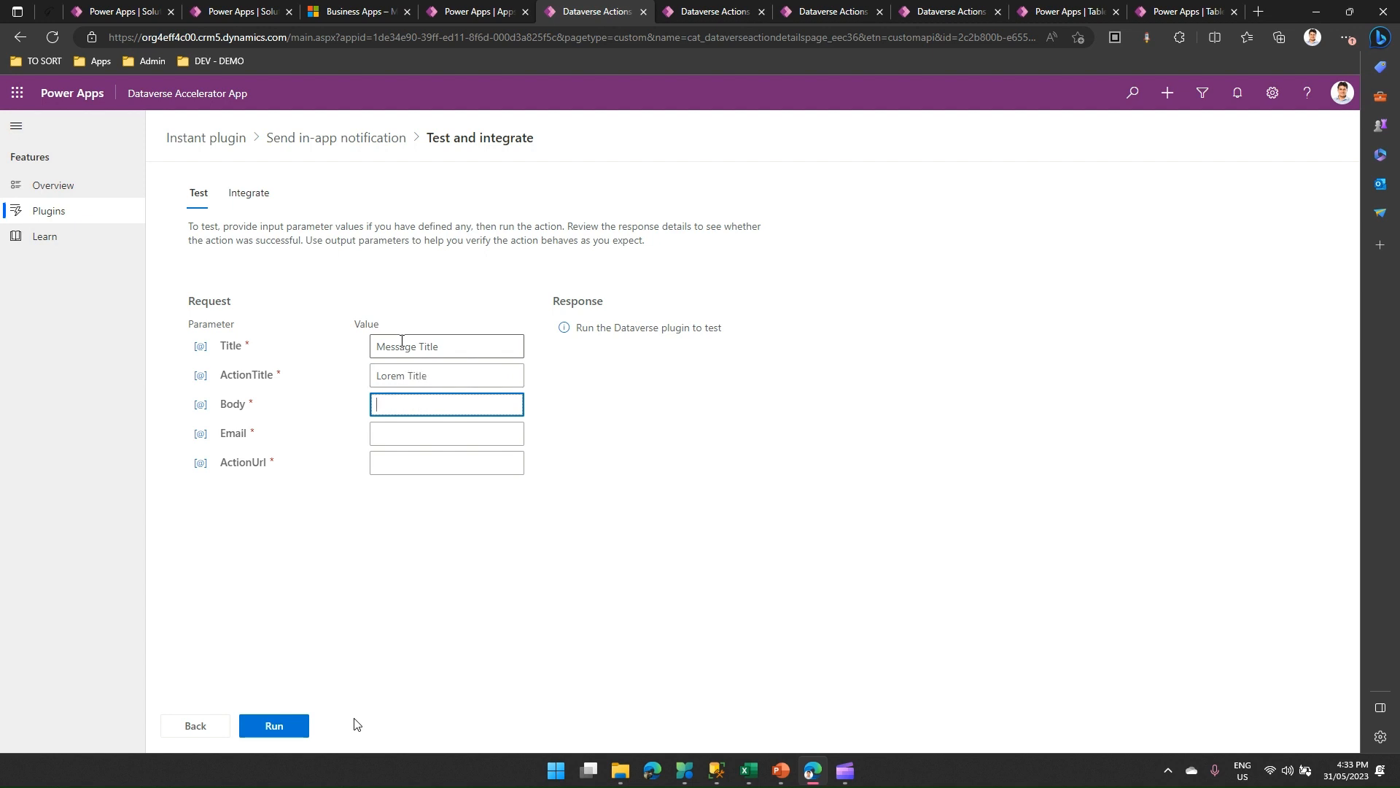
pyautogui.write('Some bod')
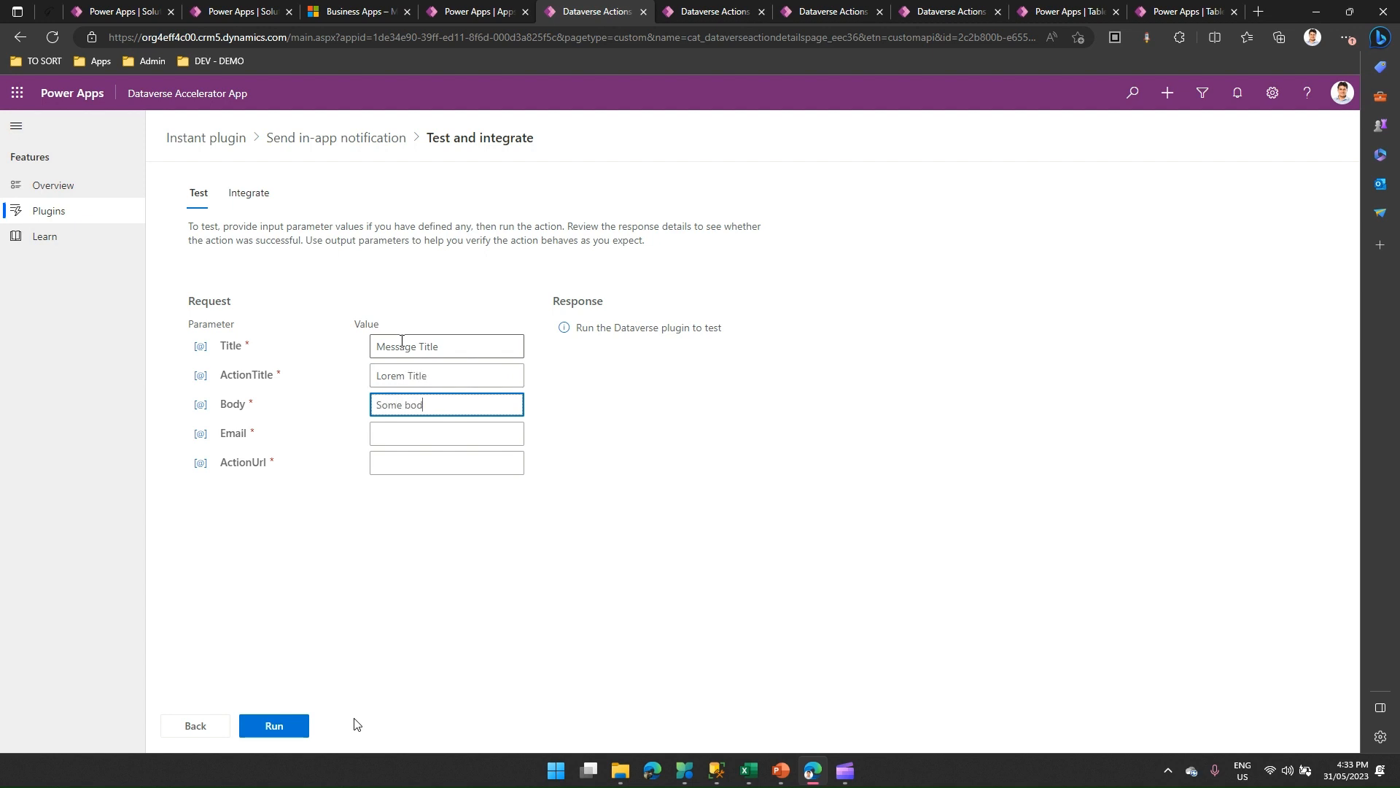
# Step: Enter test values for the Email and ActionUrl parameters
pyautogui.click(445, 434)
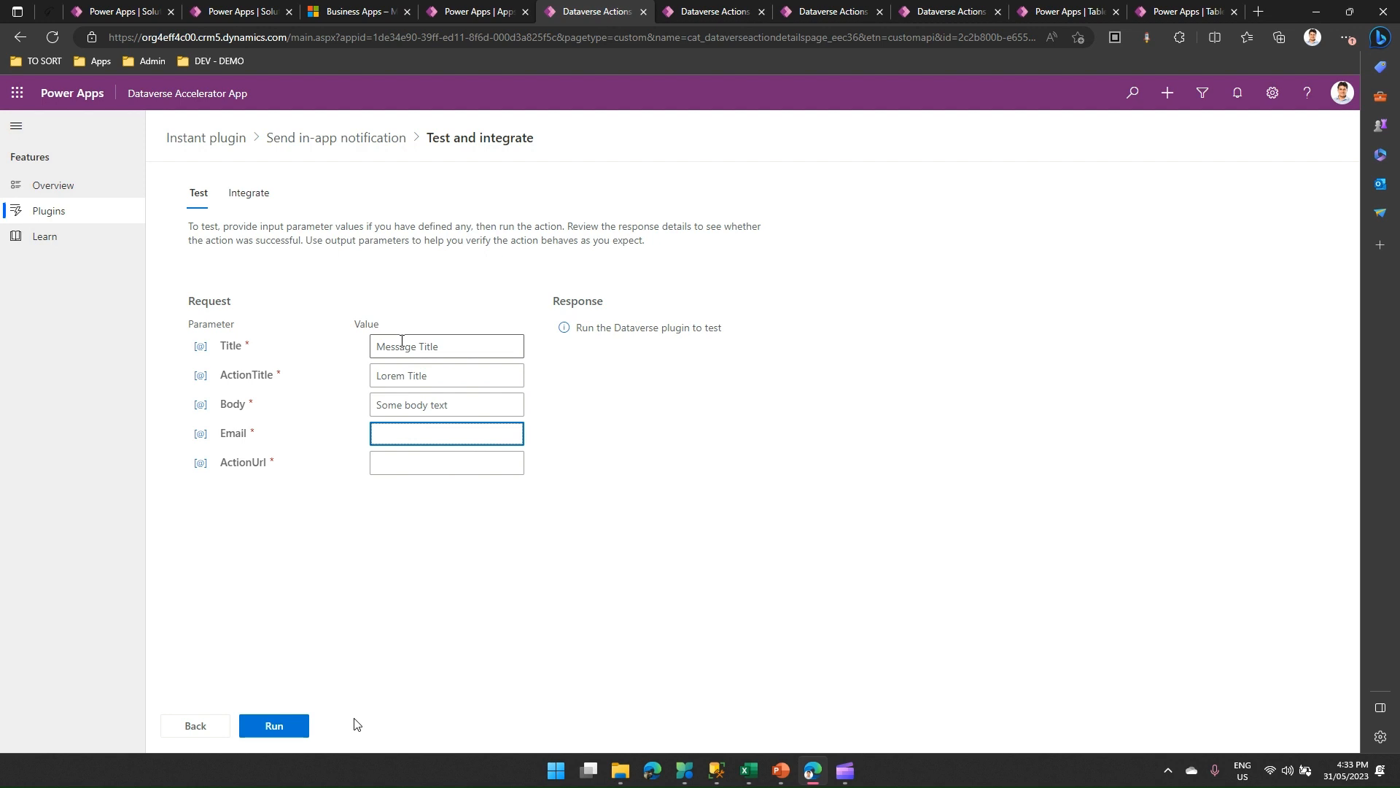
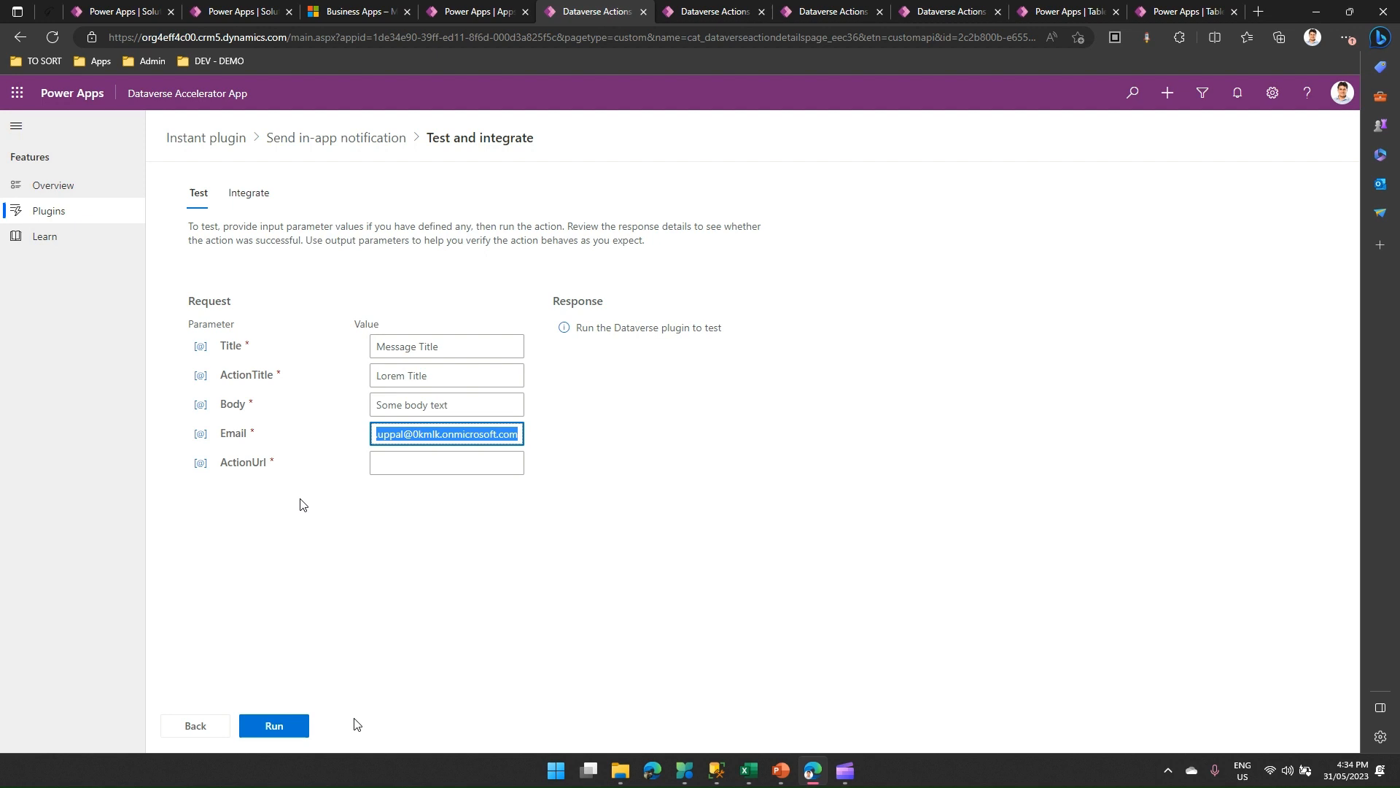
pyautogui.write('https://girish')
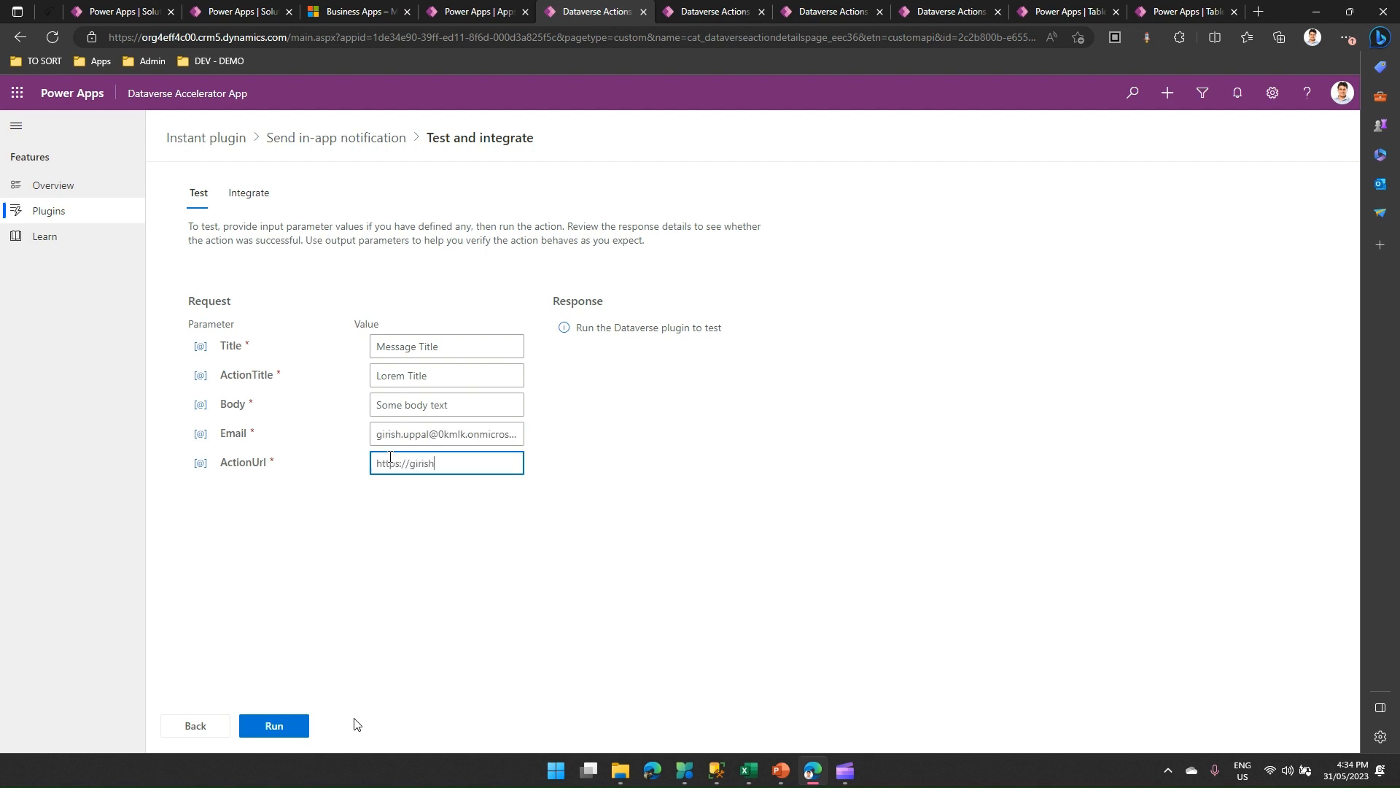
pyautogui.write('uppal.com')
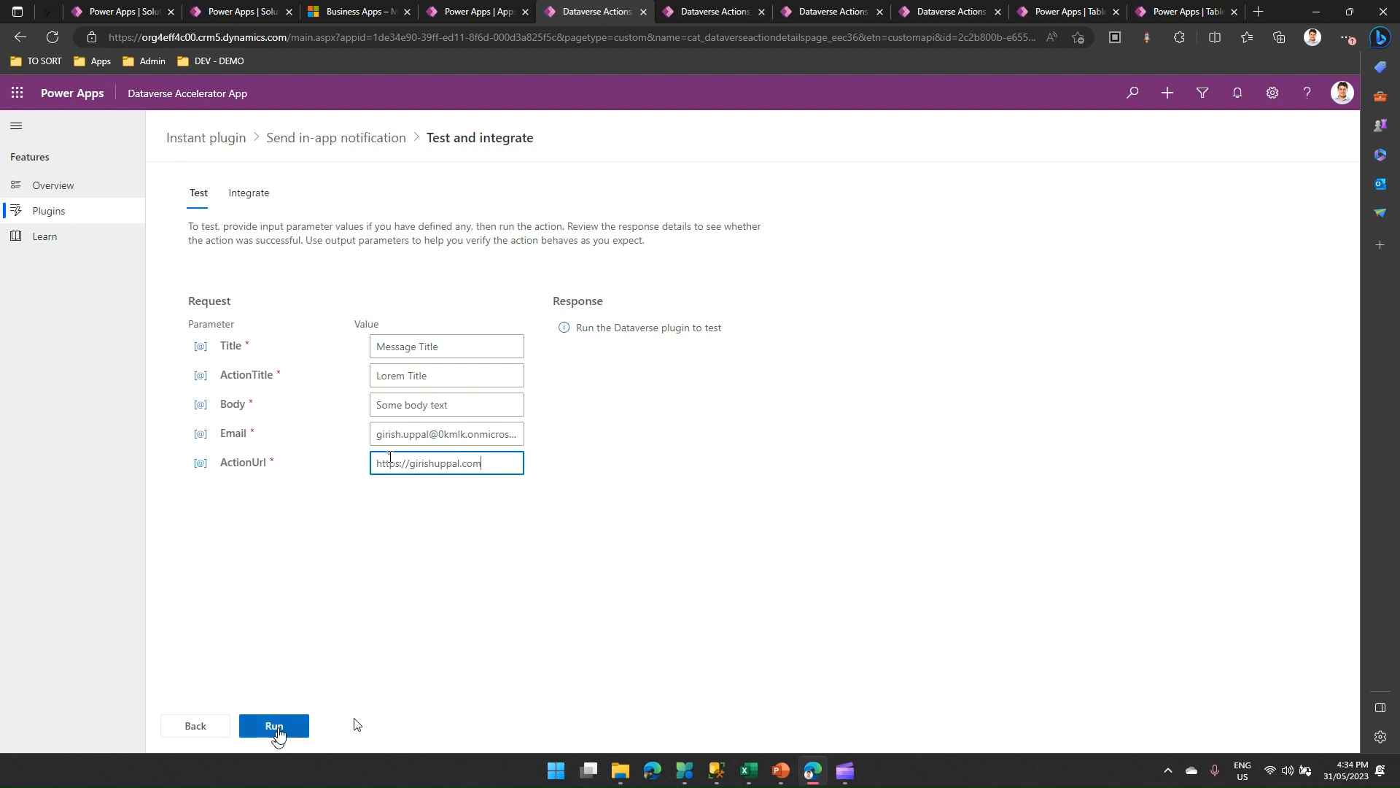
# Step: Run the Send in-app notification test and get a Success response
pyautogui.click(274, 724)
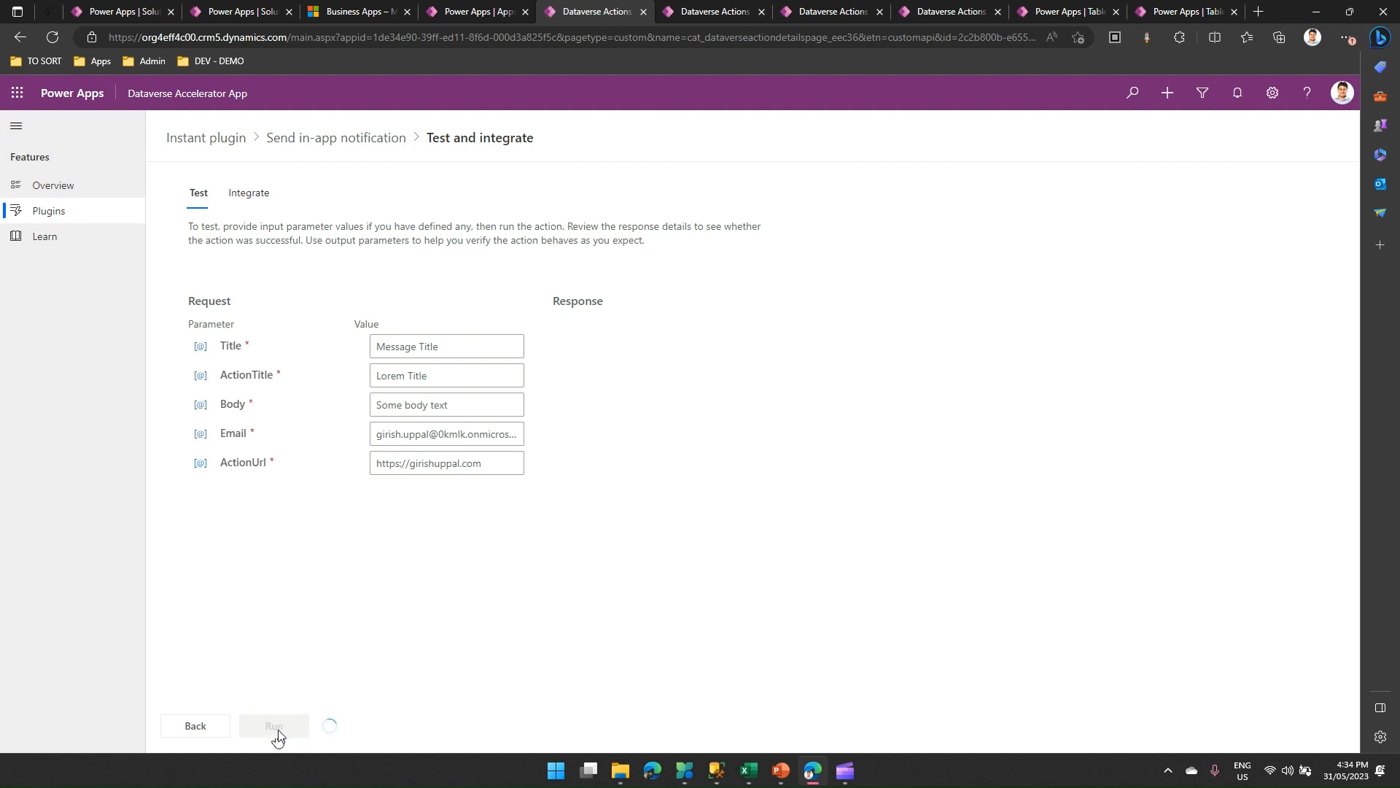
pyautogui.click(272, 725)
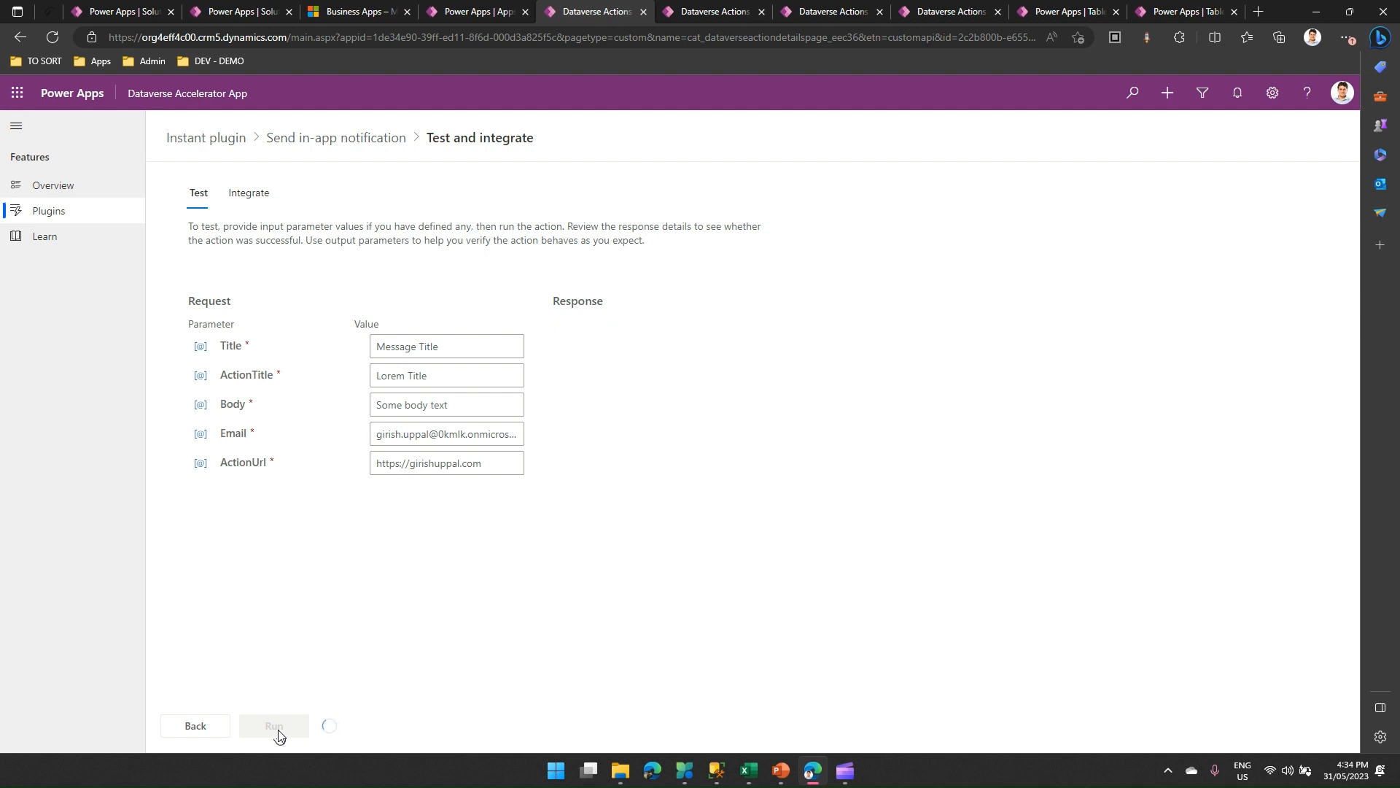
pyautogui.click(273, 725)
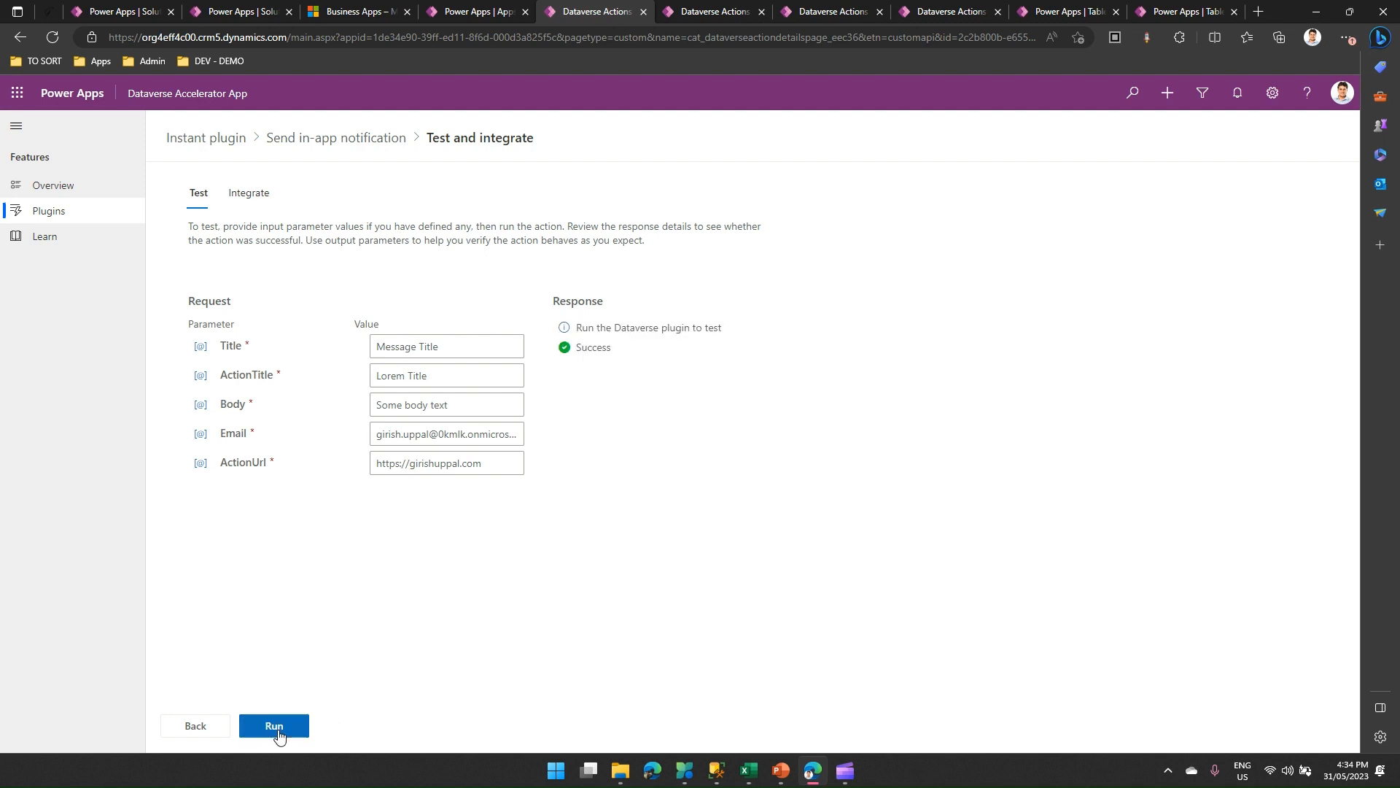
pyautogui.click(274, 725)
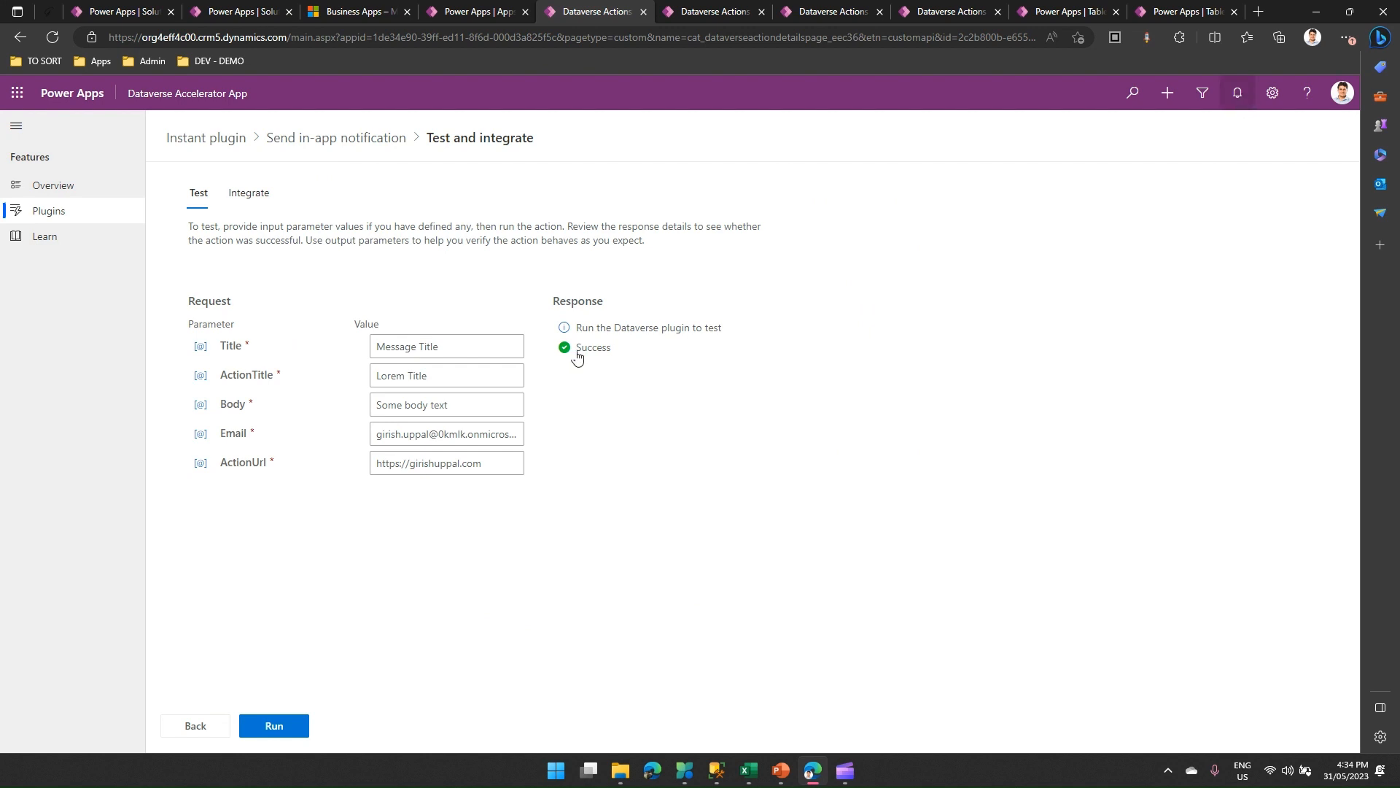
pyautogui.moveTo(1237, 92)
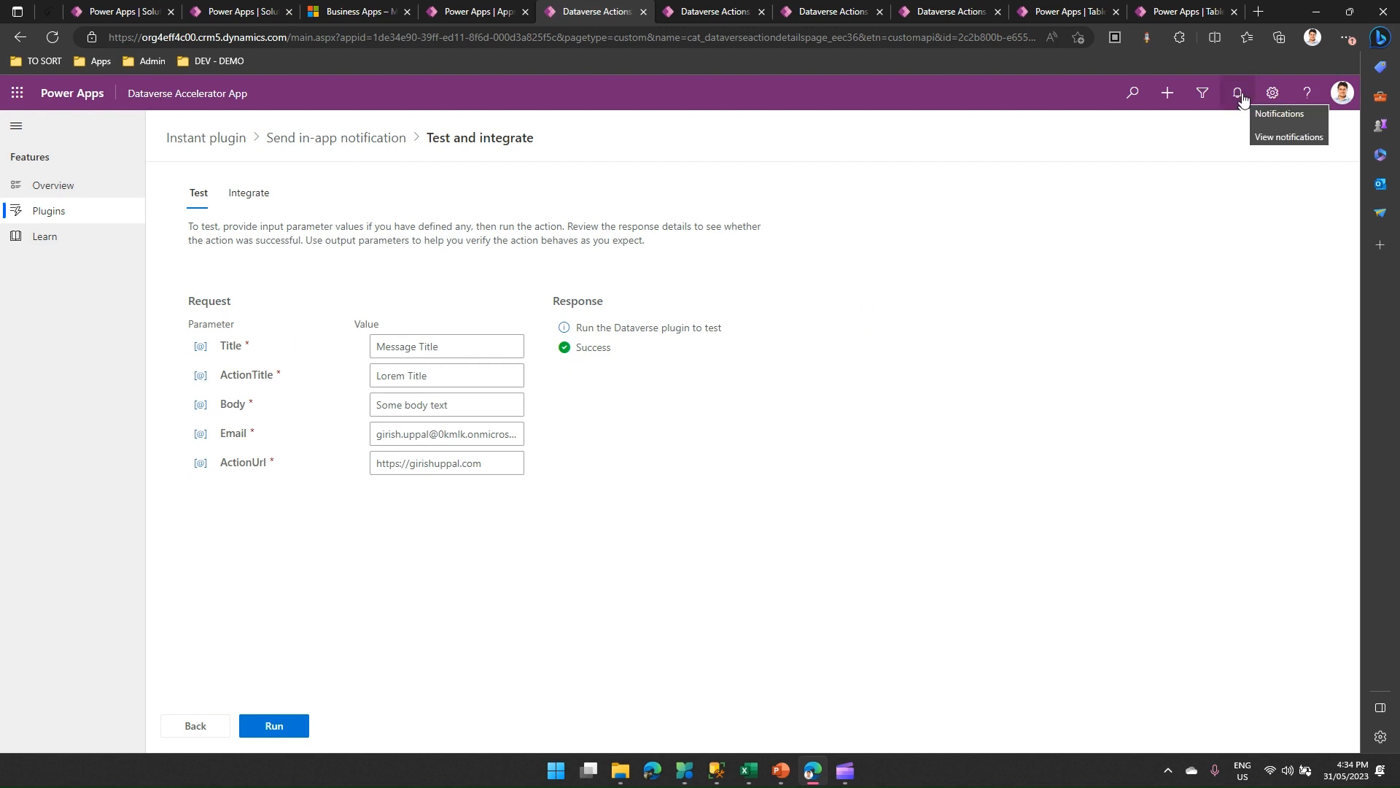
# Step: Open the notifications pane to find the Message Title notification with its Lorem Title link
pyautogui.click(1237, 92)
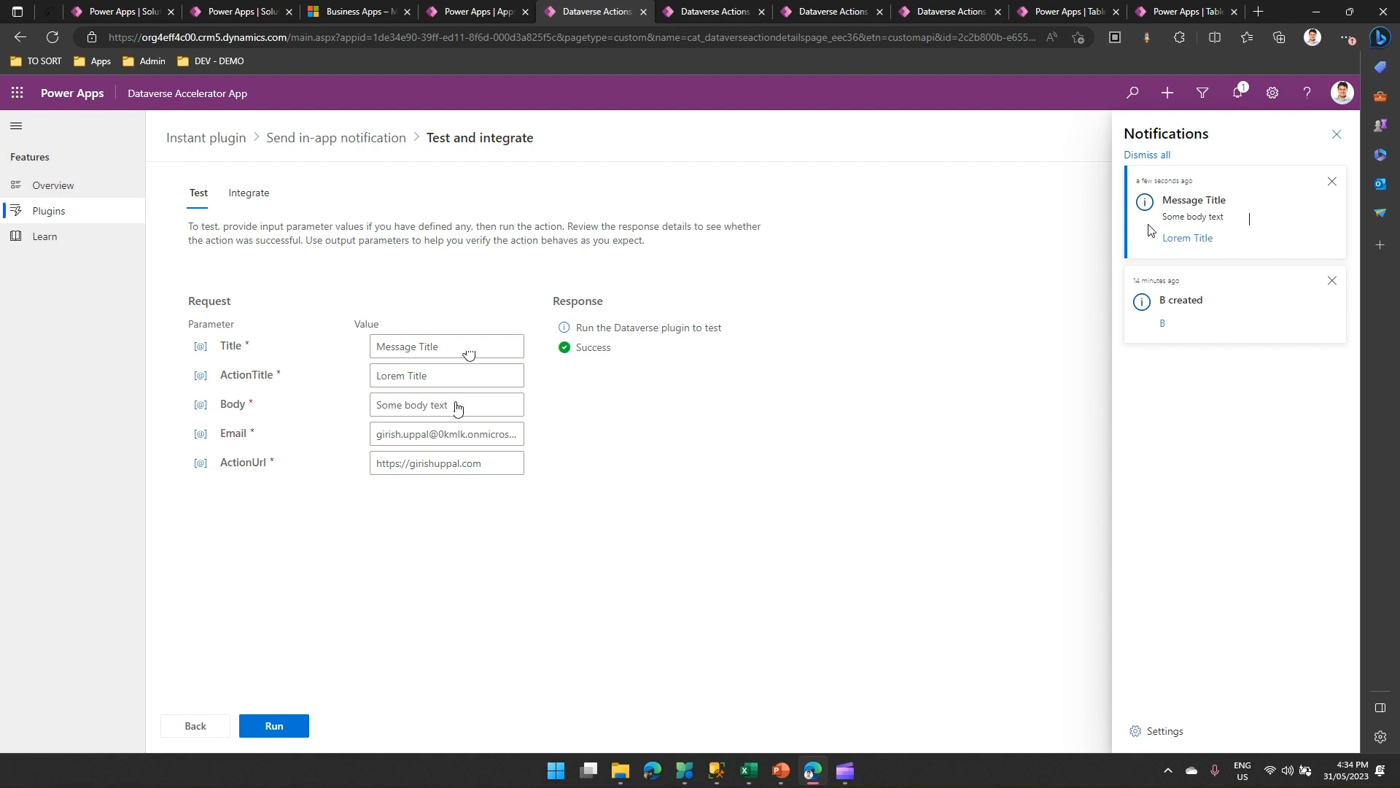
pyautogui.moveTo(560, 449)
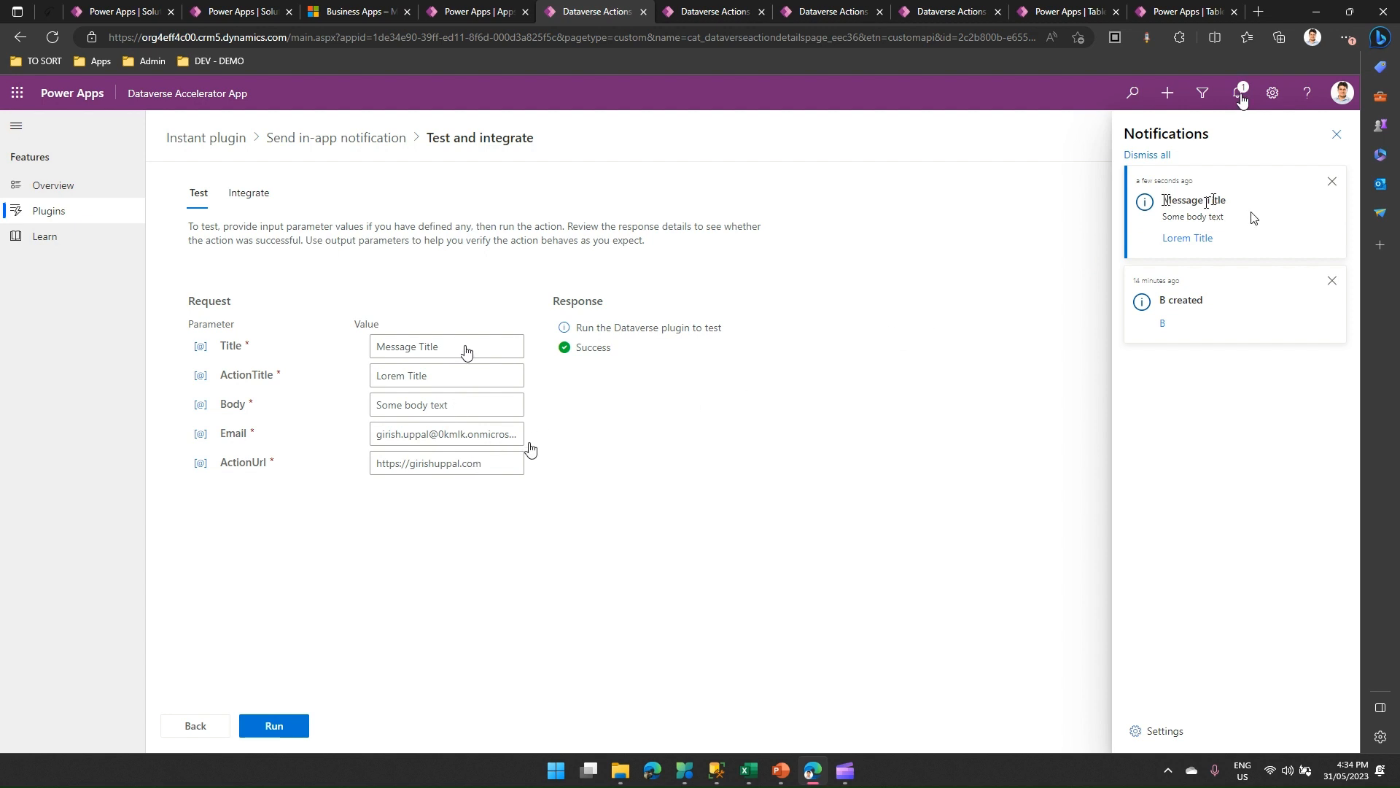
pyautogui.moveTo(1106, 323)
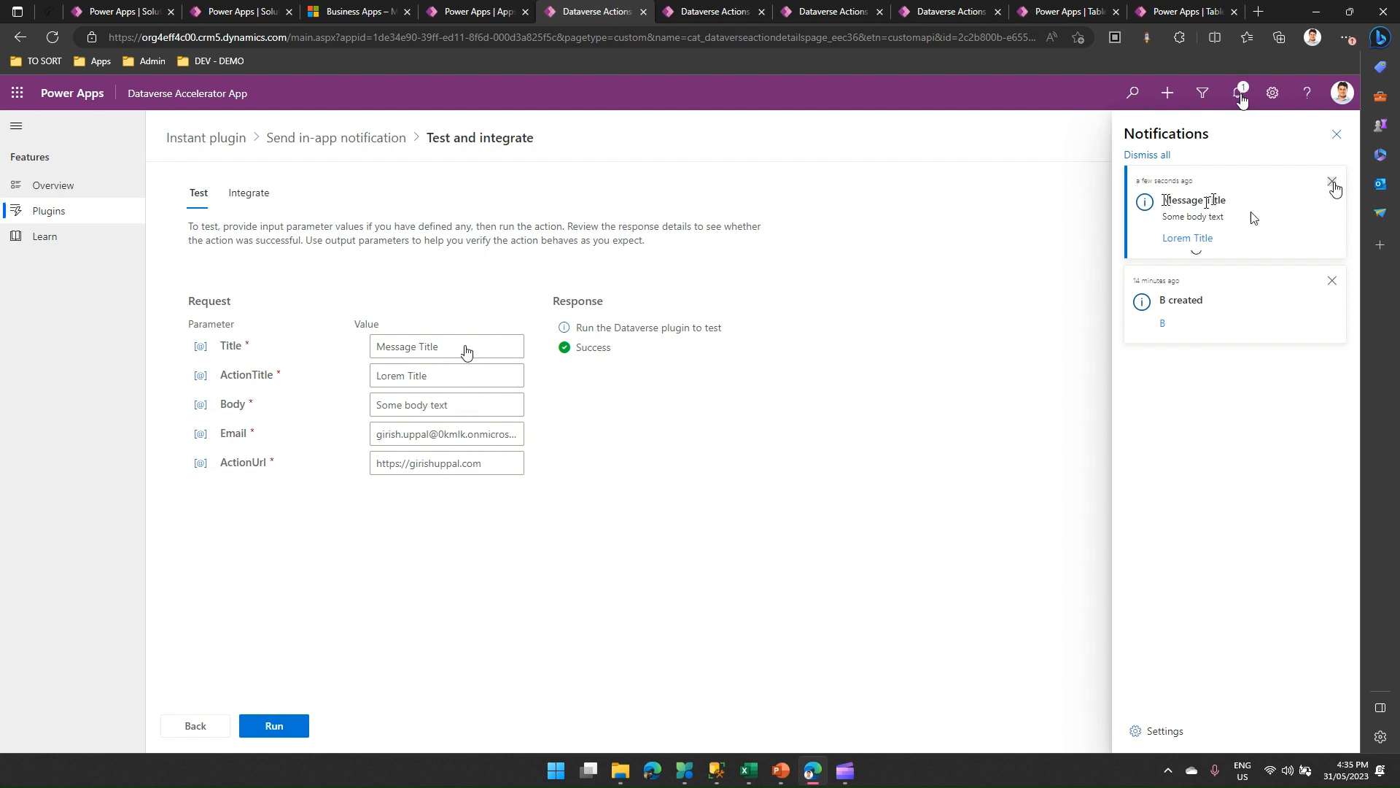
pyautogui.moveTo(466, 405)
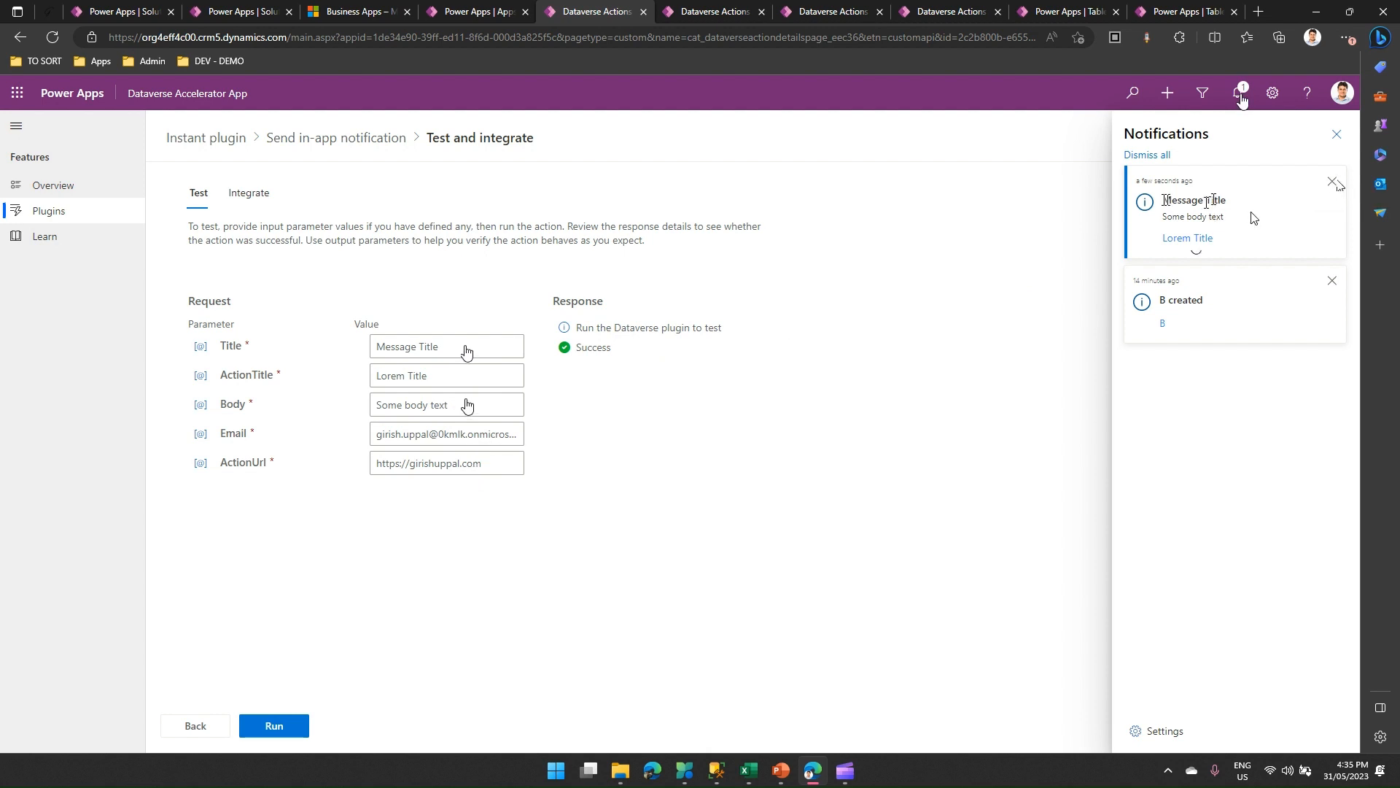
# Step: Rerun the notification test with title Message Title AAA and check the new notification
pyautogui.click(447, 347)
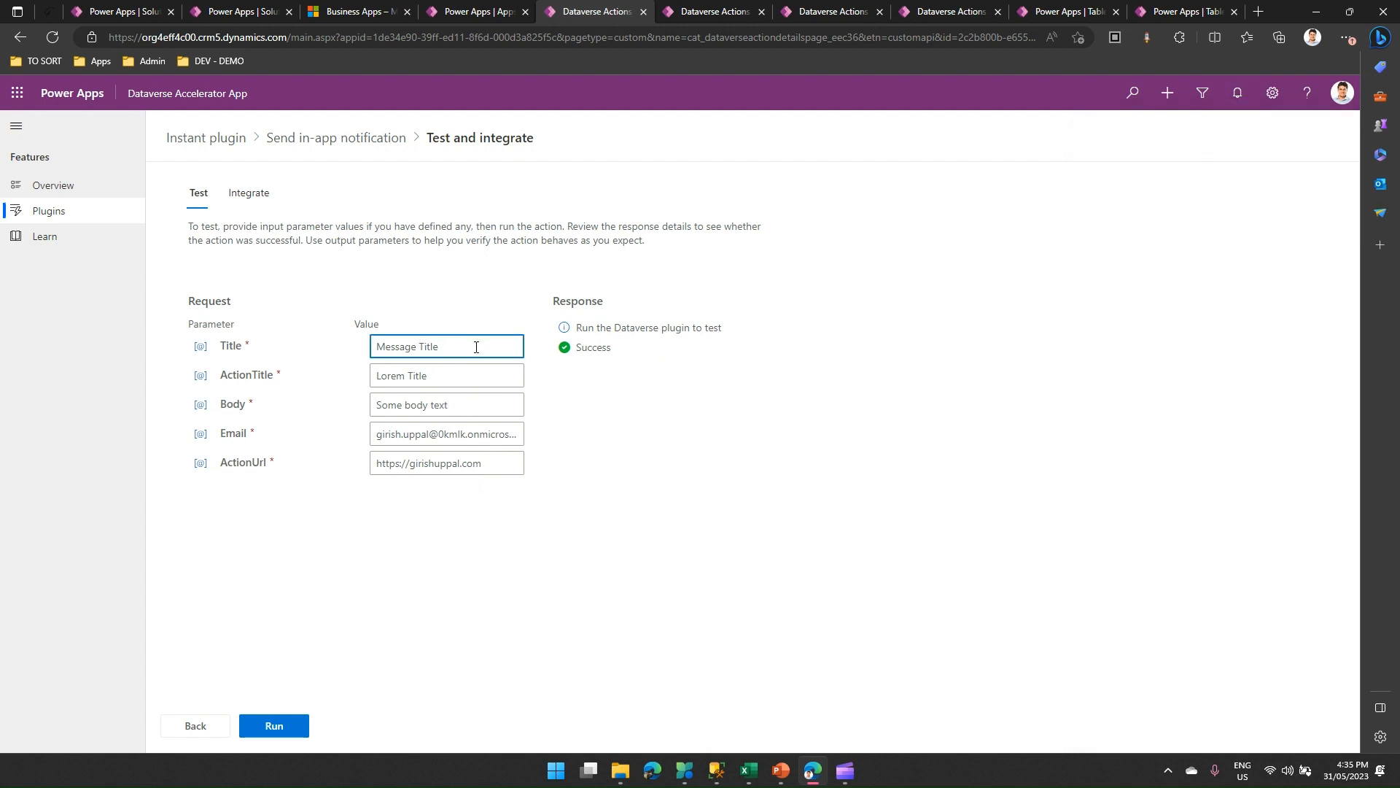
pyautogui.click(274, 725)
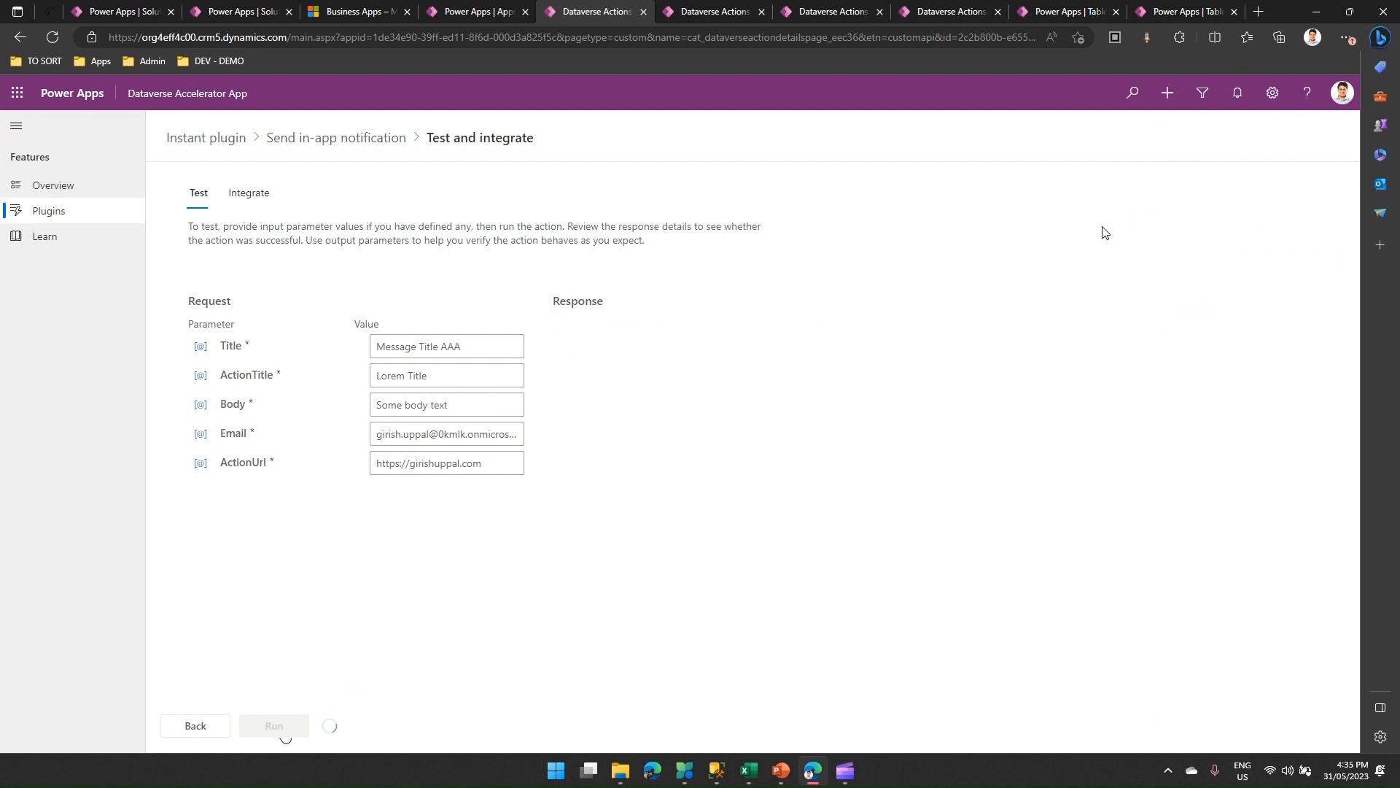
pyautogui.click(1238, 92)
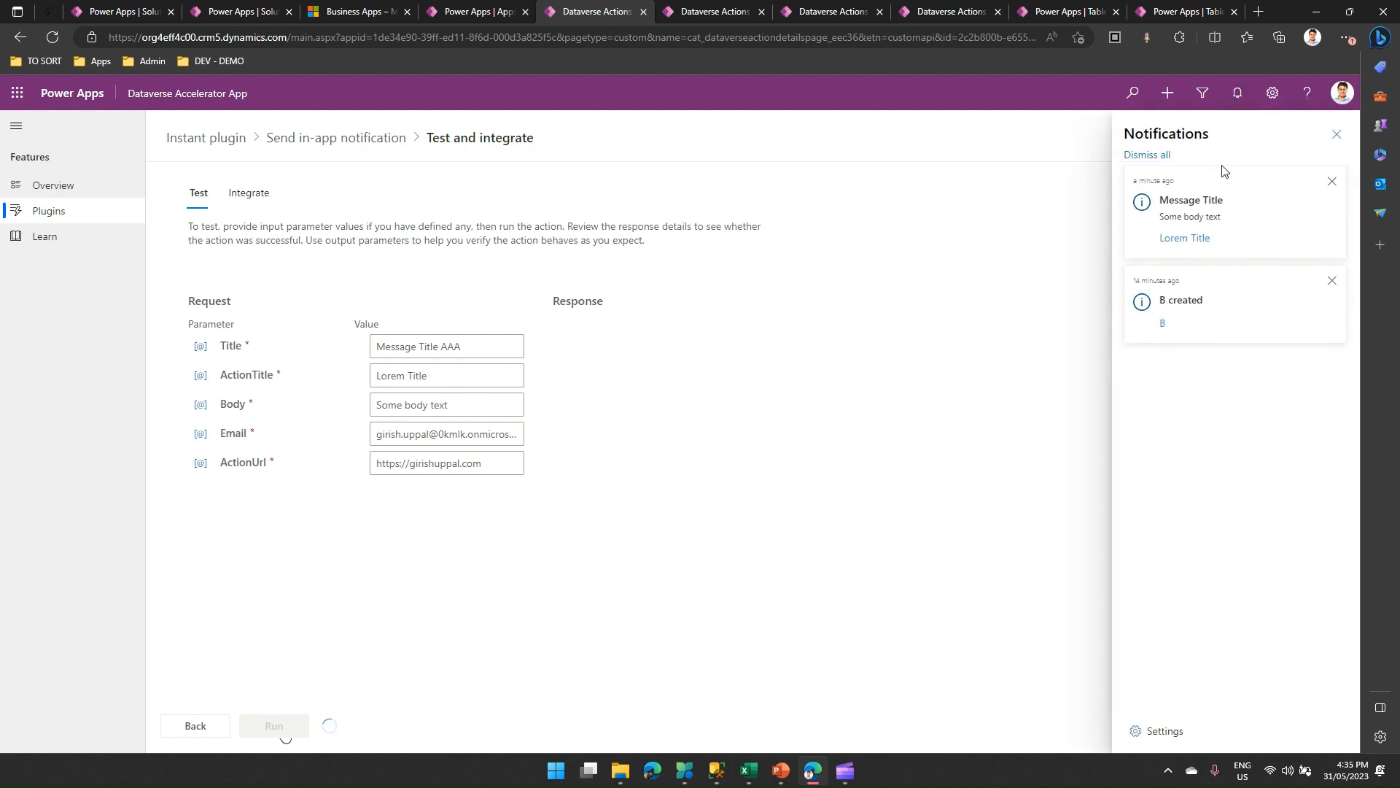
pyautogui.click(274, 725)
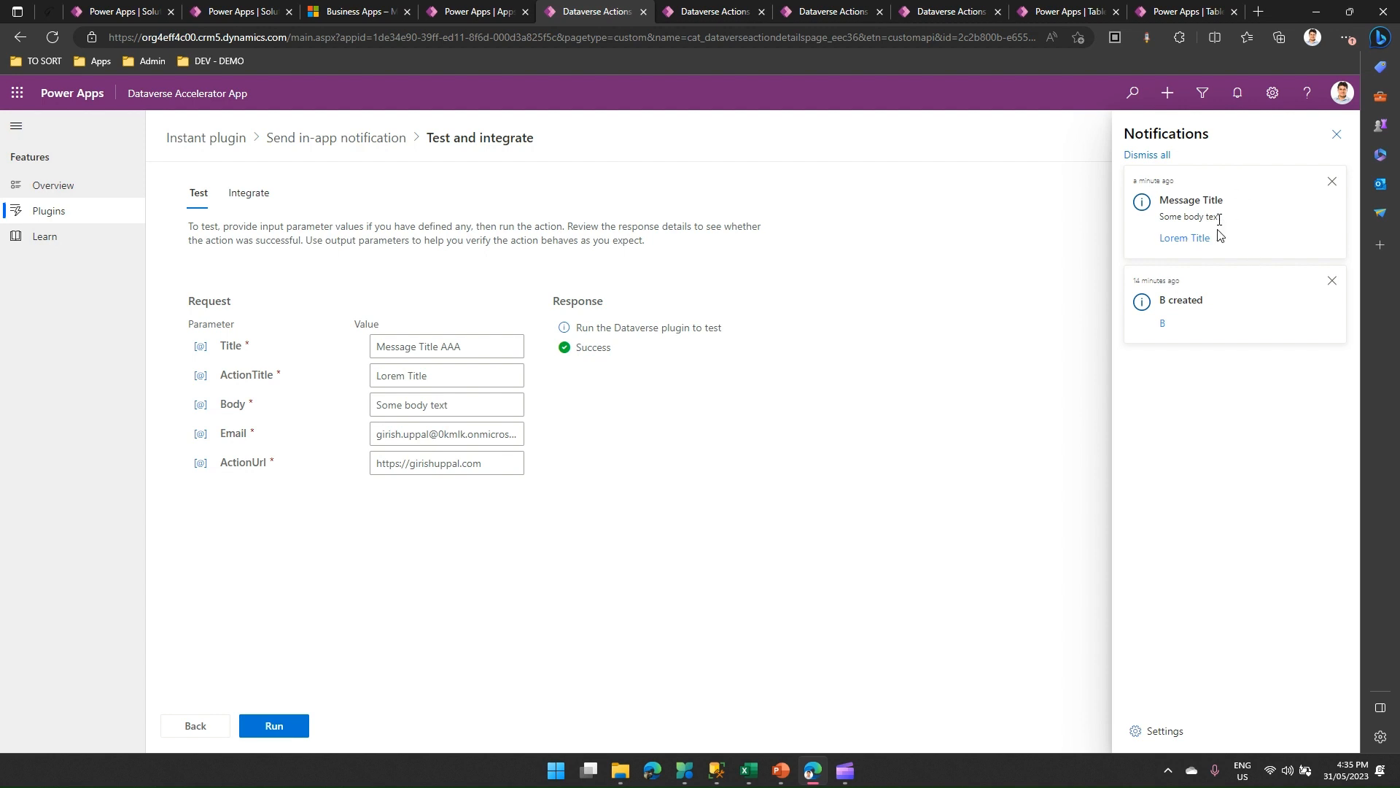
pyautogui.moveTo(1245, 197)
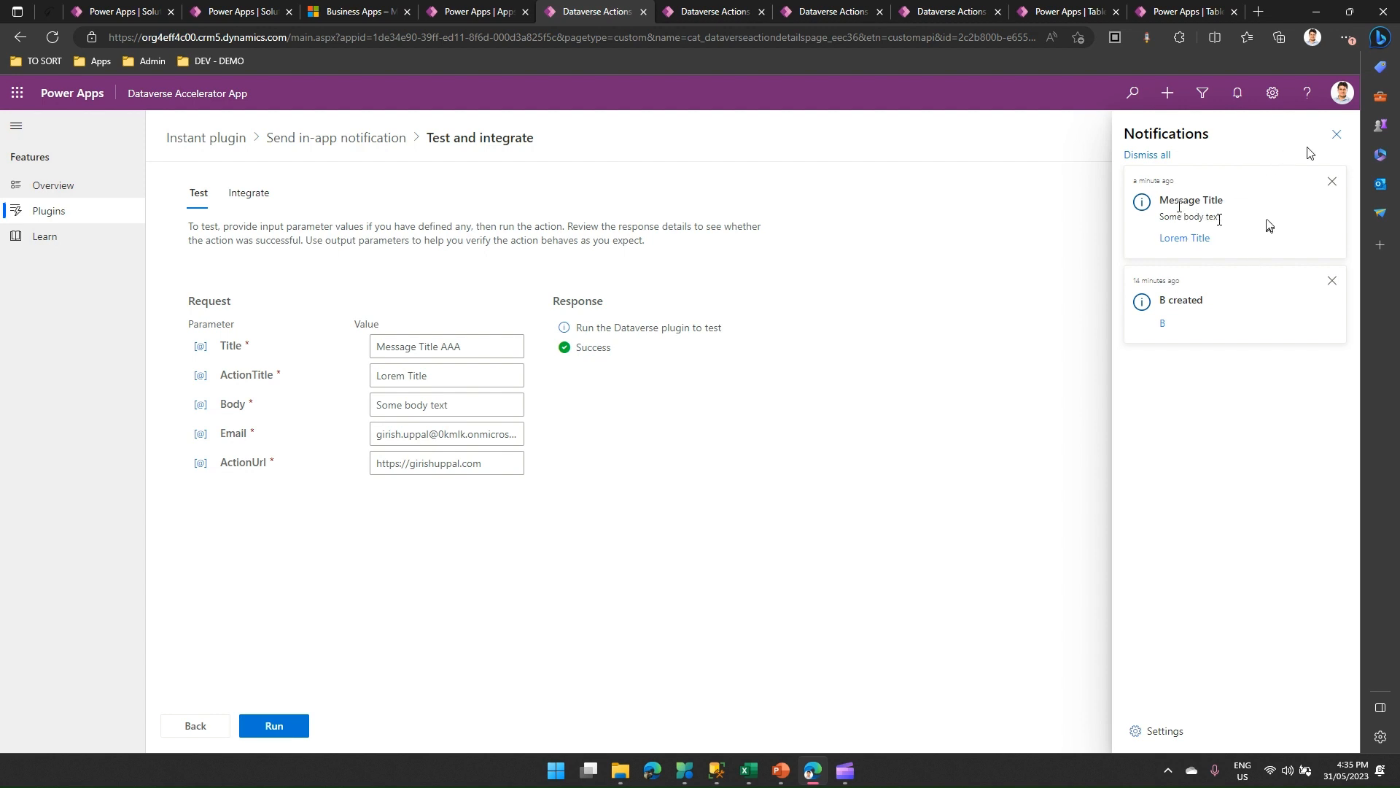
pyautogui.click(1336, 134)
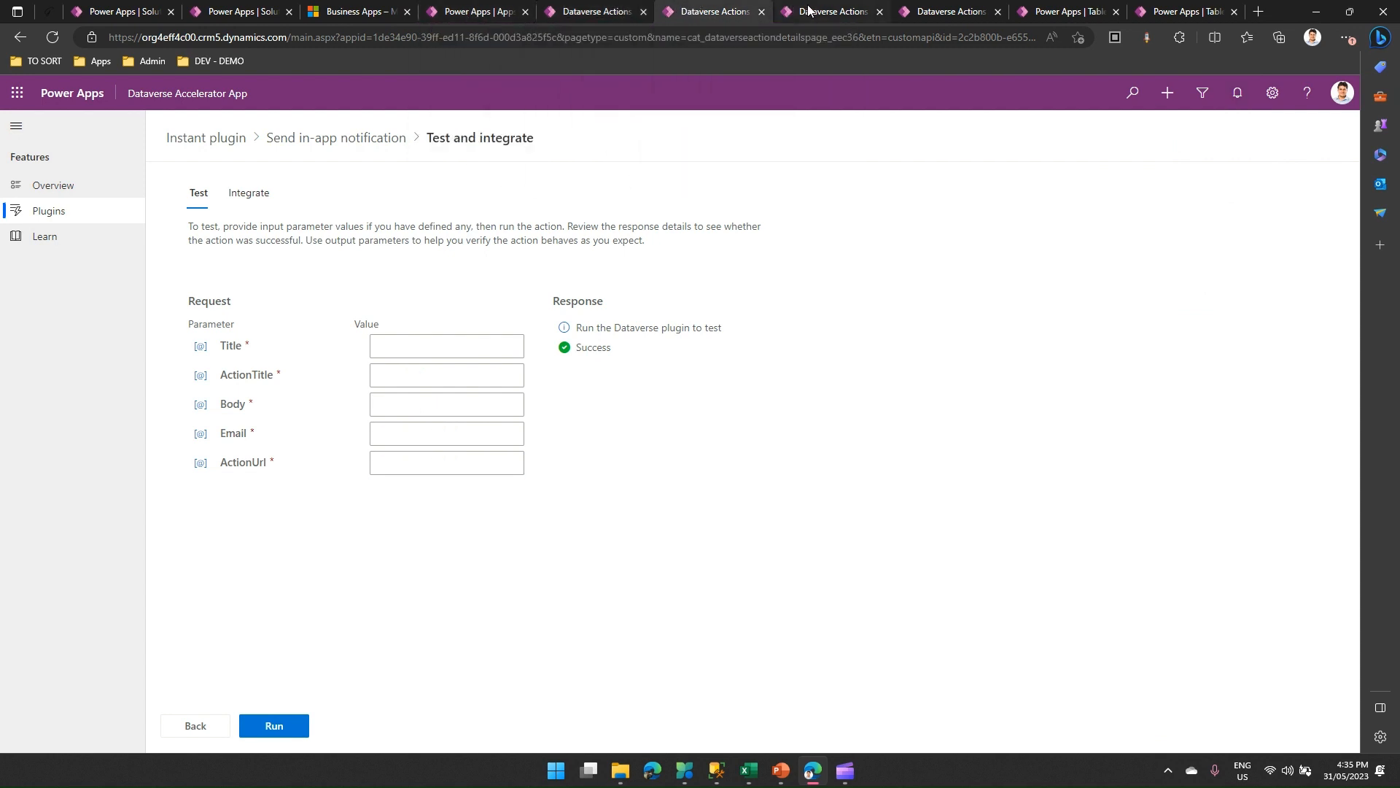
# Step: Visit the accelerator Overview, then go back to the Send in-app notification test page
pyautogui.click(446, 462)
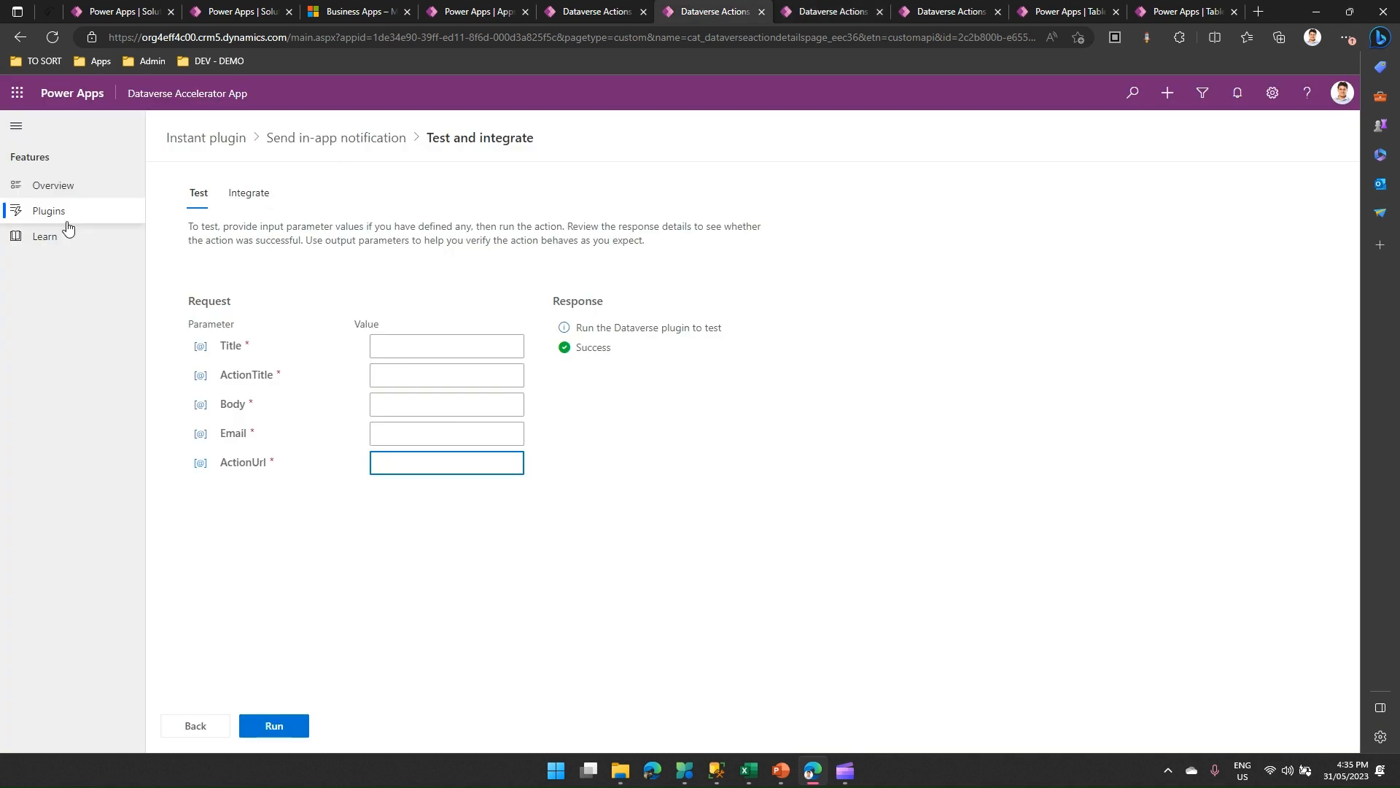
pyautogui.click(52, 184)
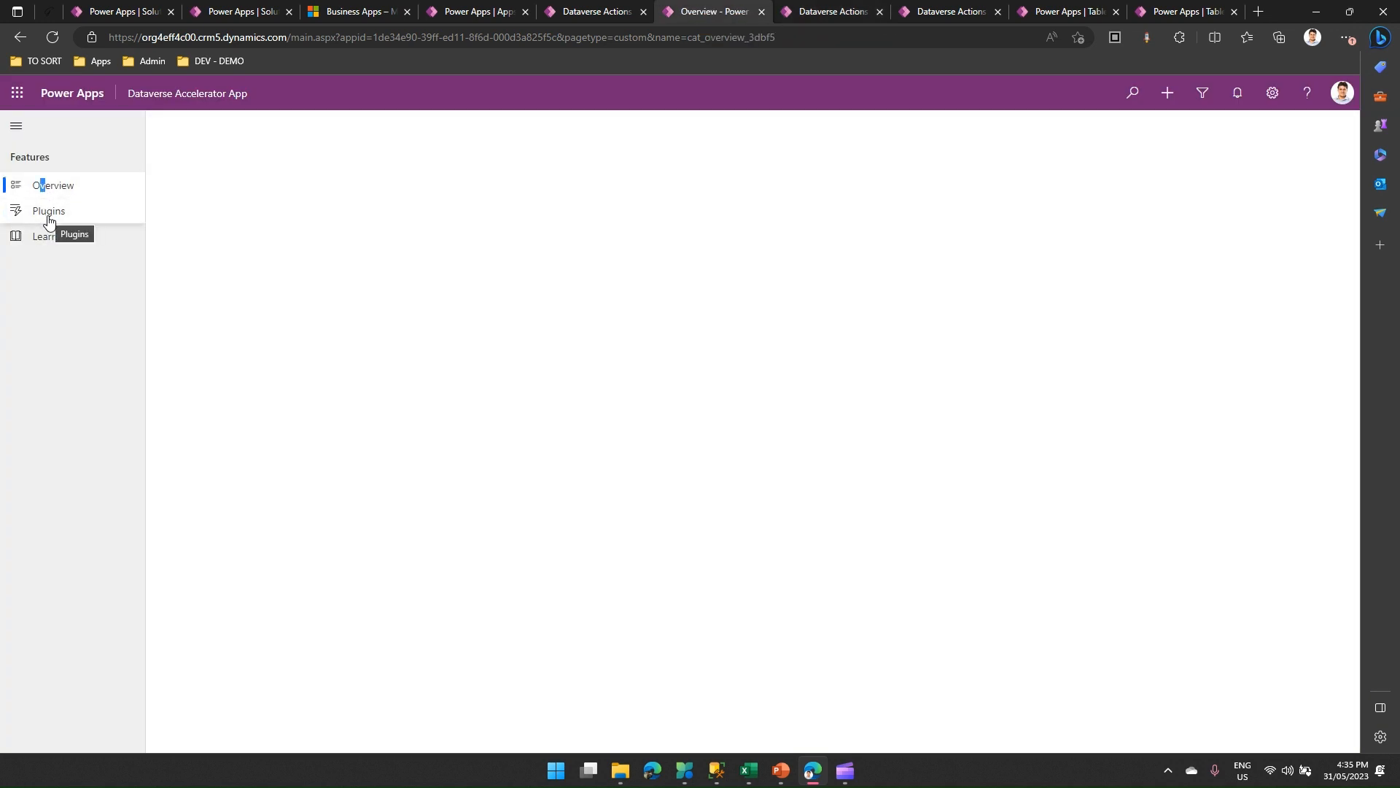
pyautogui.click(53, 184)
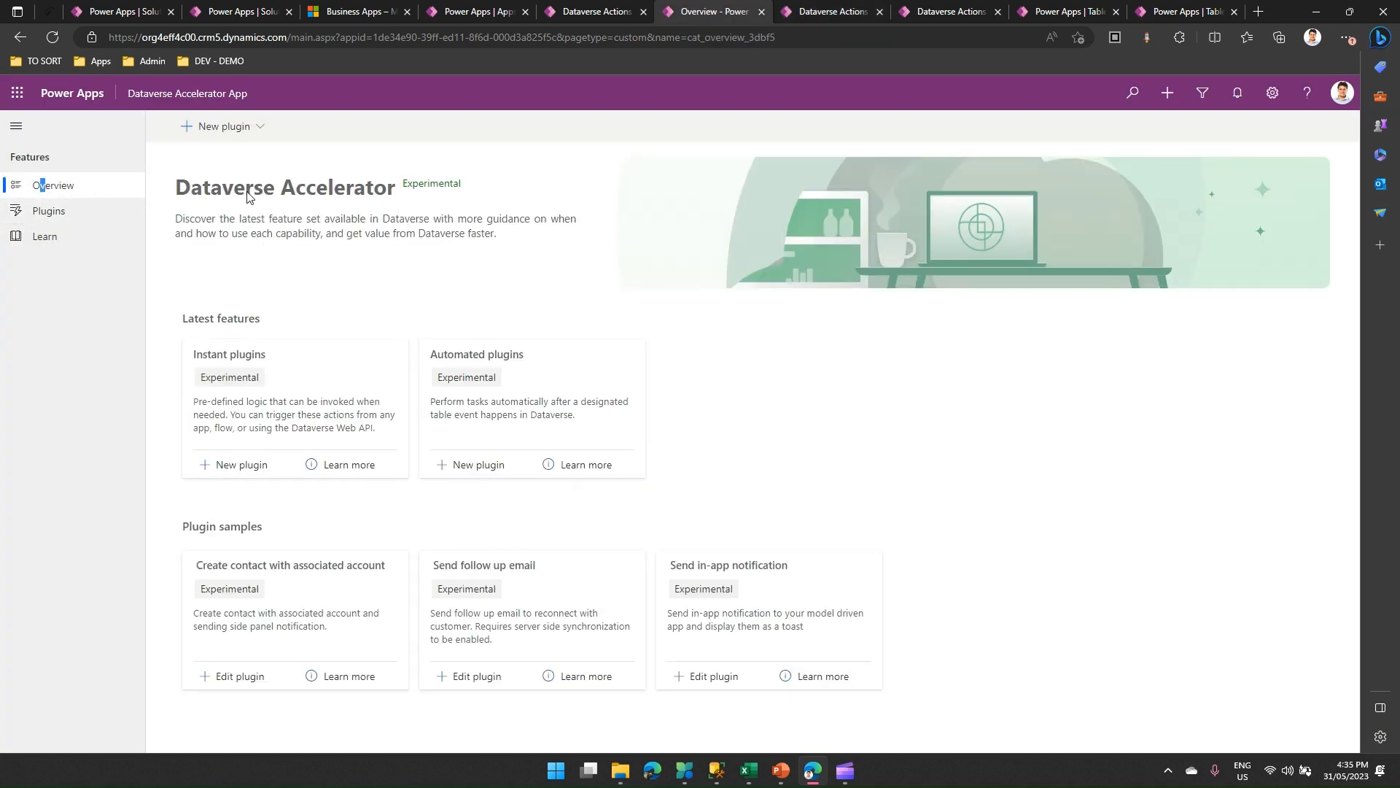
pyautogui.moveTo(357, 588)
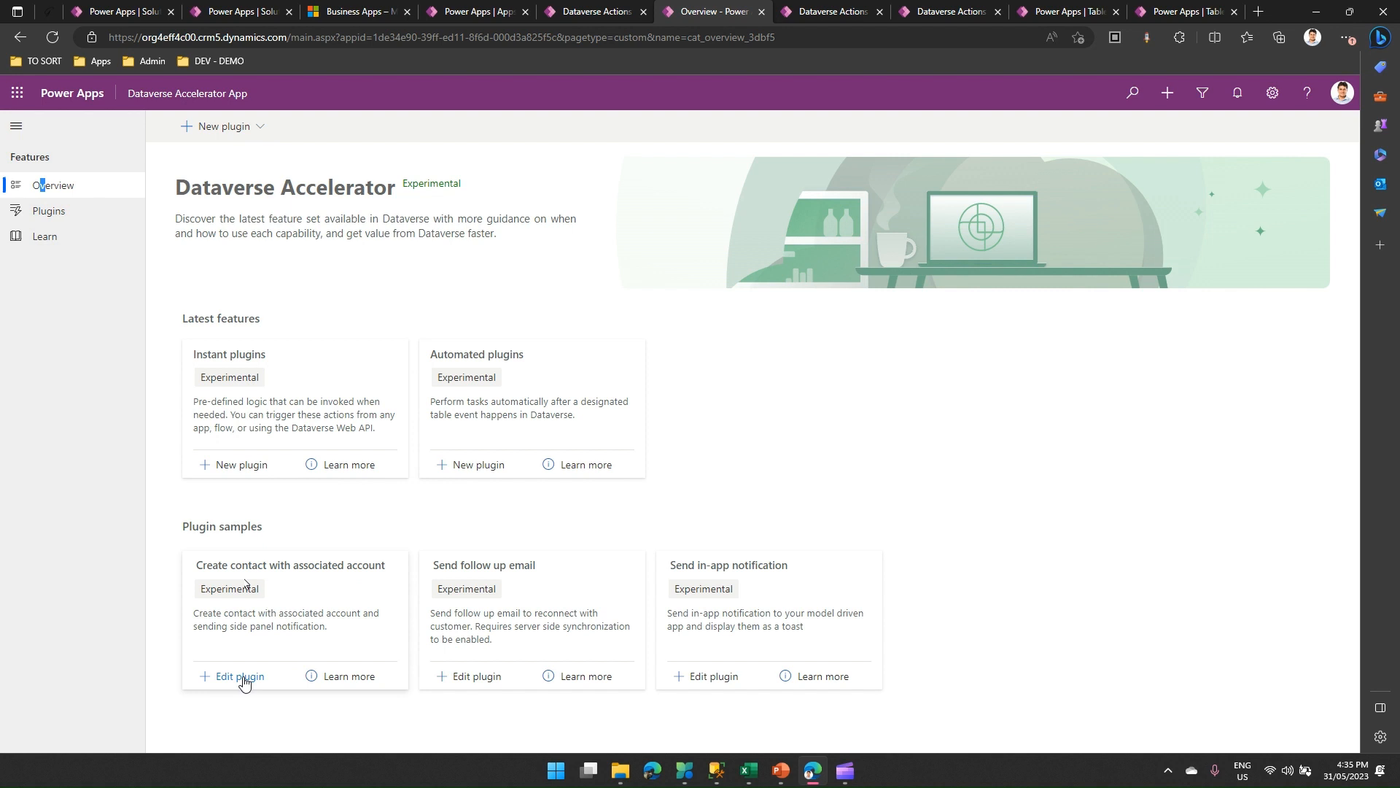
pyautogui.click(239, 676)
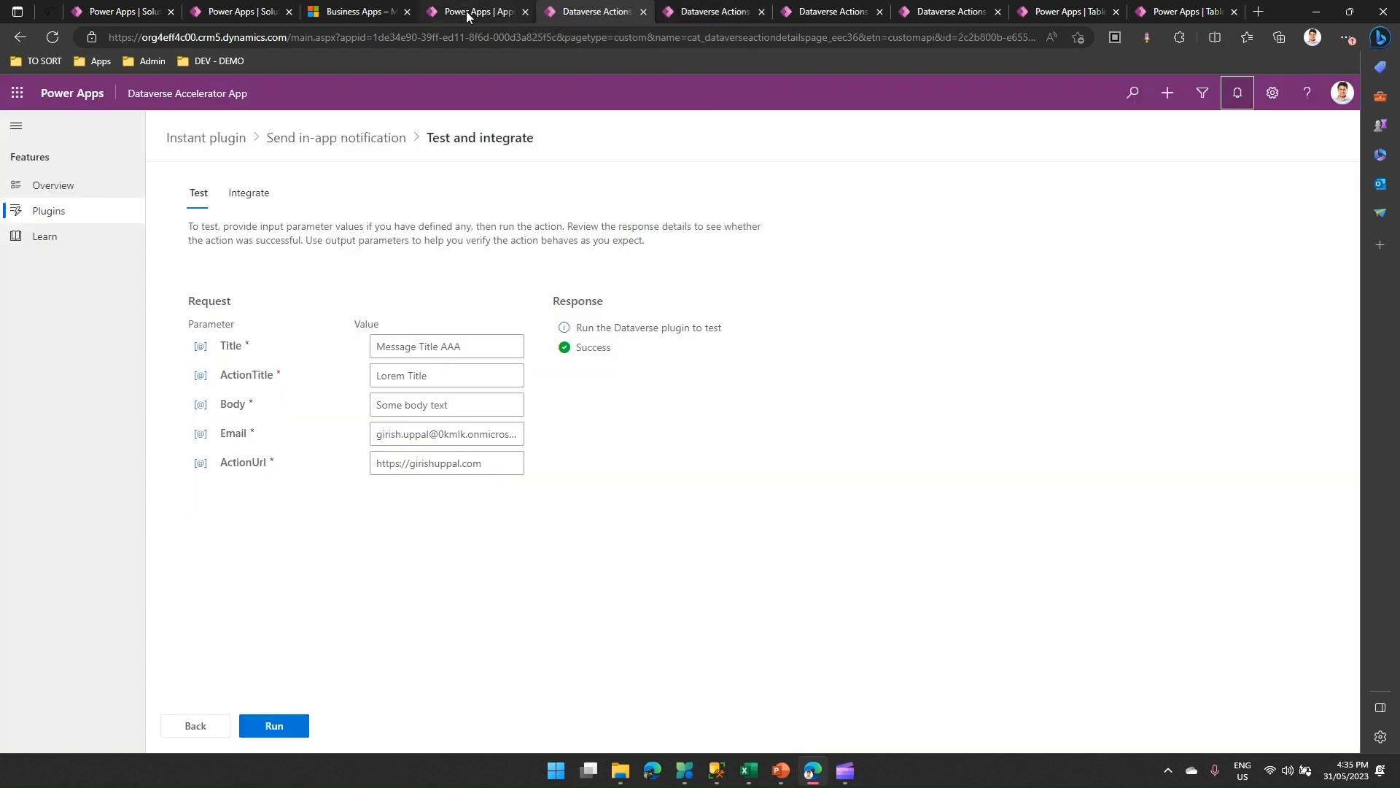
# Step: Play Dataverse Accelerator App from the Power Apps apps list
pyautogui.click(474, 11)
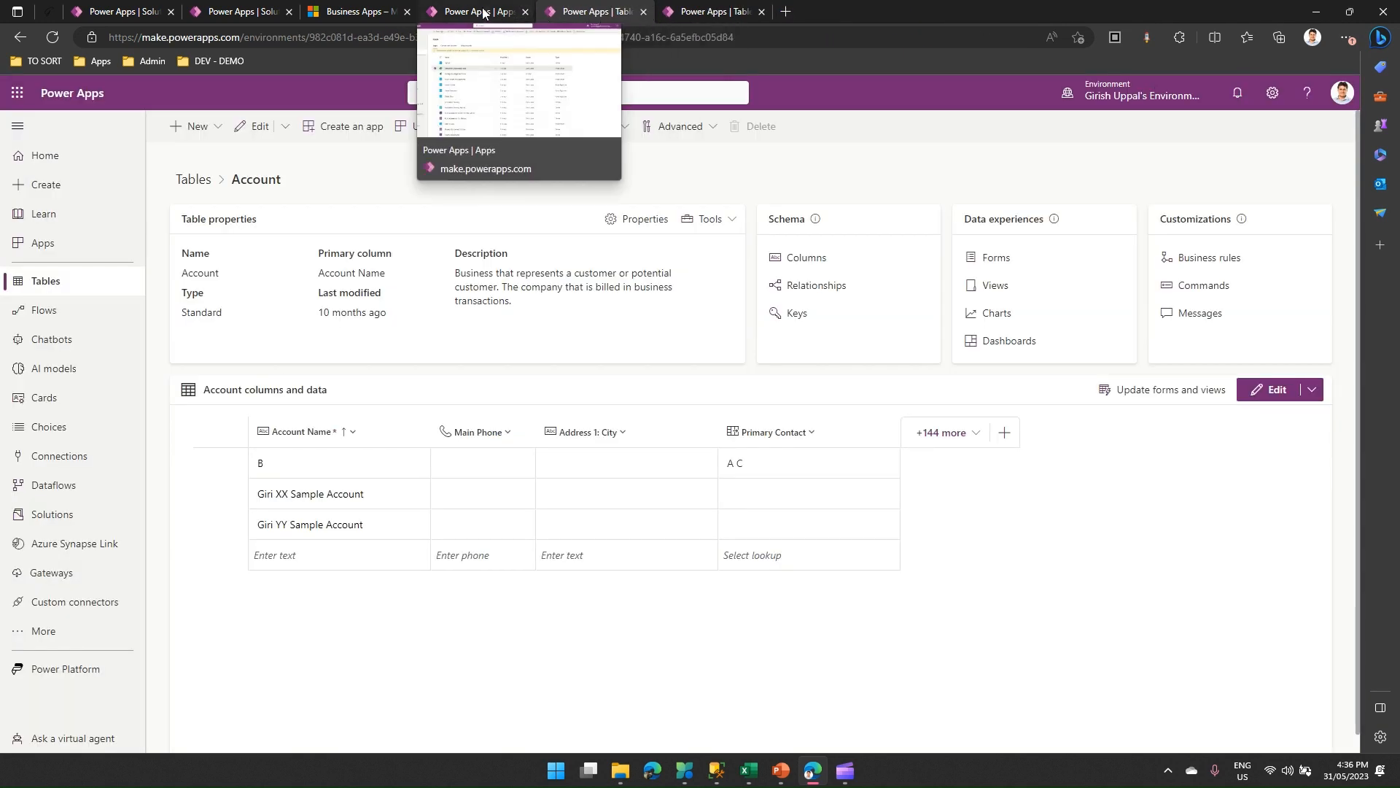
pyautogui.click(536, 344)
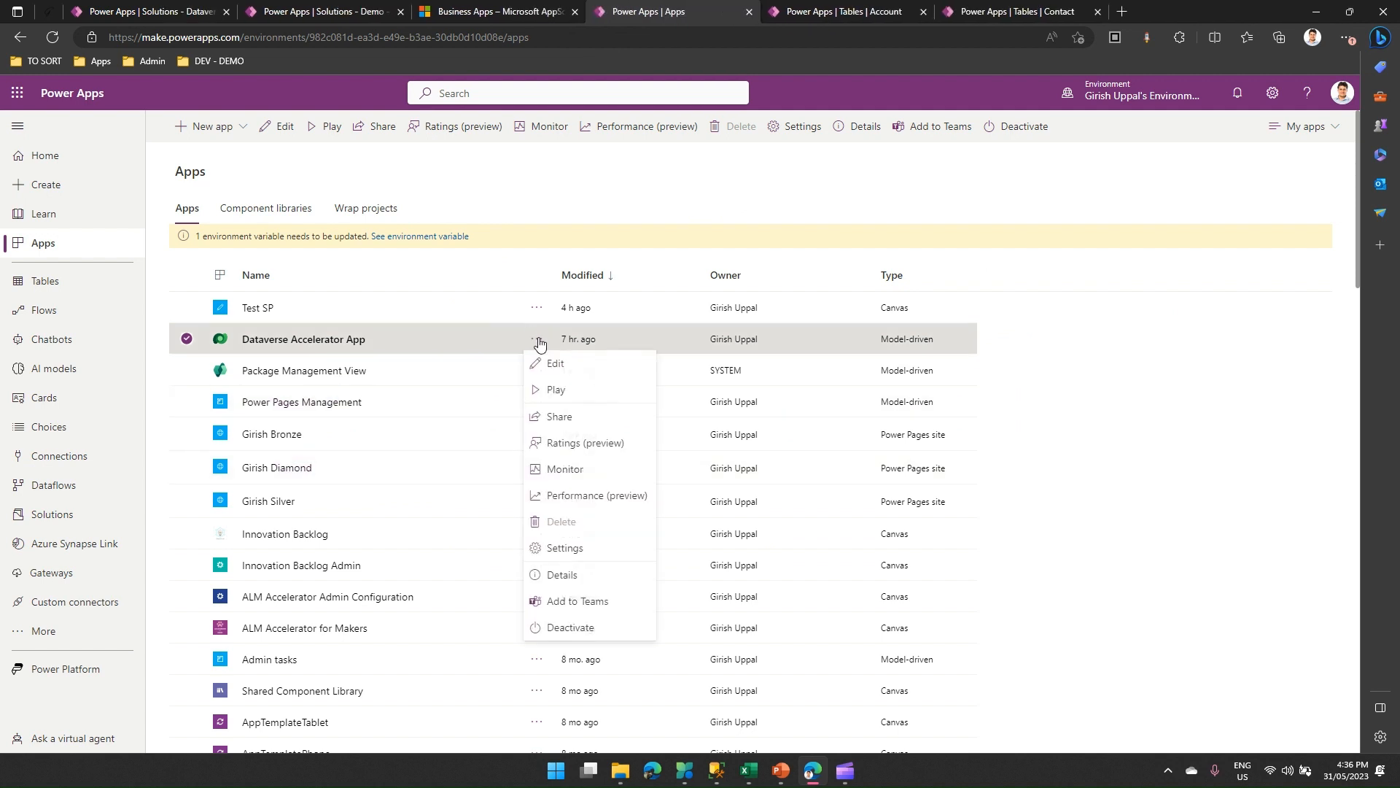
pyautogui.click(557, 389)
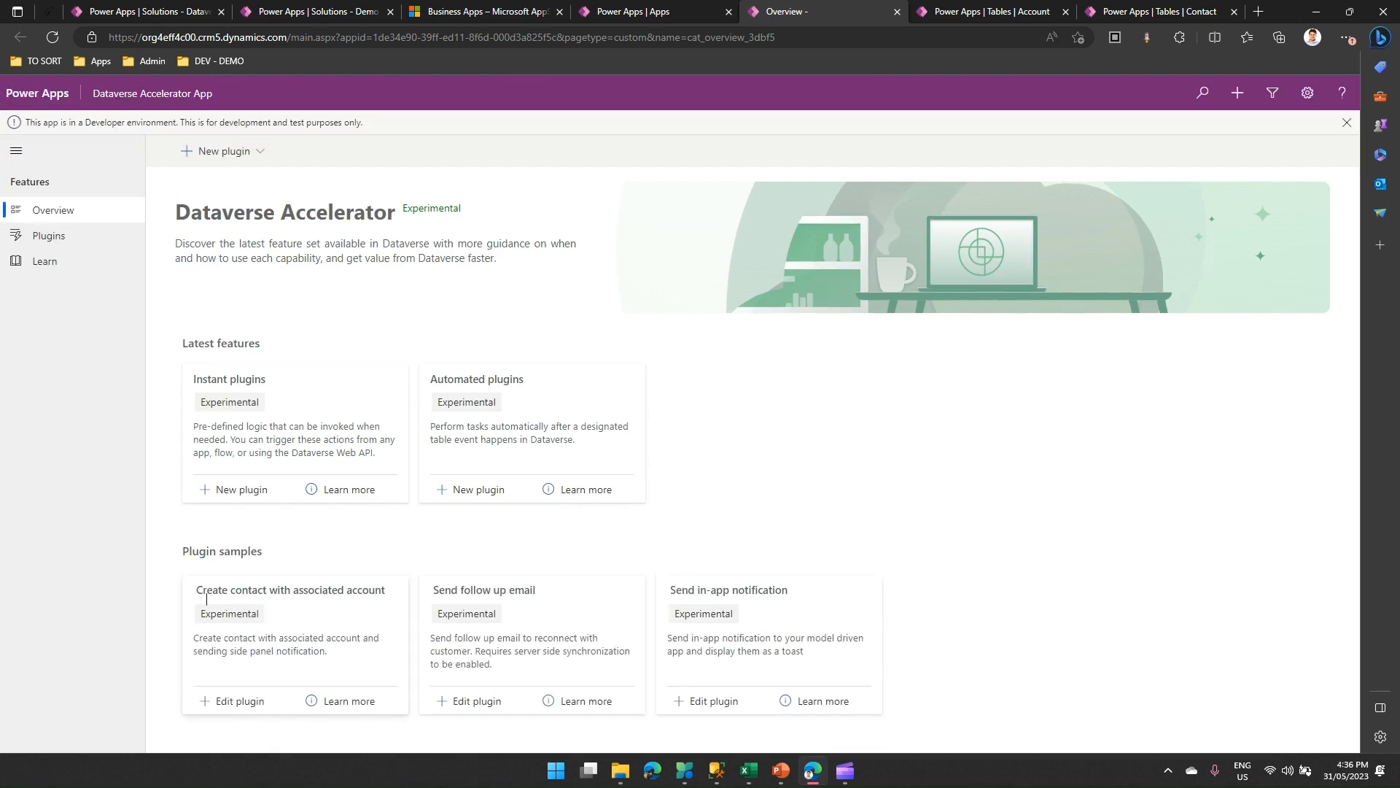
# Step: Edit the Create contact with associated account sample and advance to its Definition step
pyautogui.click(241, 705)
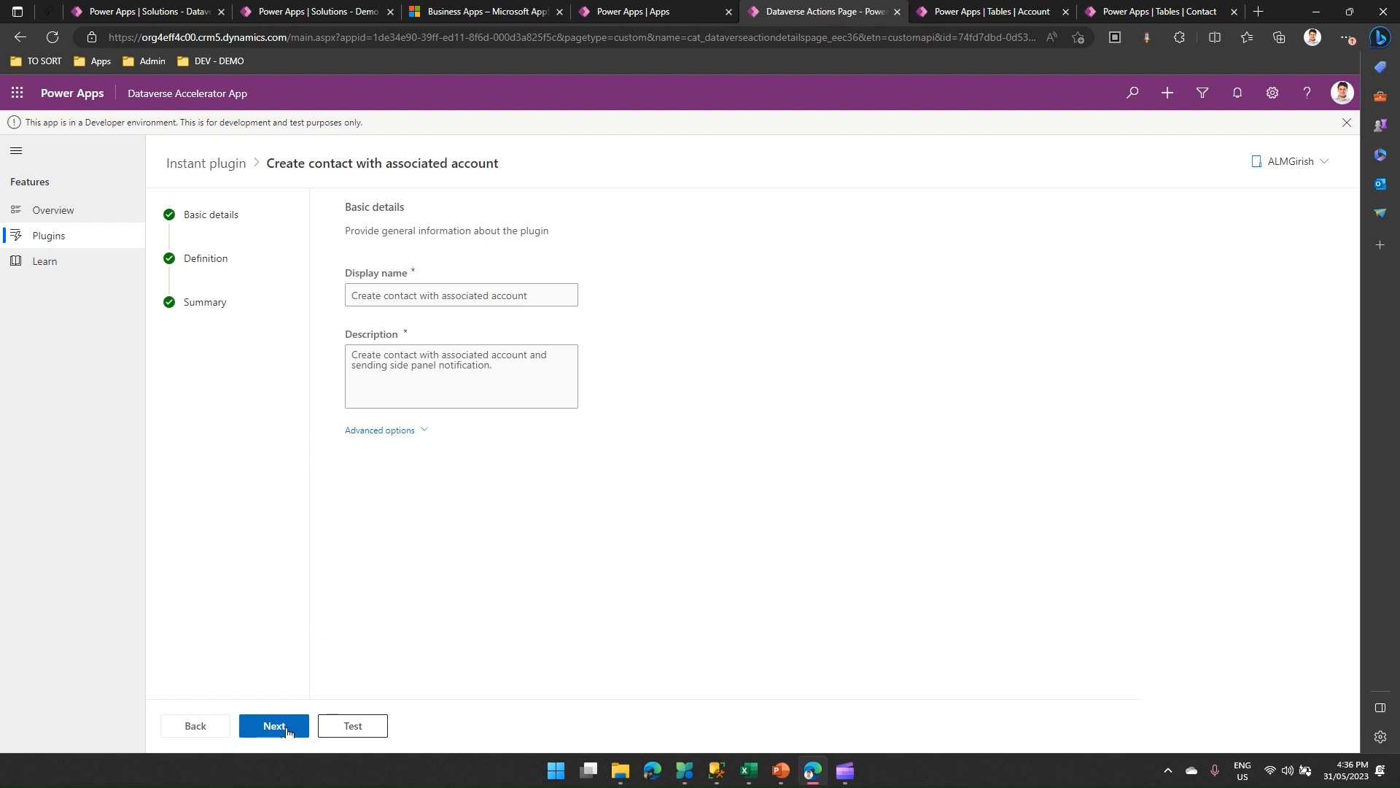
pyautogui.click(274, 725)
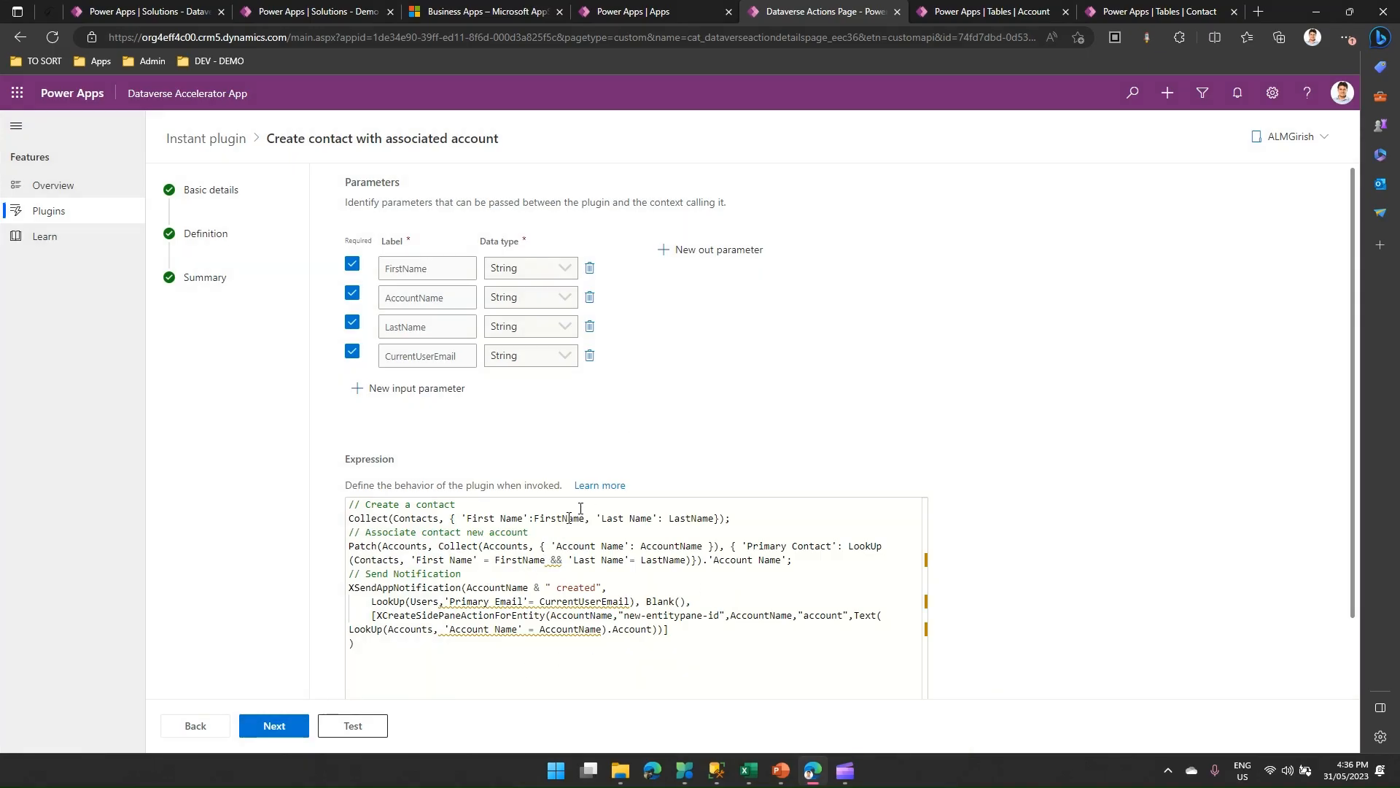
pyautogui.click(989, 11)
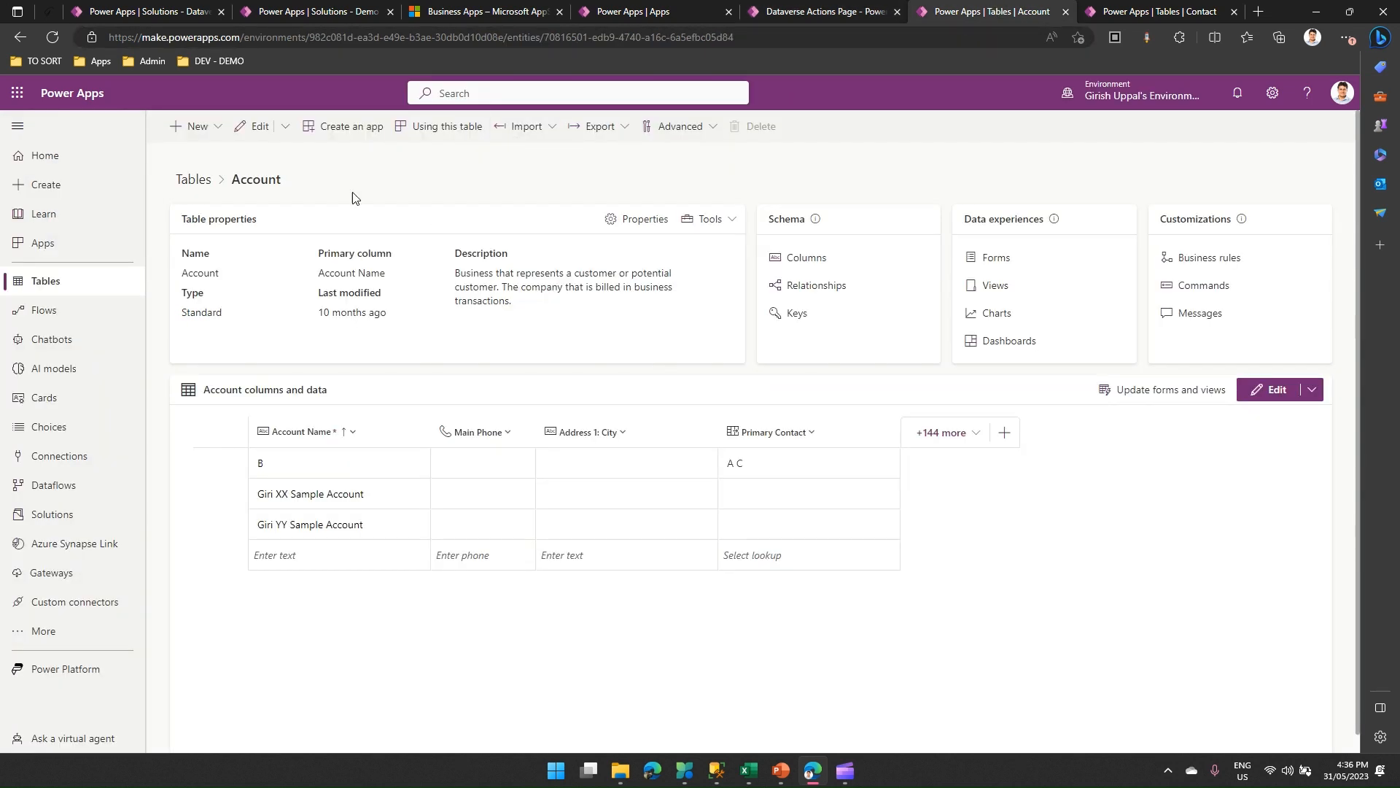
pyautogui.click(1161, 11)
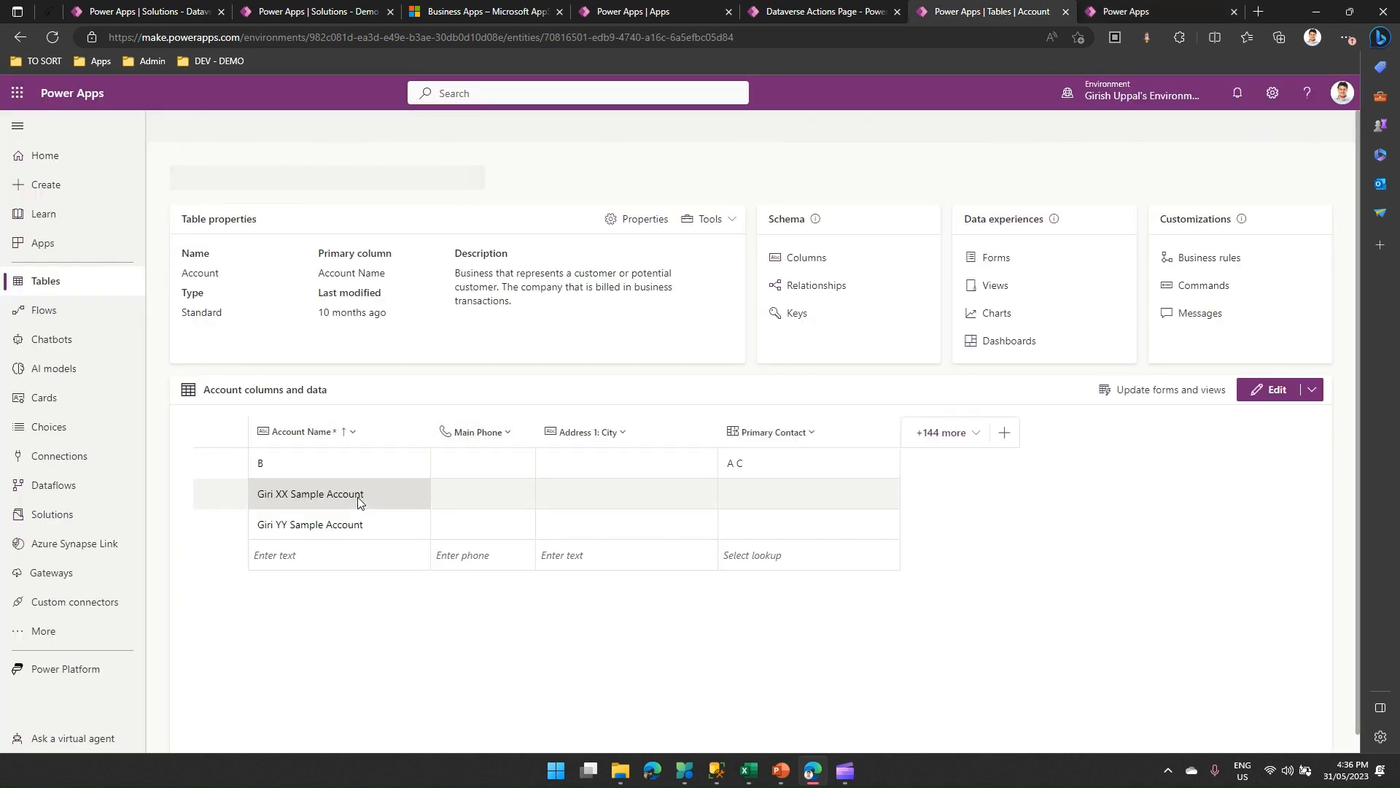
pyautogui.click(1143, 12)
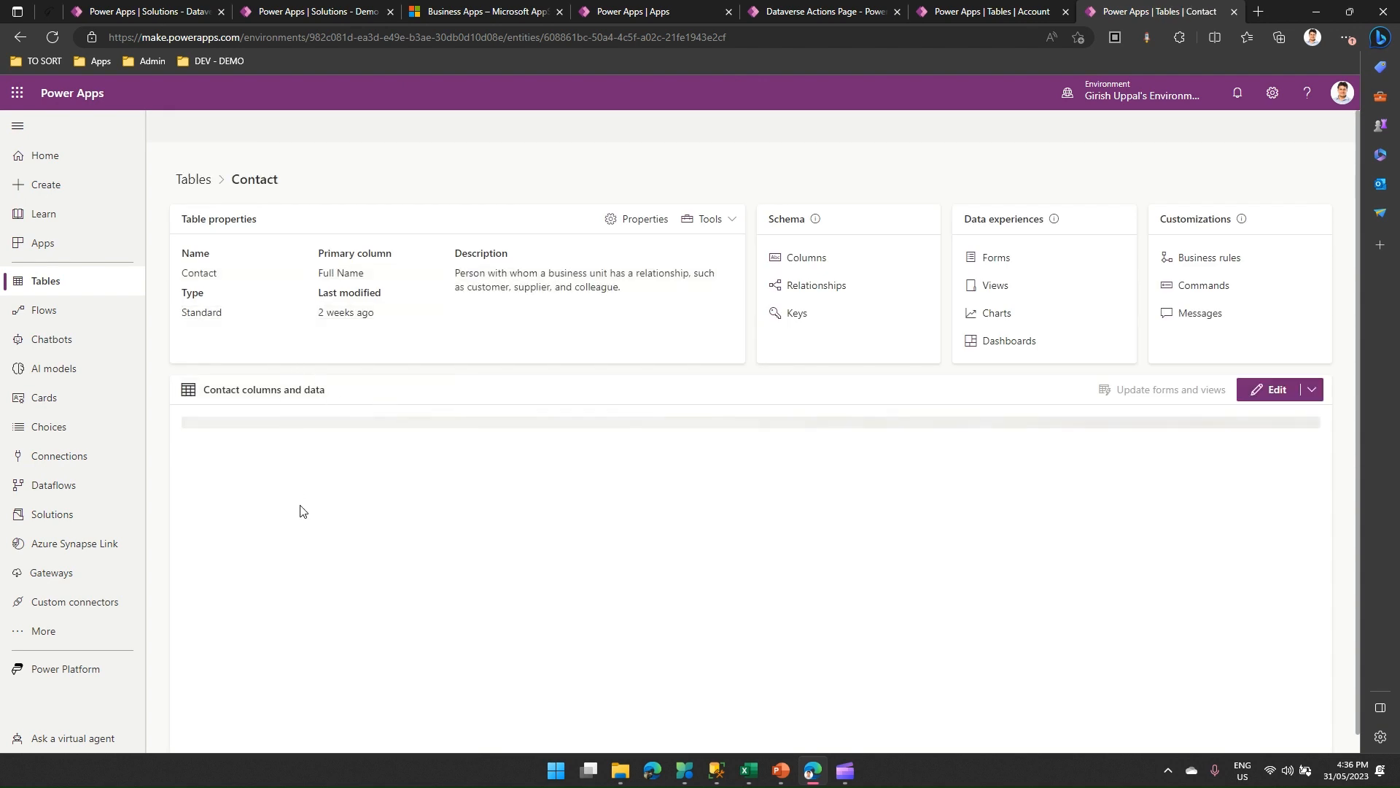
pyautogui.moveTo(397, 395)
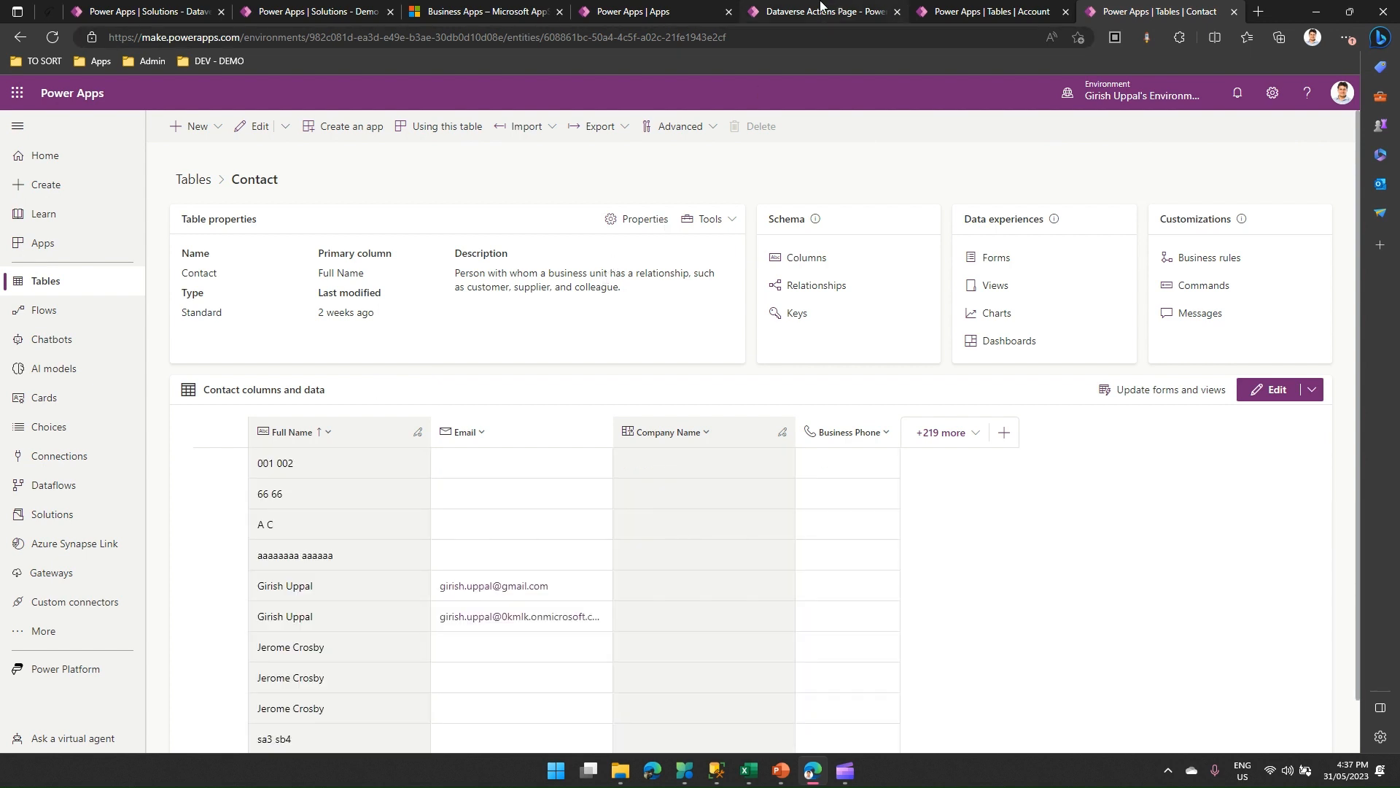
pyautogui.click(817, 11)
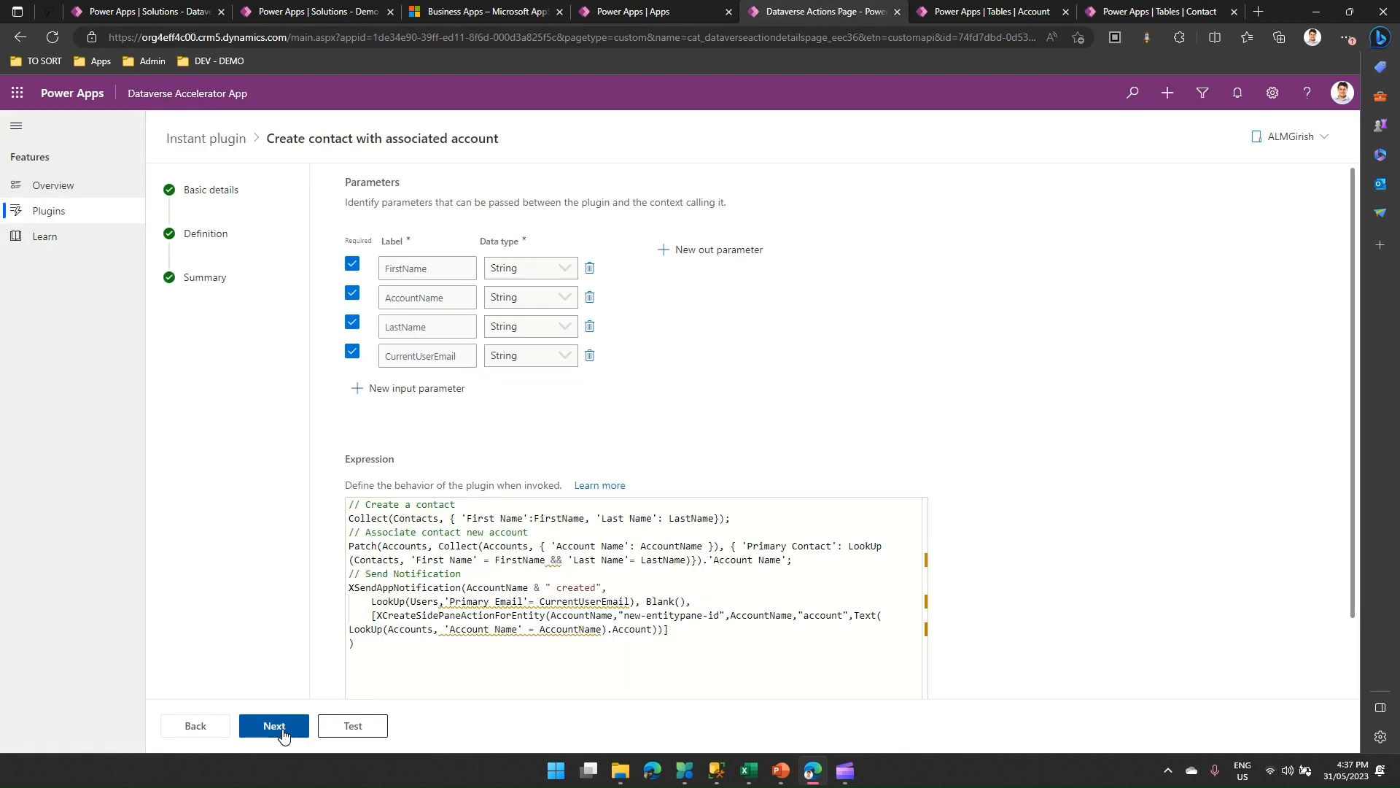
pyautogui.click(274, 725)
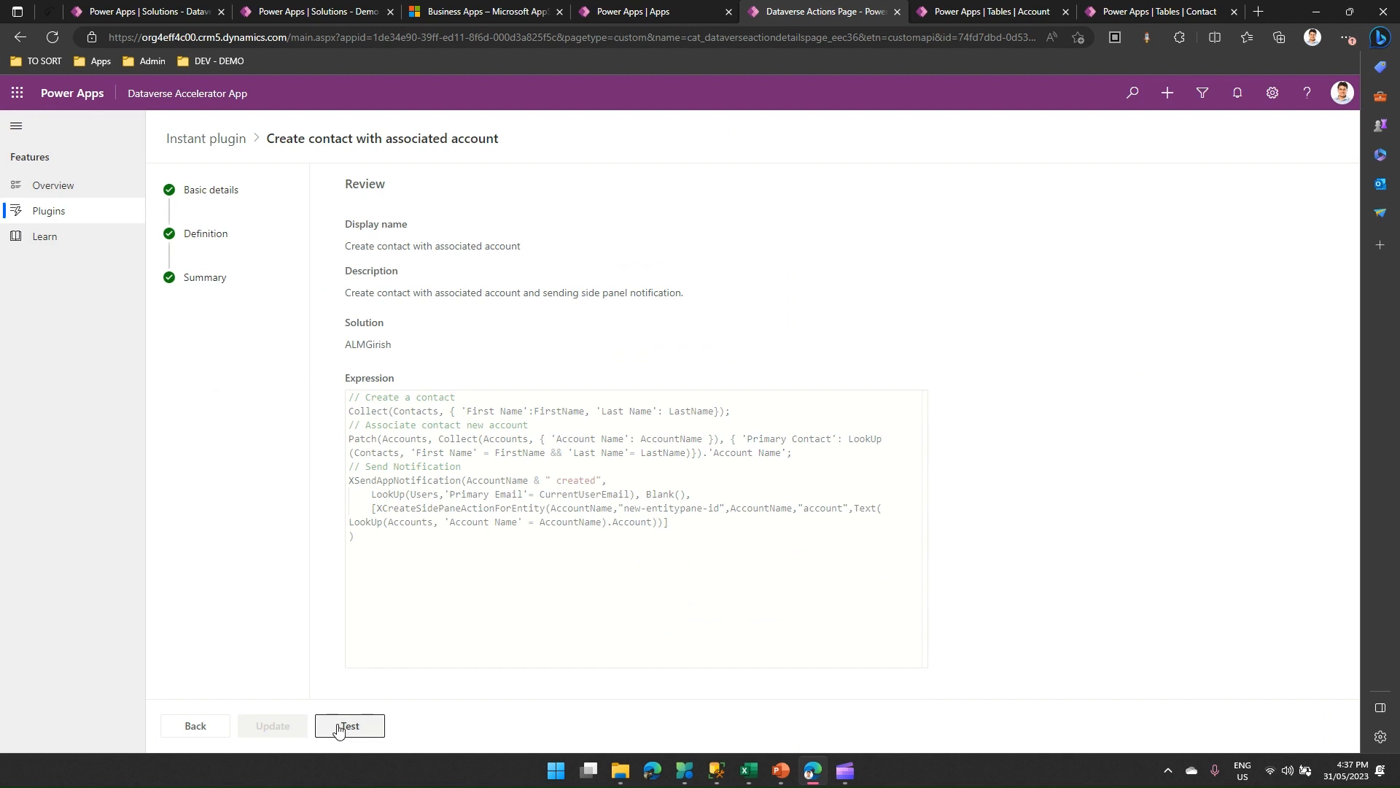
pyautogui.click(349, 725)
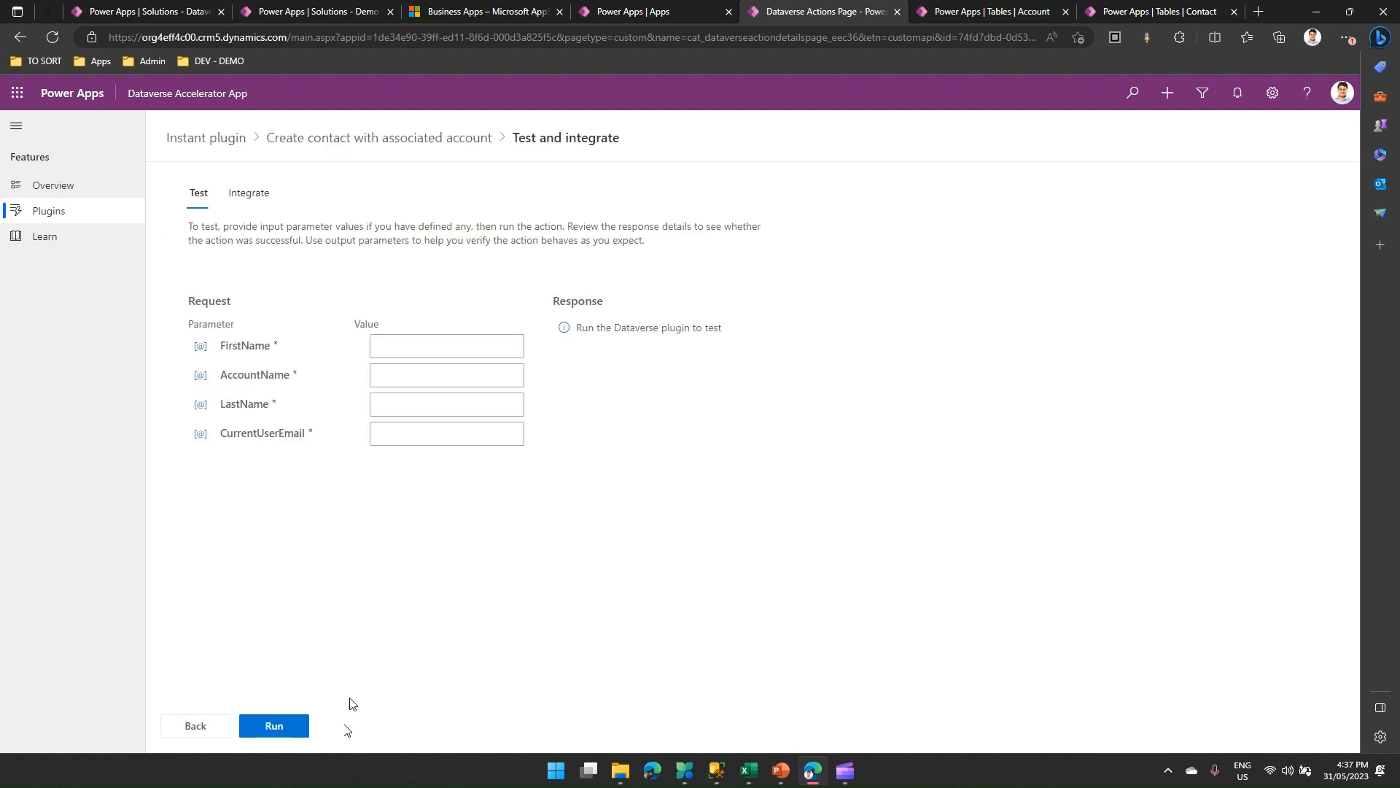
pyautogui.click(445, 346)
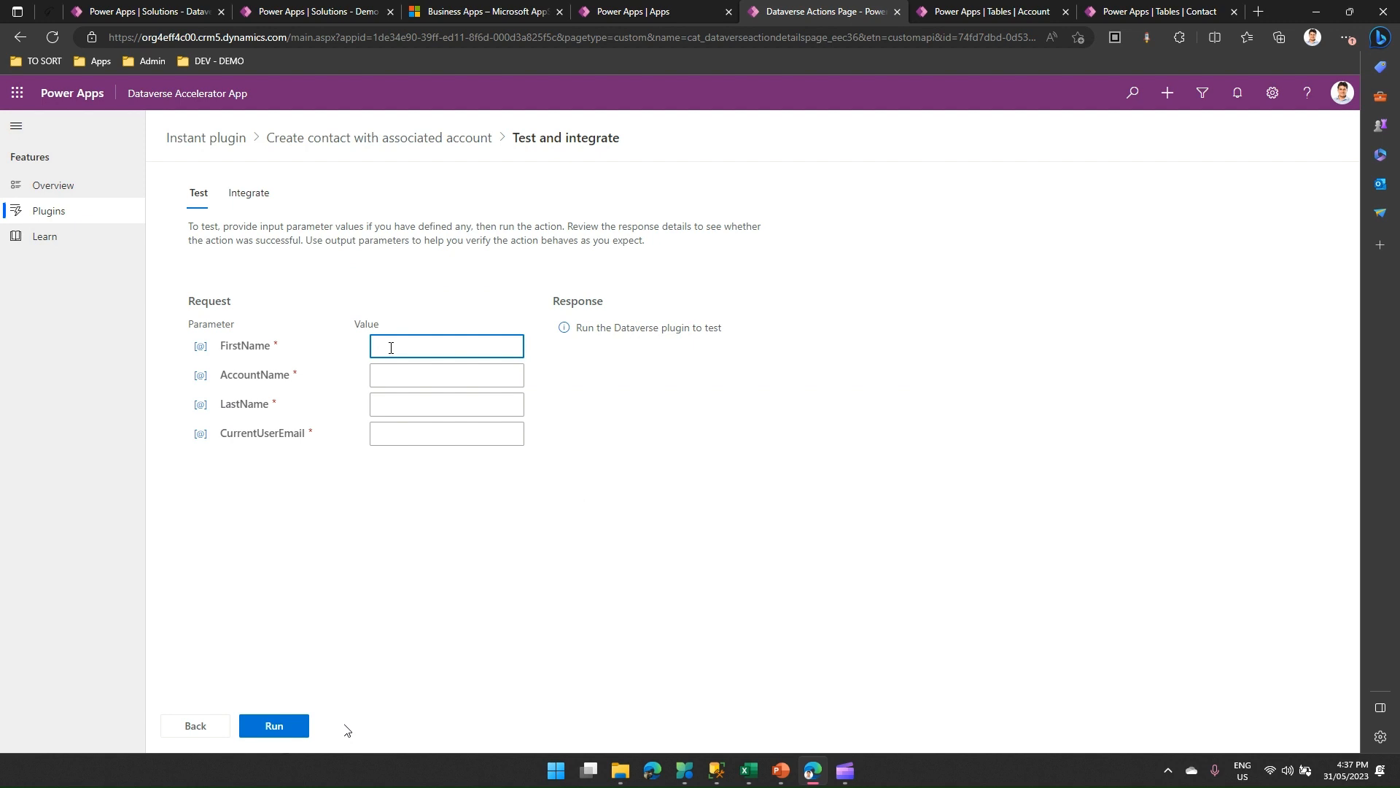
pyautogui.click(445, 346)
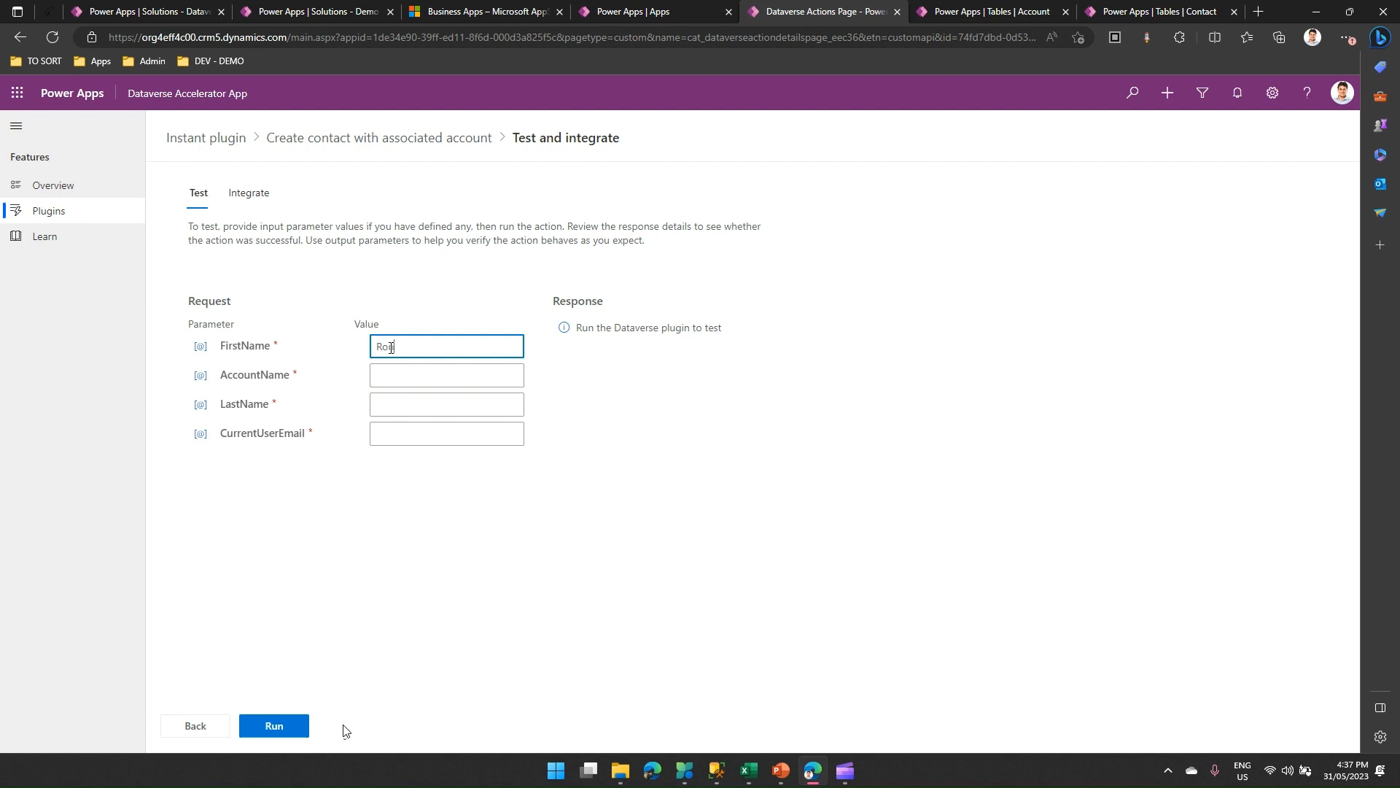
pyautogui.click(445, 404)
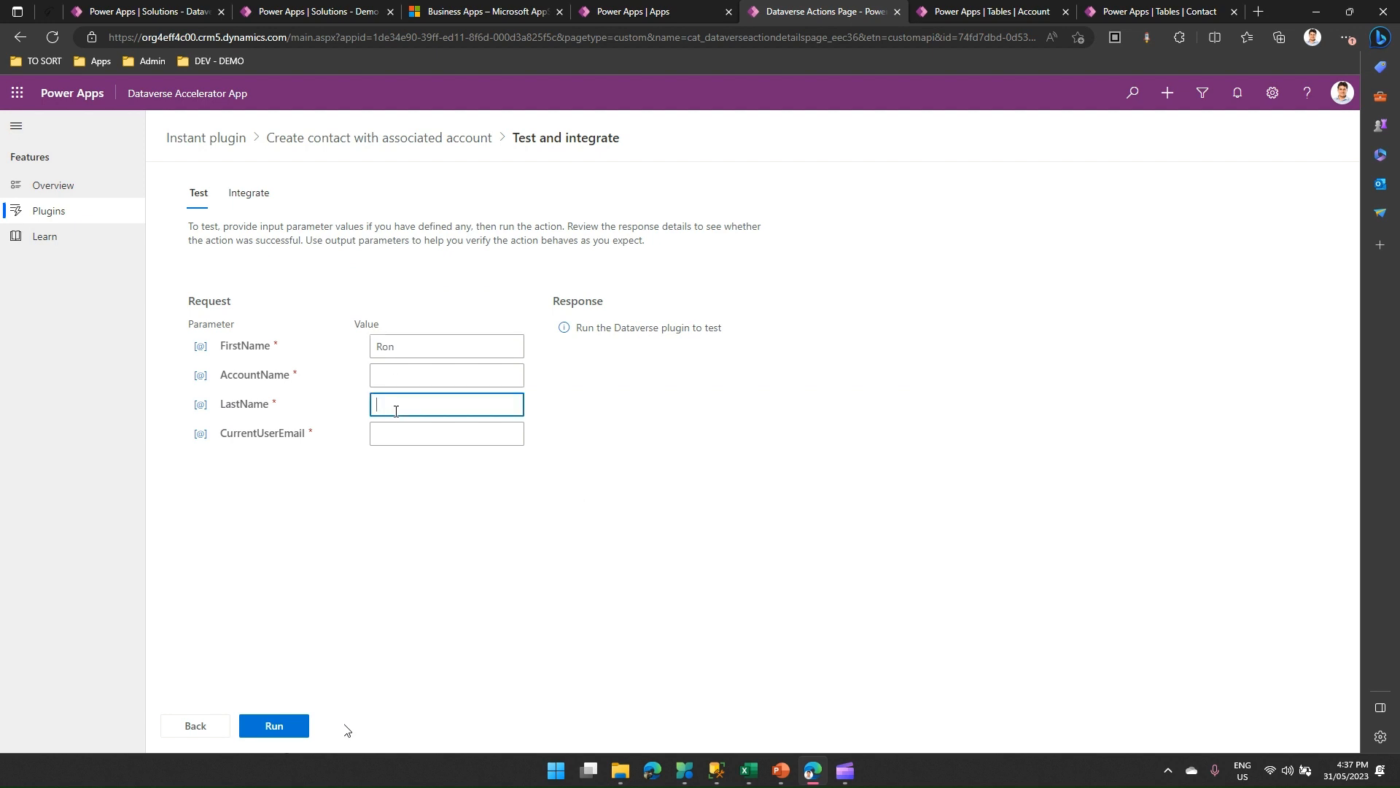
pyautogui.write('George')
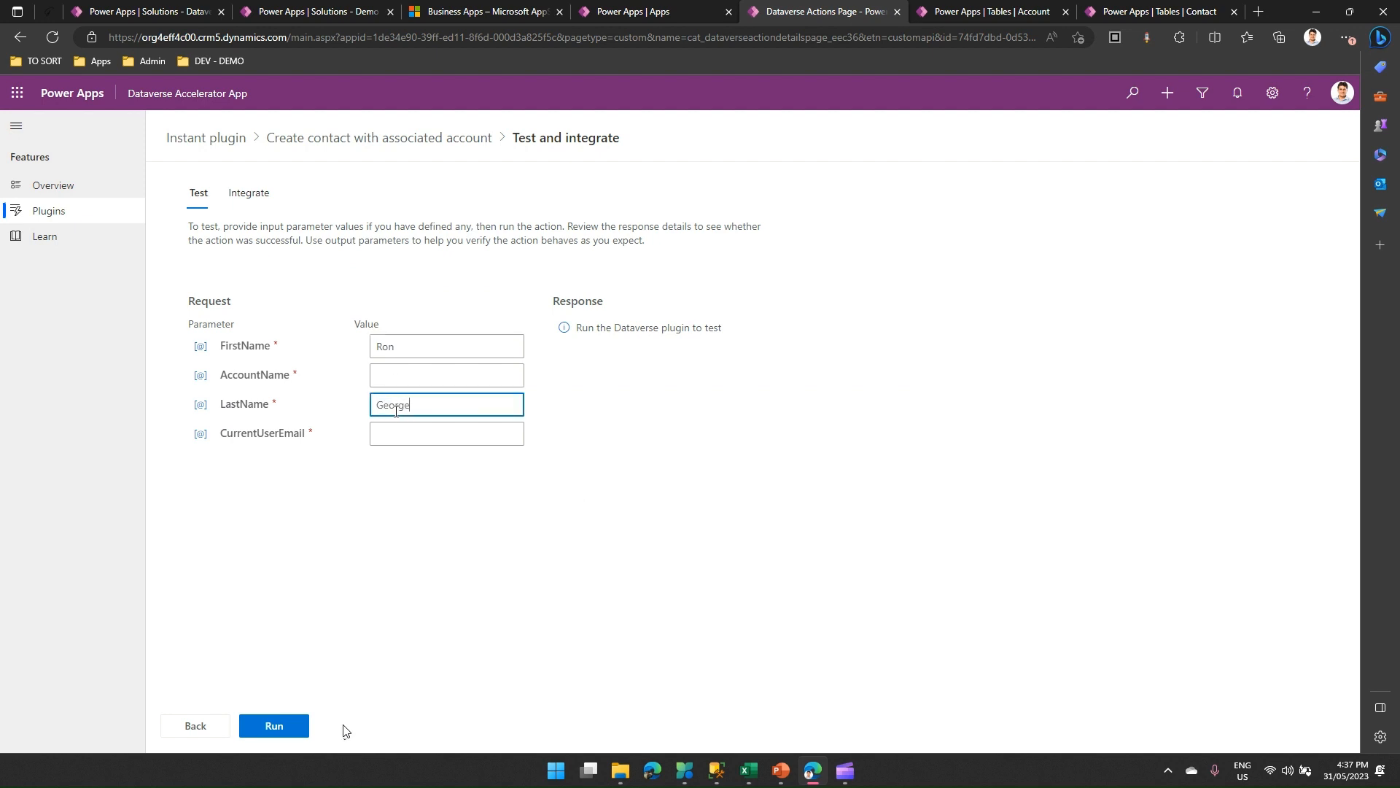
pyautogui.click(445, 374)
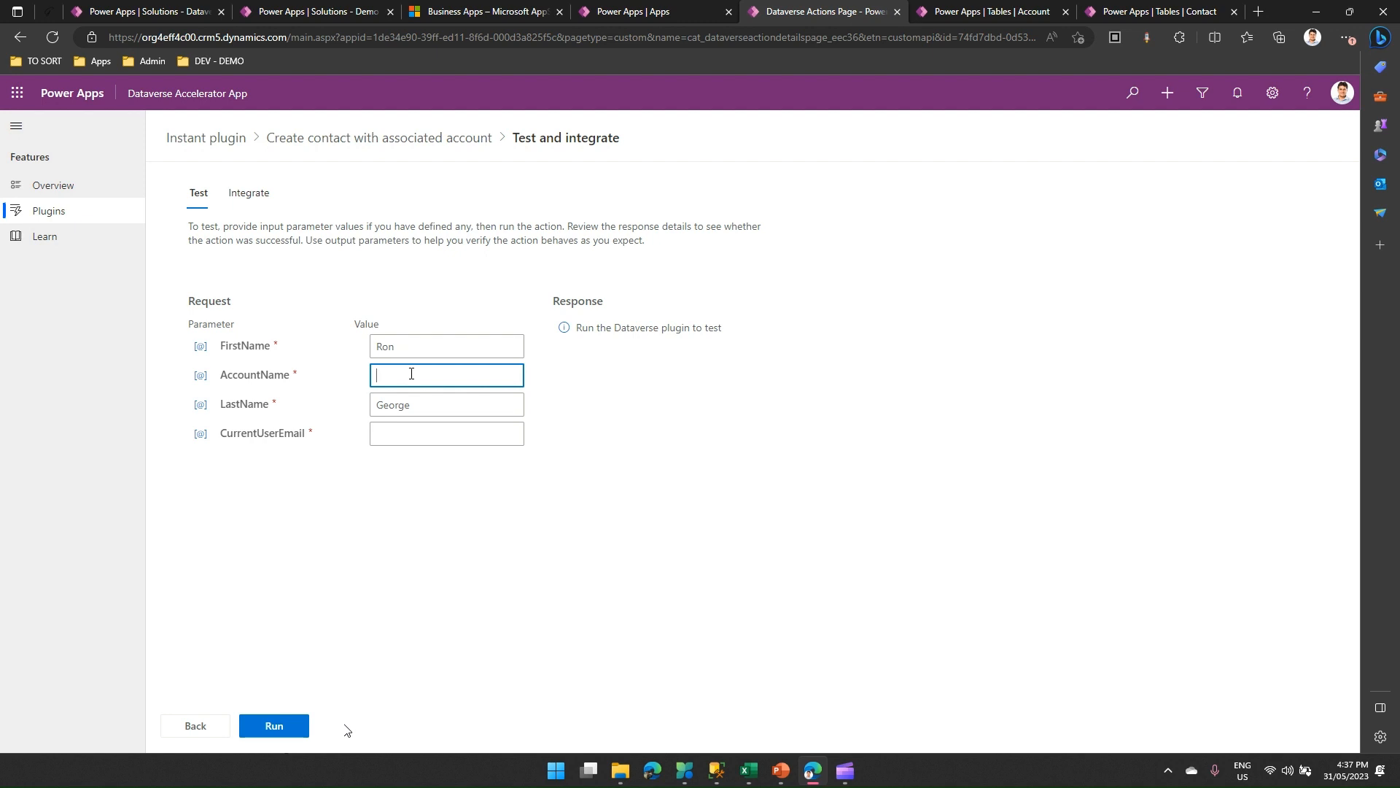
pyautogui.write('ABC Inc')
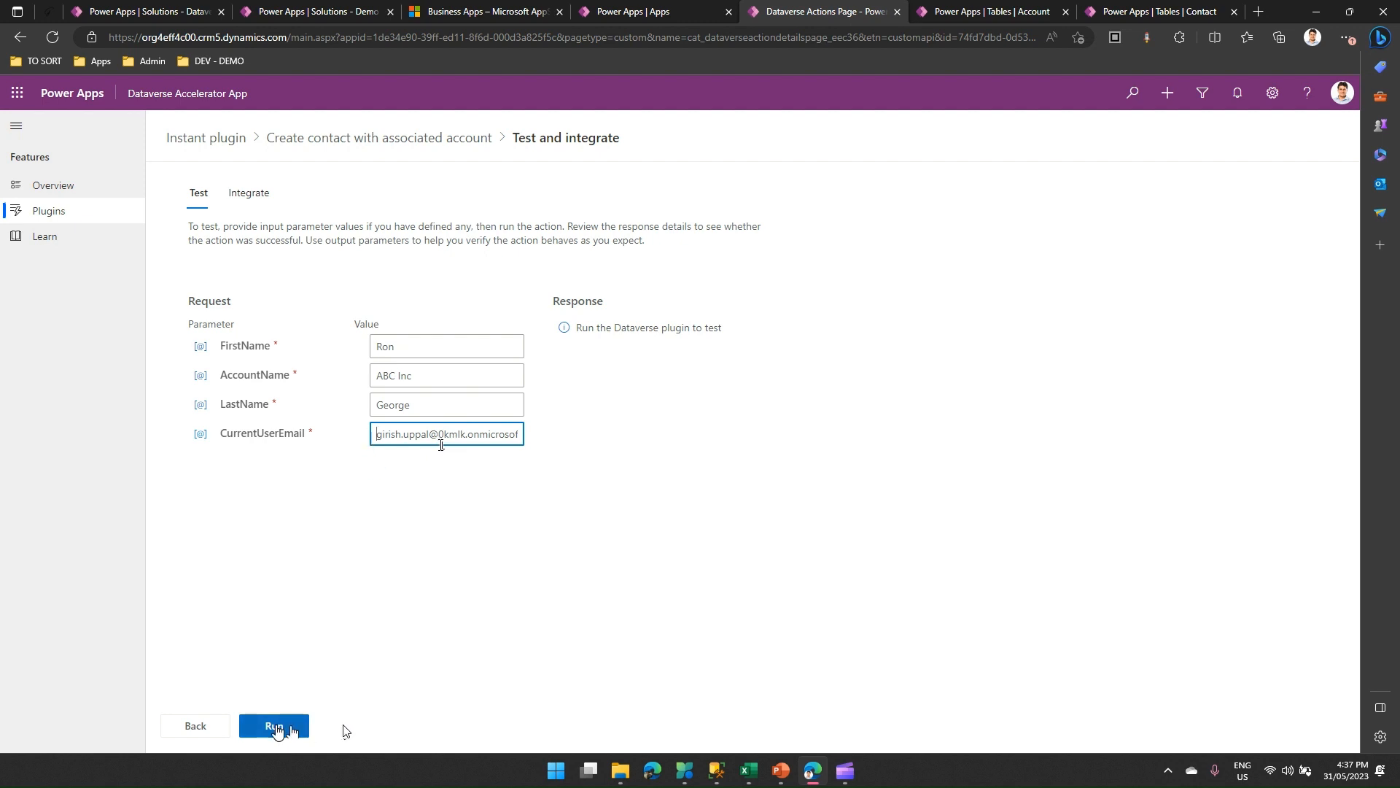
pyautogui.click(274, 725)
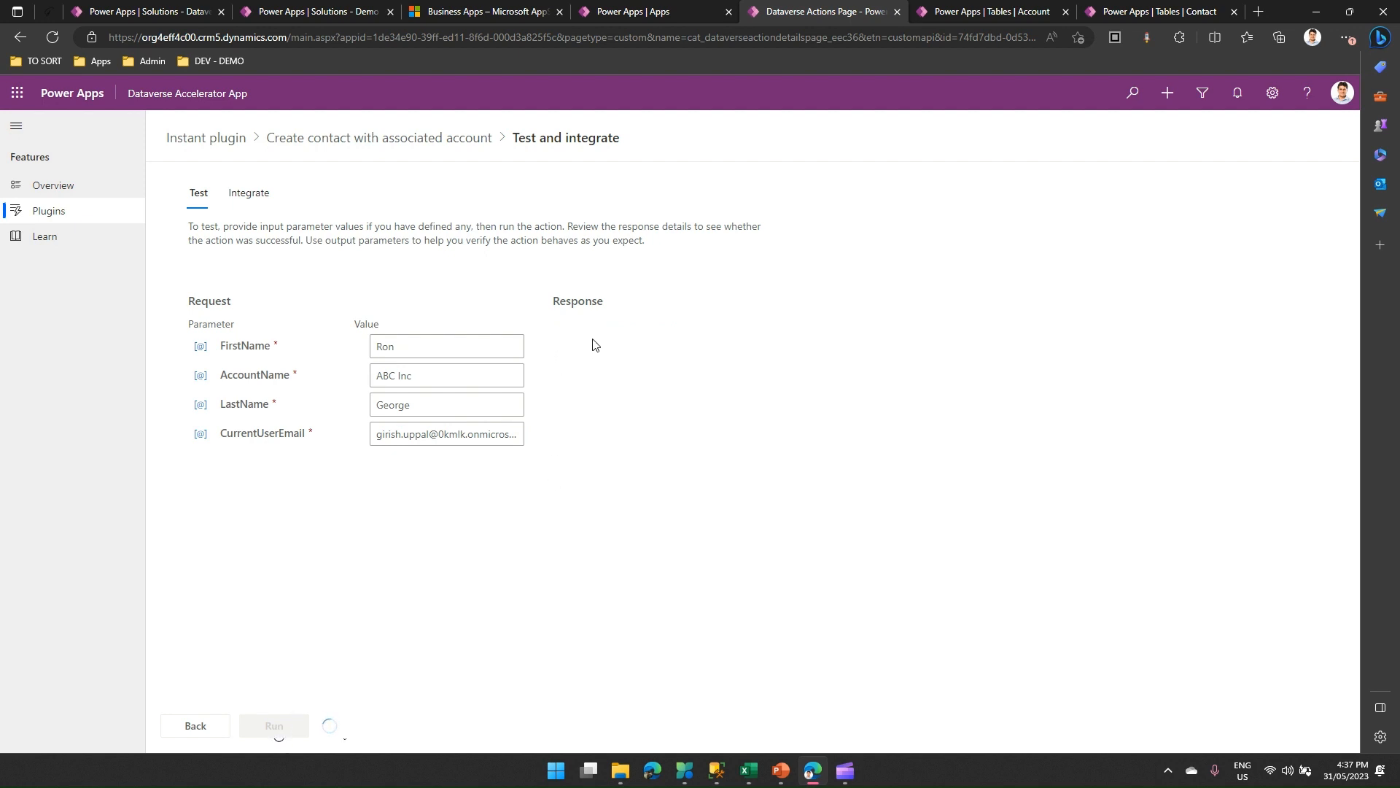
pyautogui.click(273, 724)
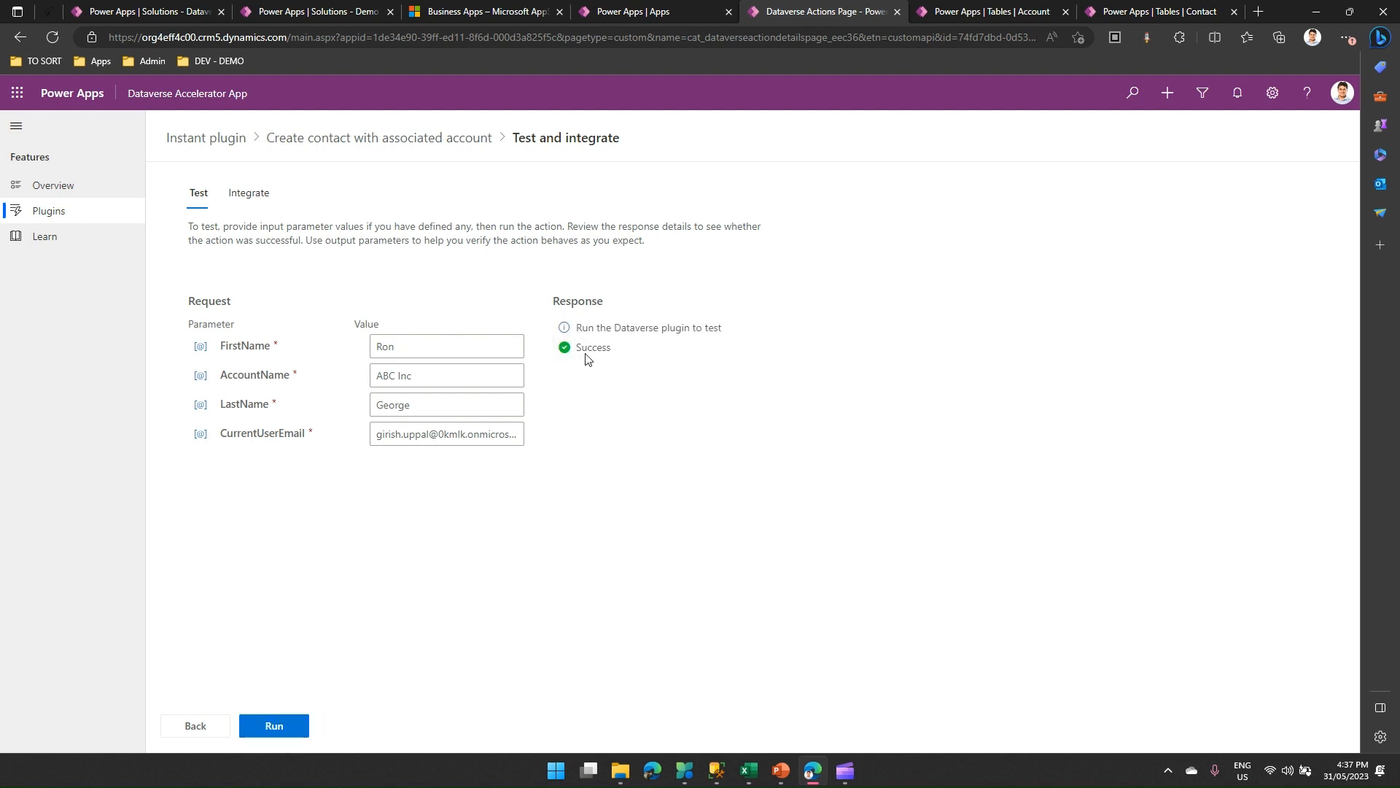
pyautogui.click(445, 347)
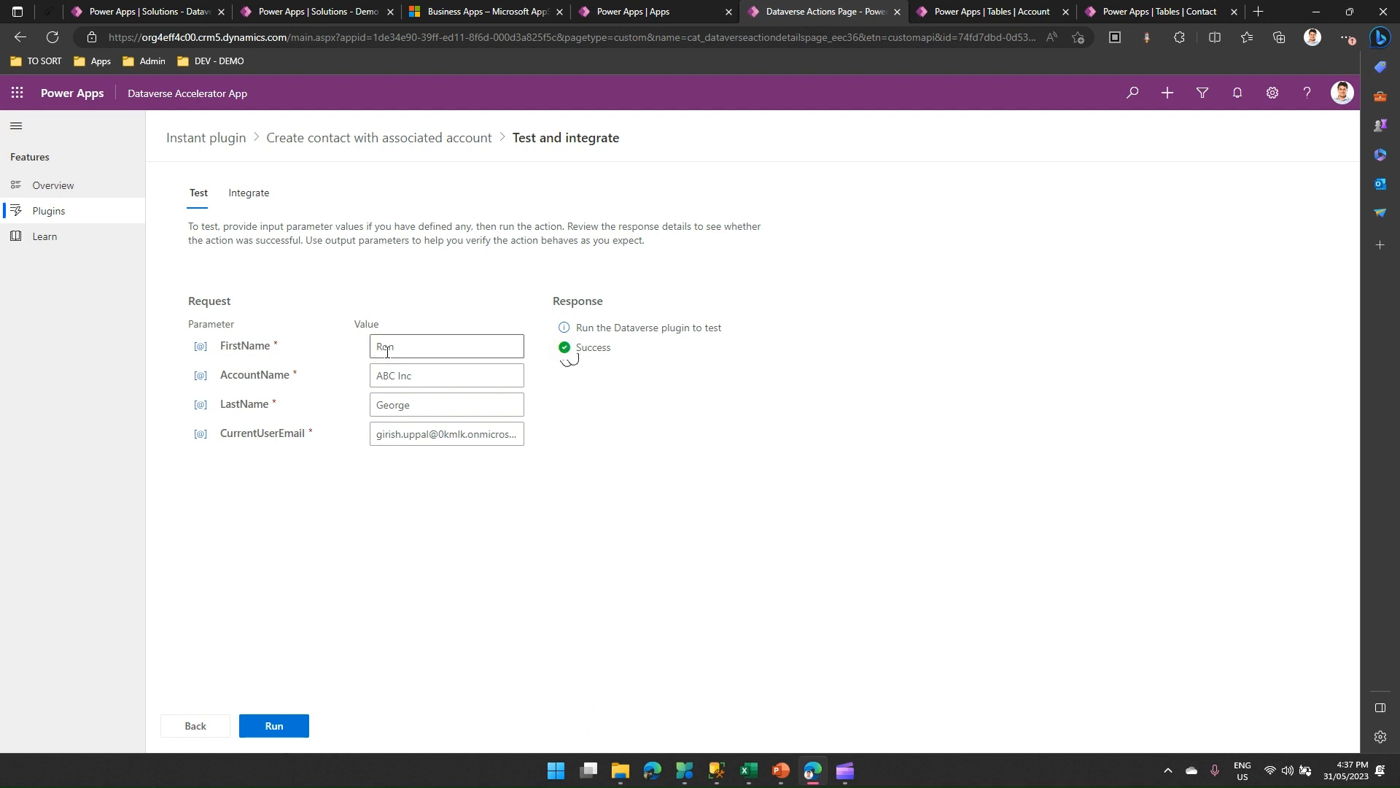
pyautogui.doubleClick(391, 404)
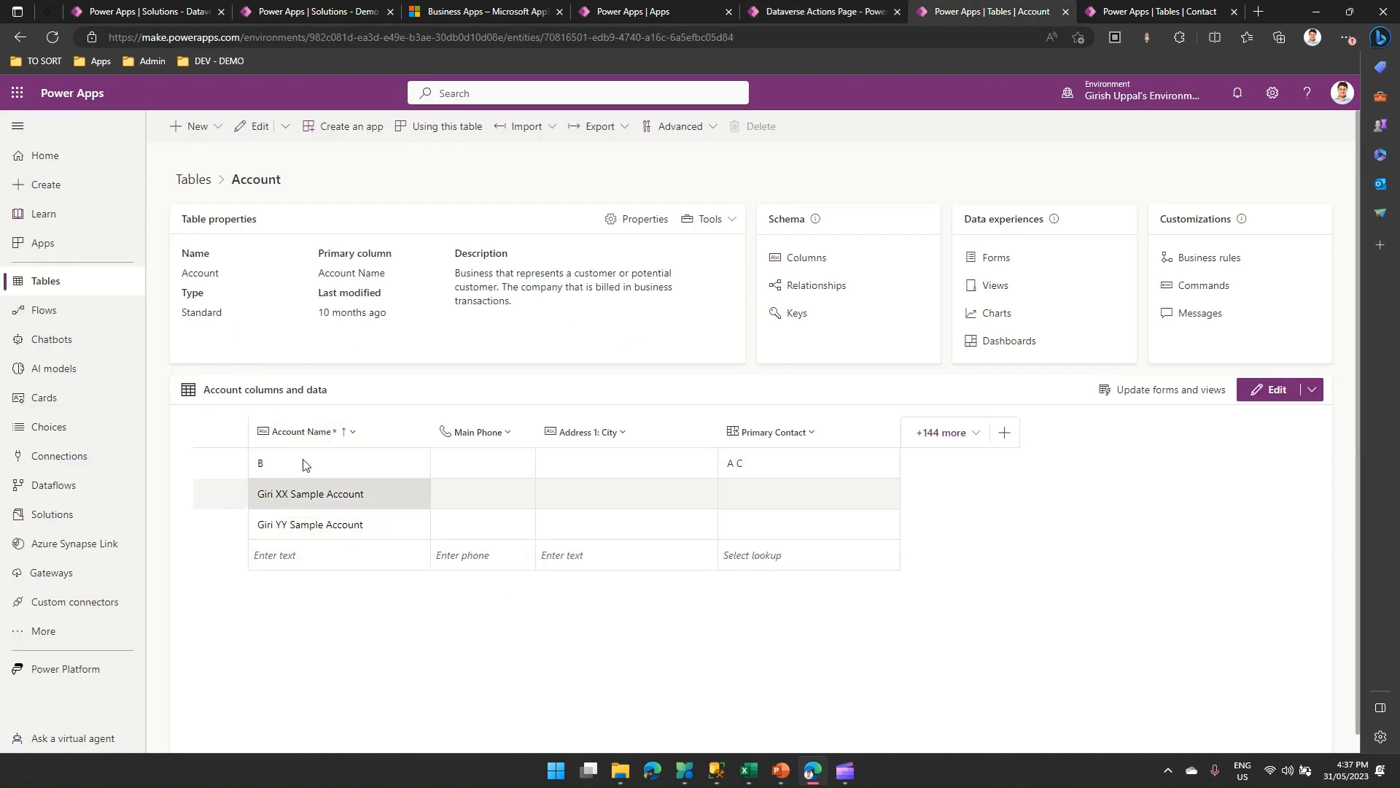
pyautogui.click(52, 37)
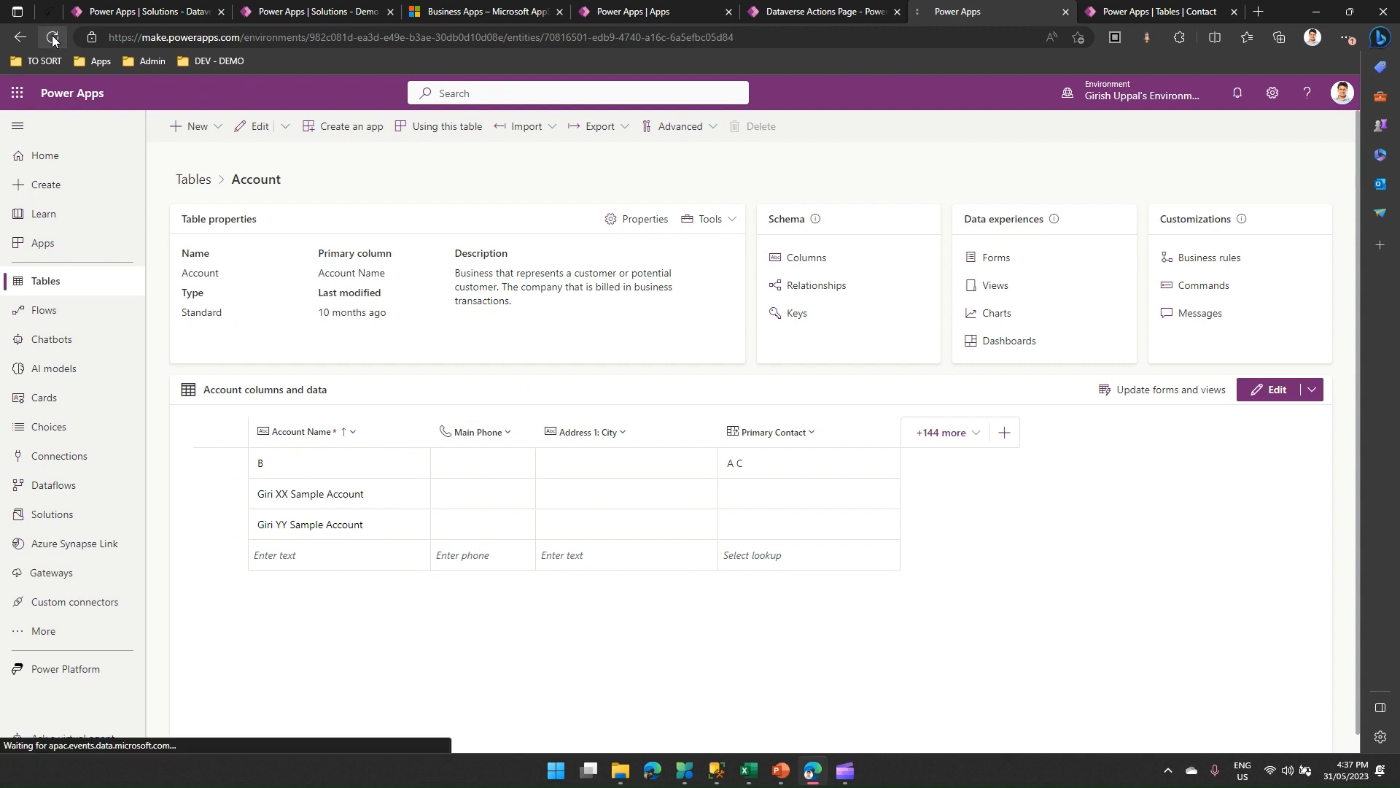
pyautogui.click(51, 37)
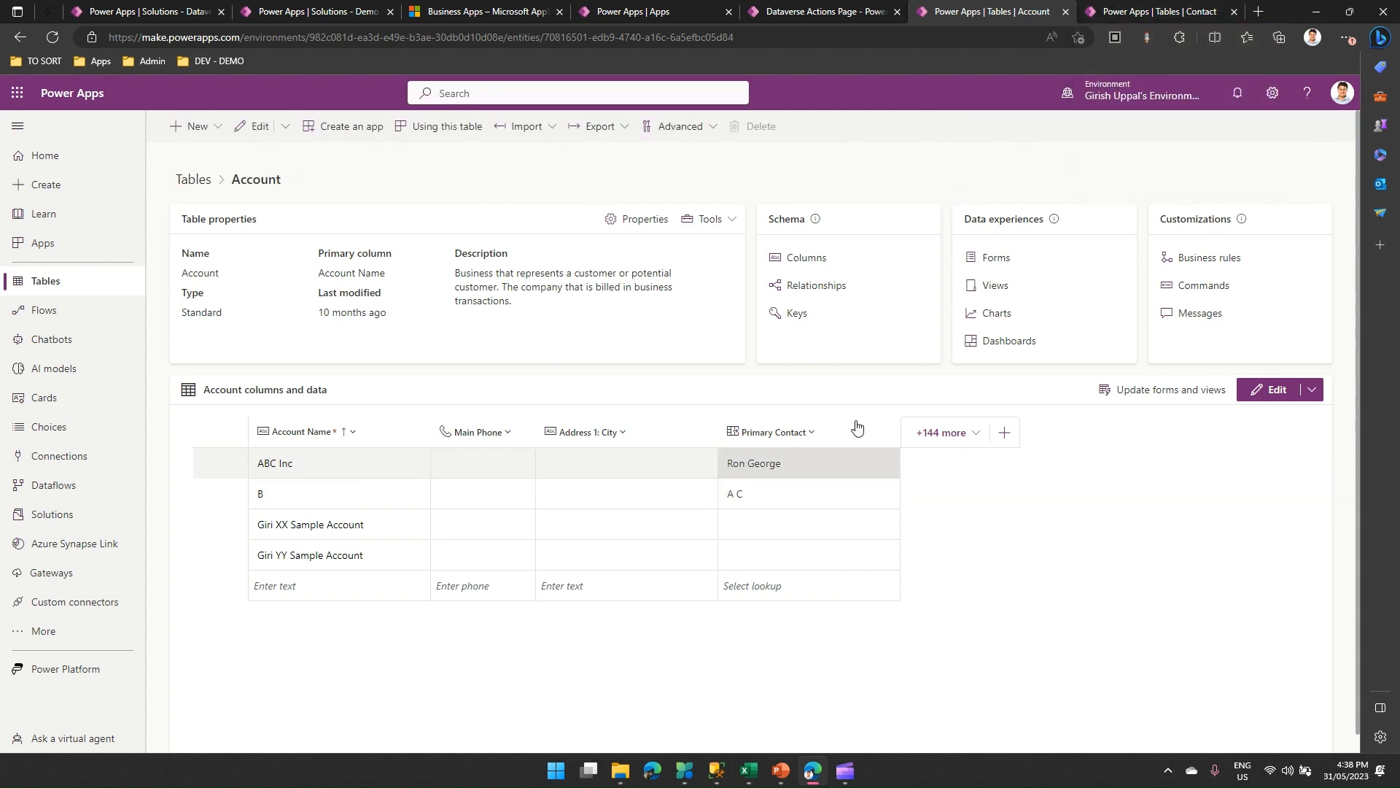
pyautogui.click(1157, 11)
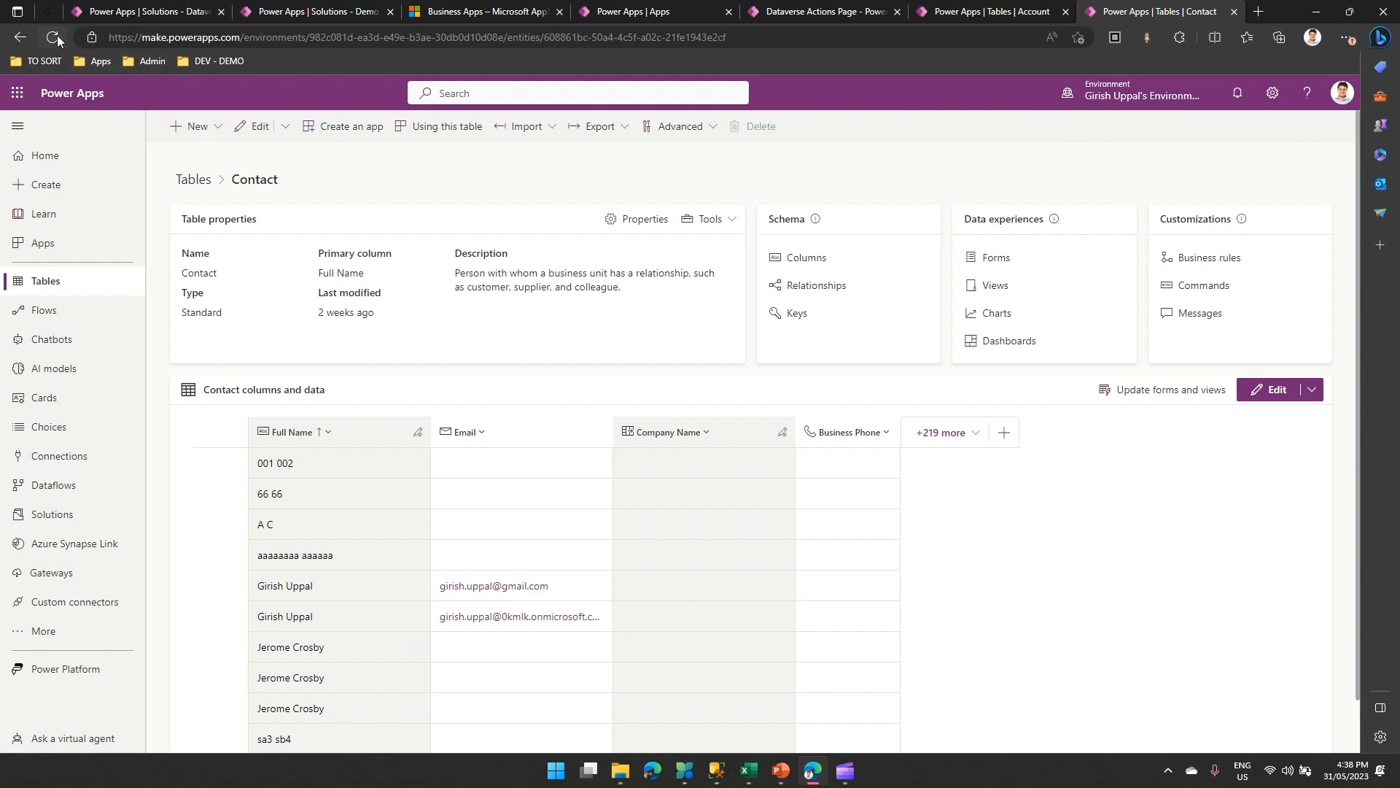
pyautogui.click(57, 37)
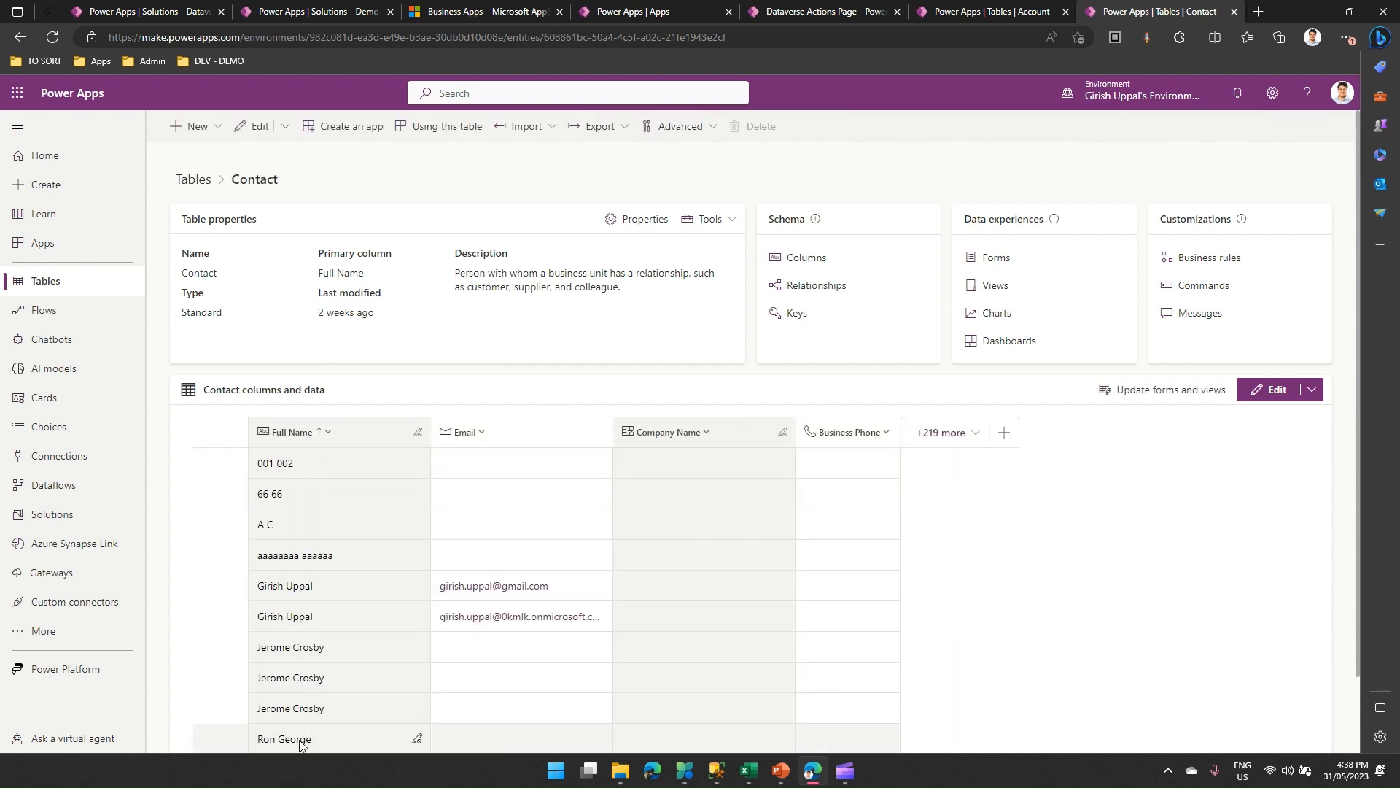
pyautogui.moveTo(284, 753)
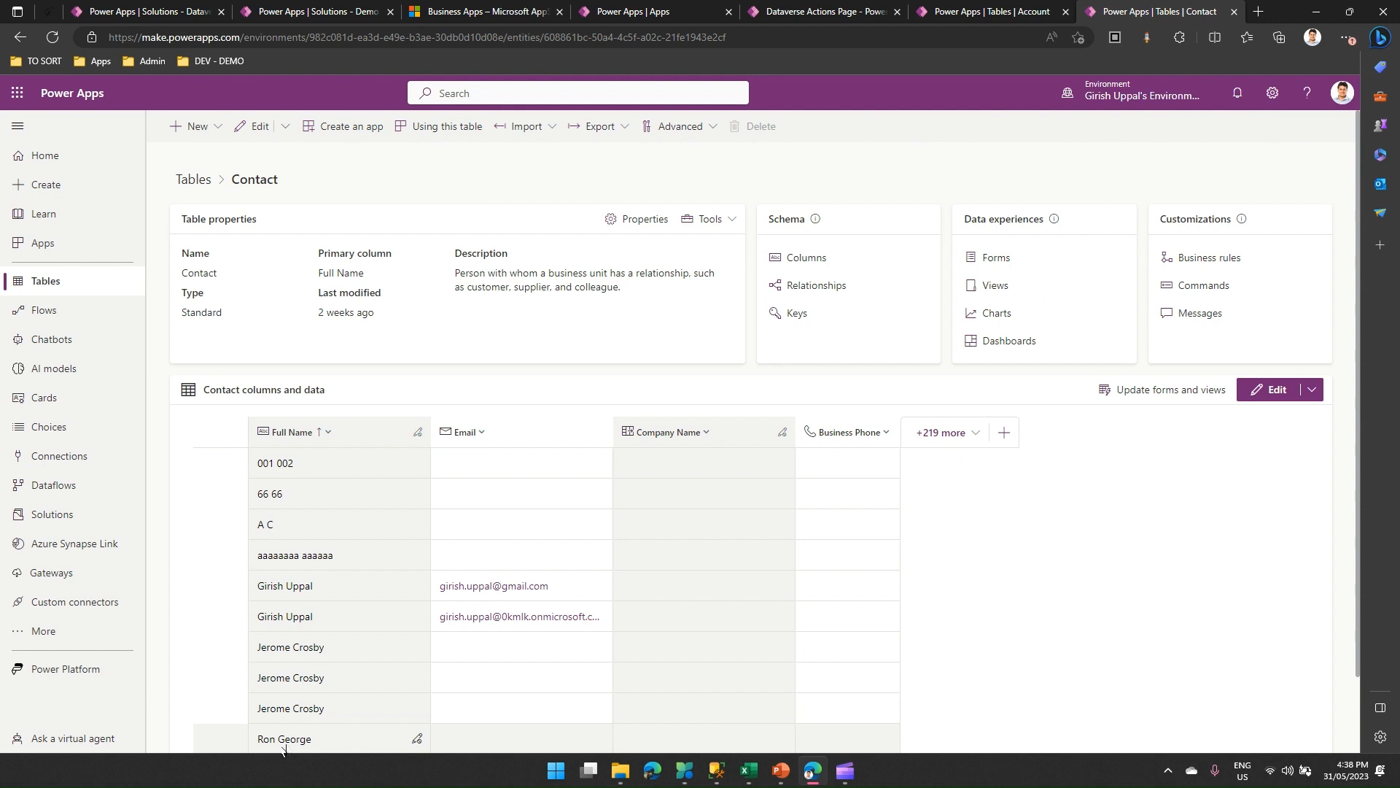
pyautogui.click(647, 11)
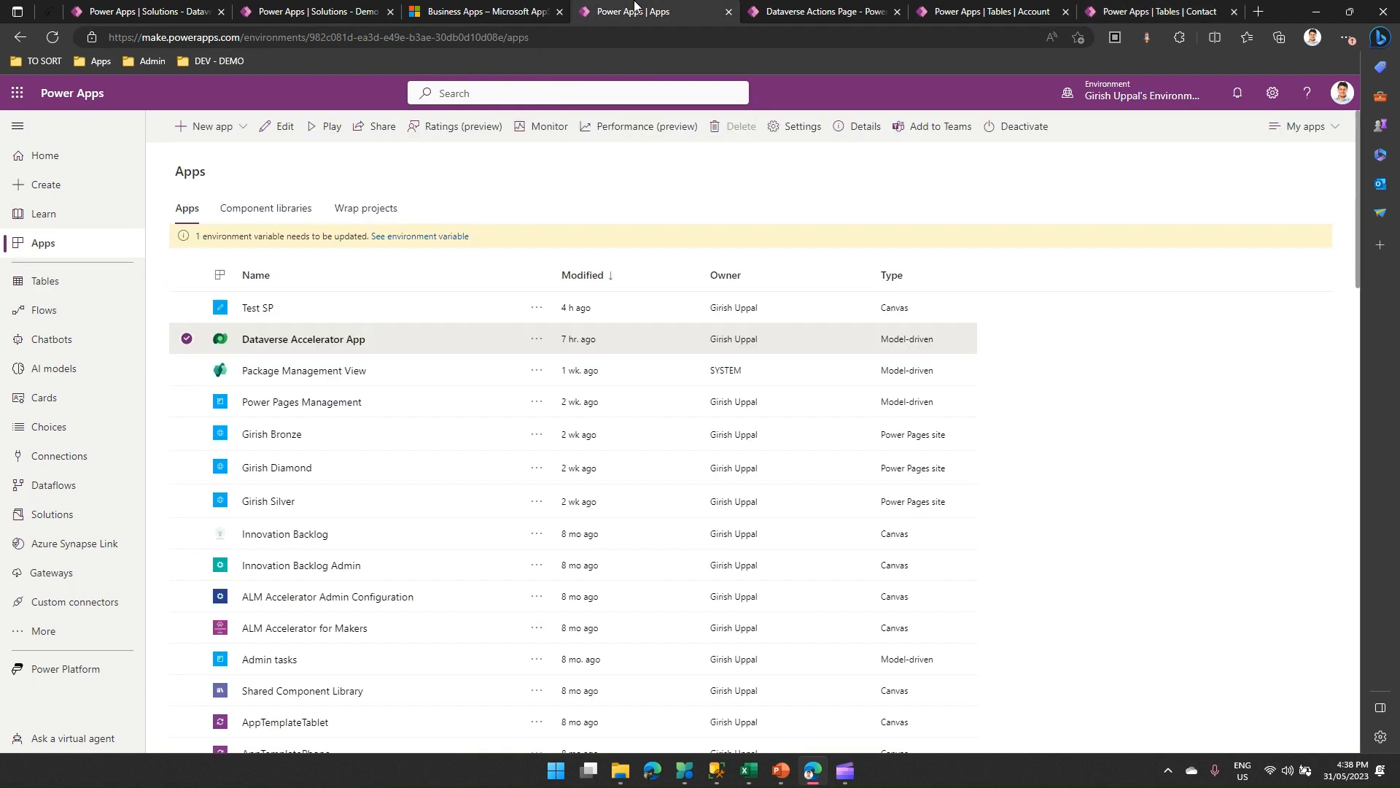
# Step: Start a new instant plugin from the Dataverse Accelerator Overview
pyautogui.click(822, 11)
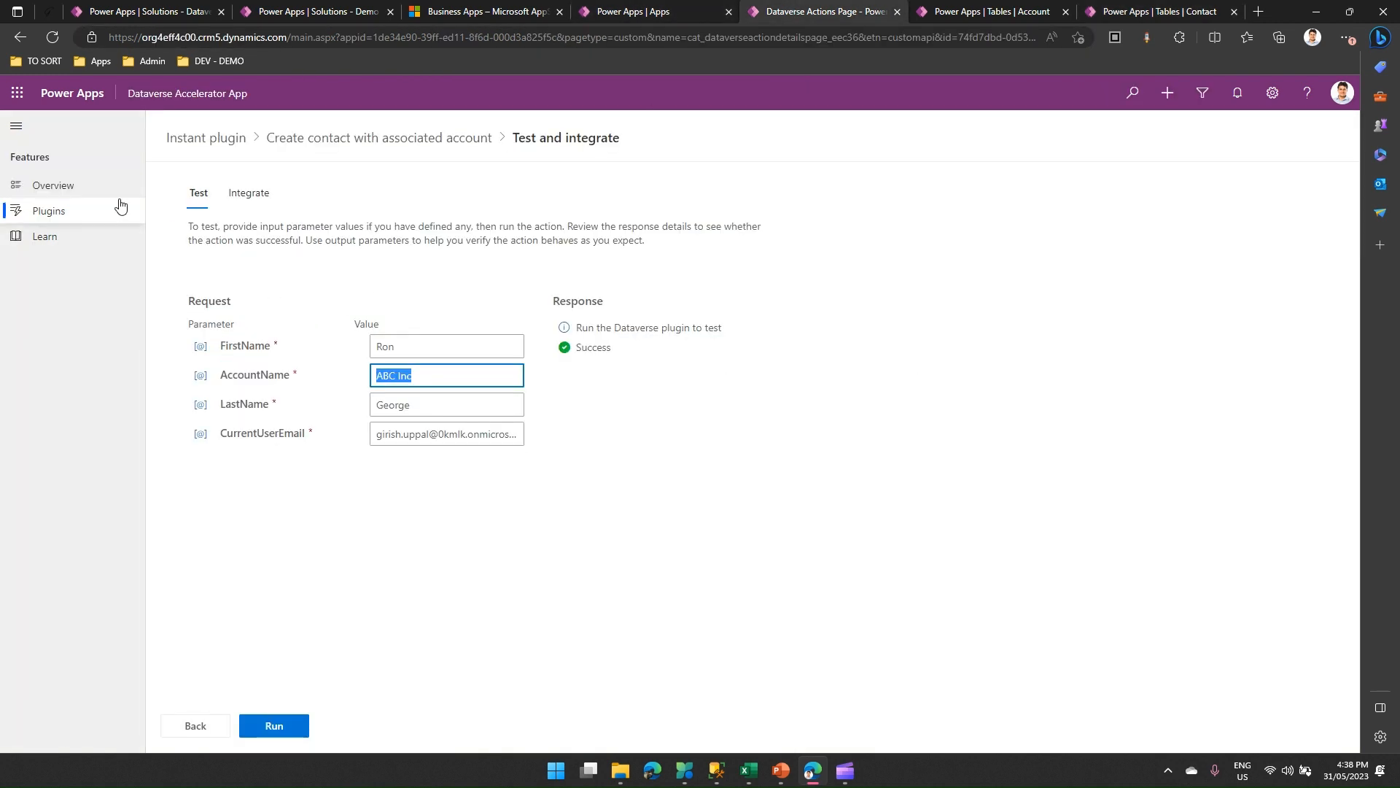
pyautogui.click(52, 185)
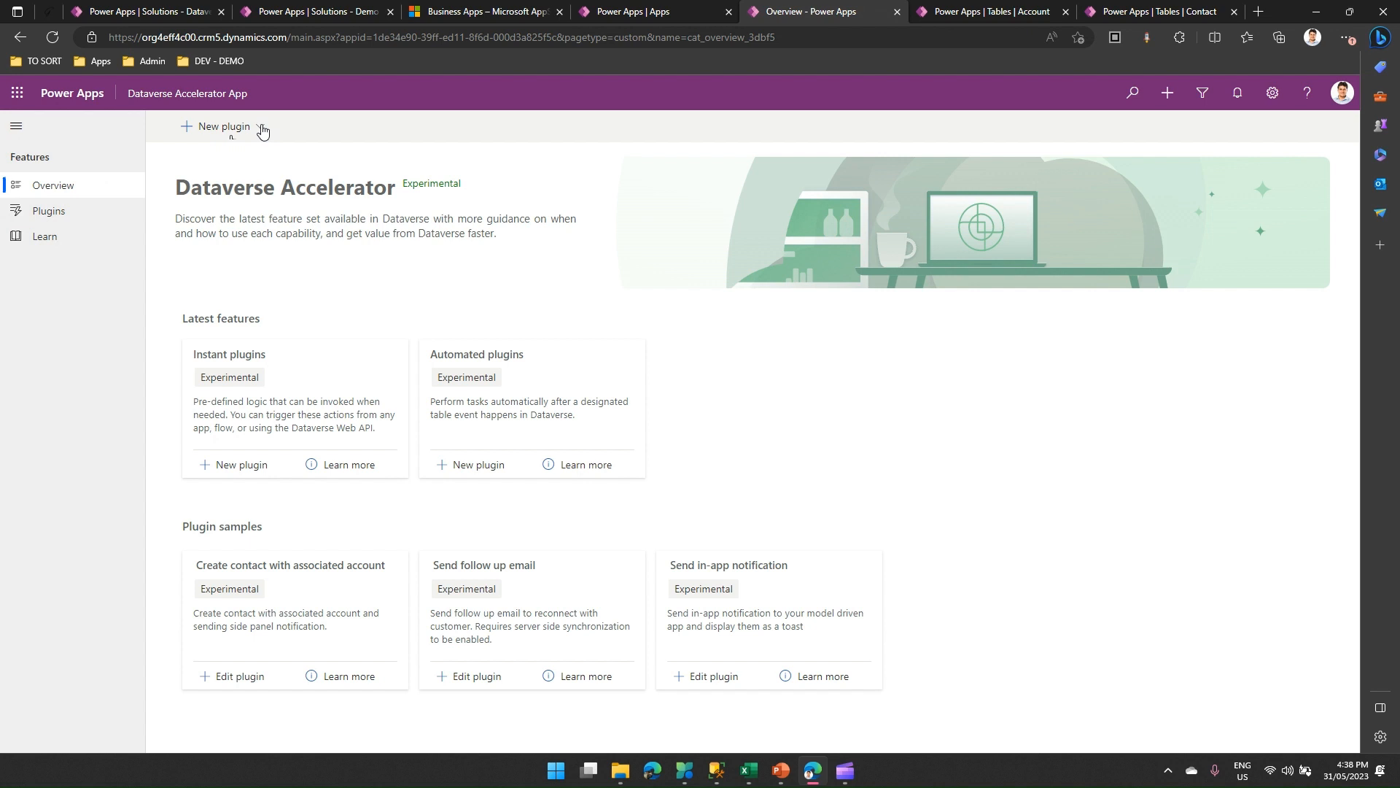
pyautogui.click(223, 126)
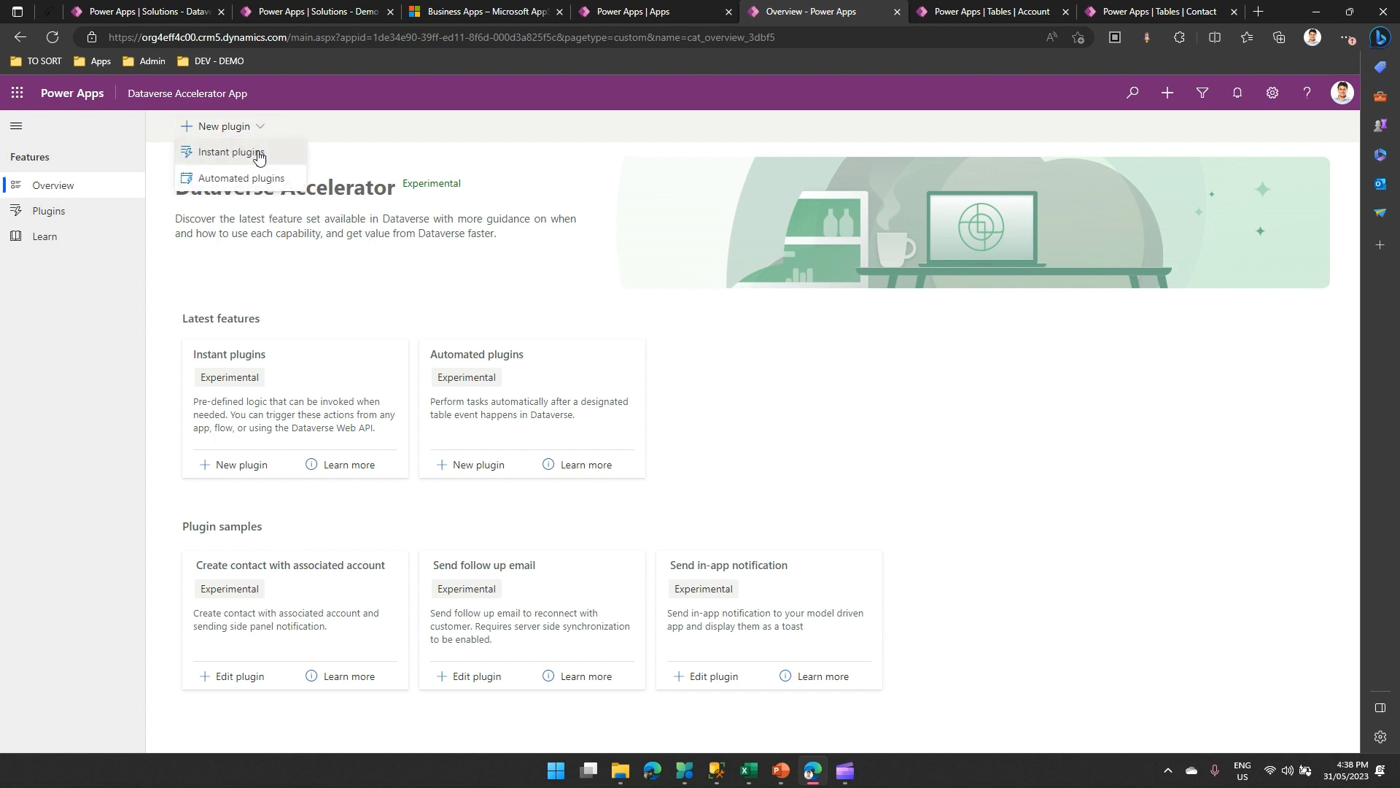
pyautogui.click(238, 152)
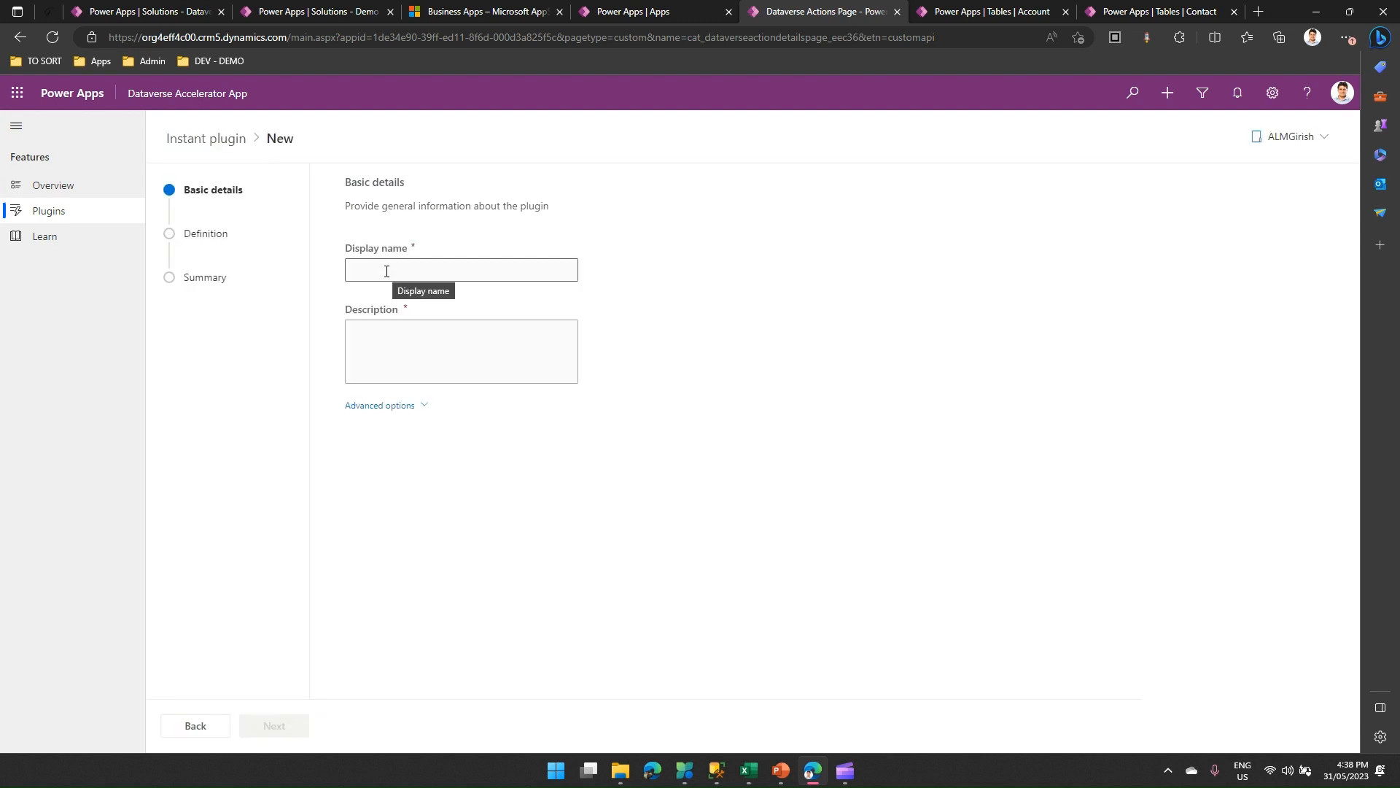
# Step: Name the plugin Plugin Hello World, add a description, and continue to definition
pyautogui.write('P')
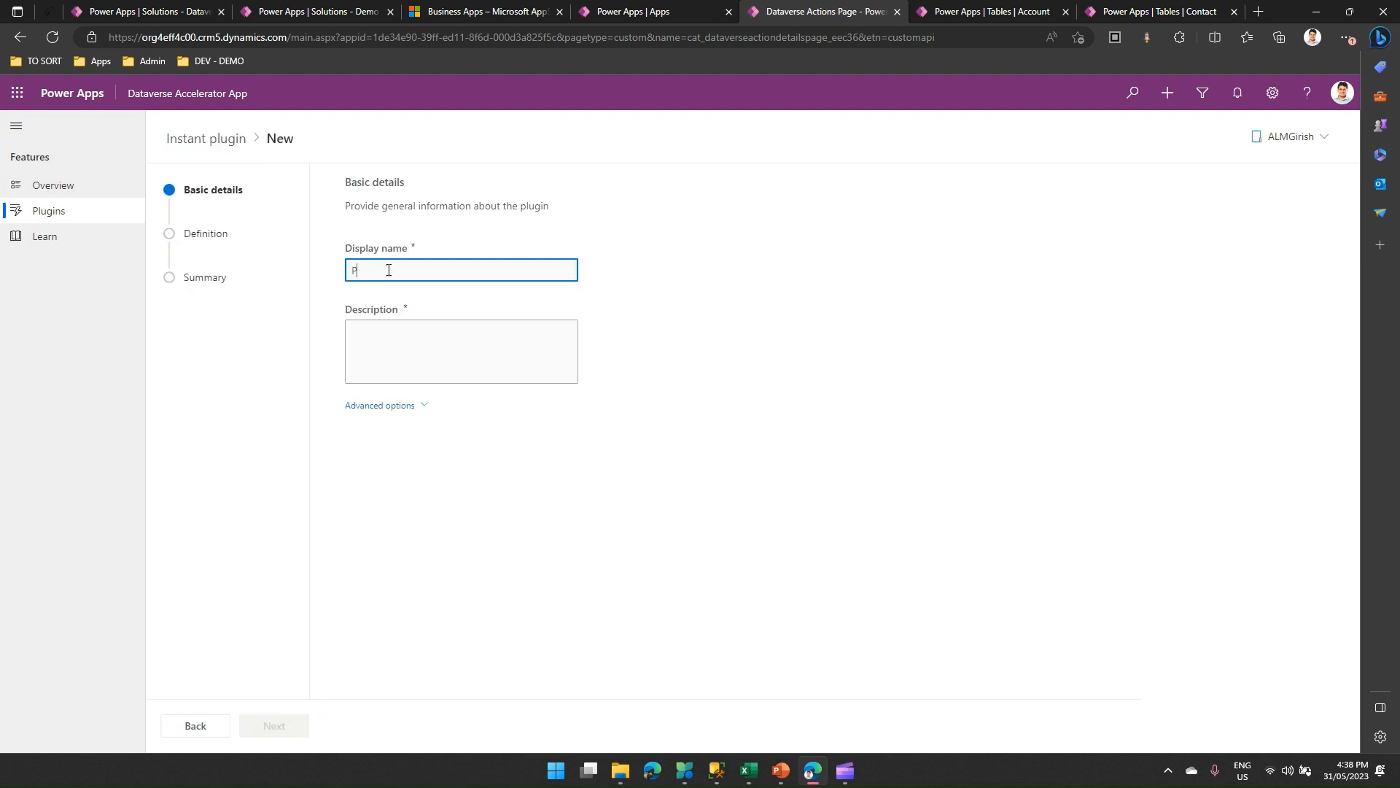
pyautogui.write('Plugin Hello World')
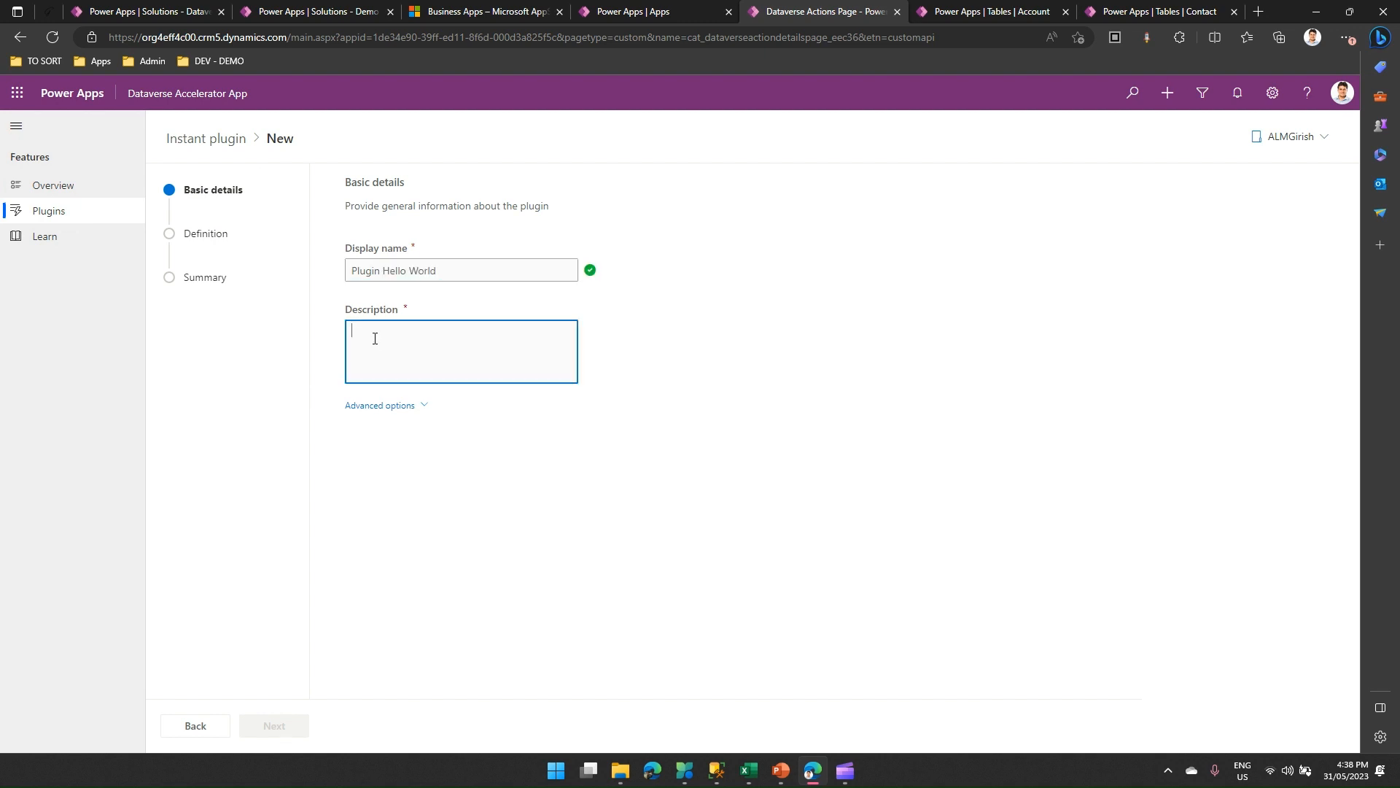
pyautogui.write('Description')
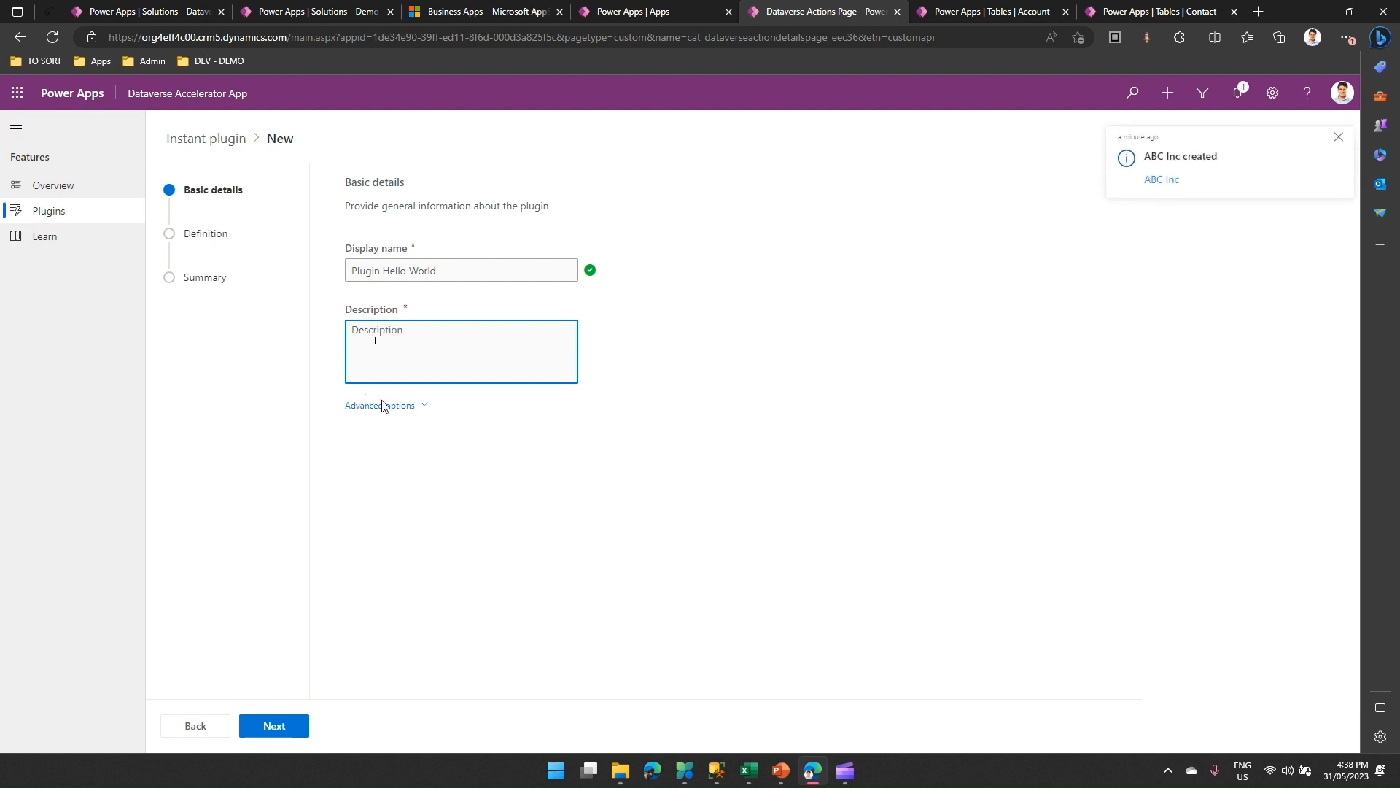
pyautogui.moveTo(422, 410)
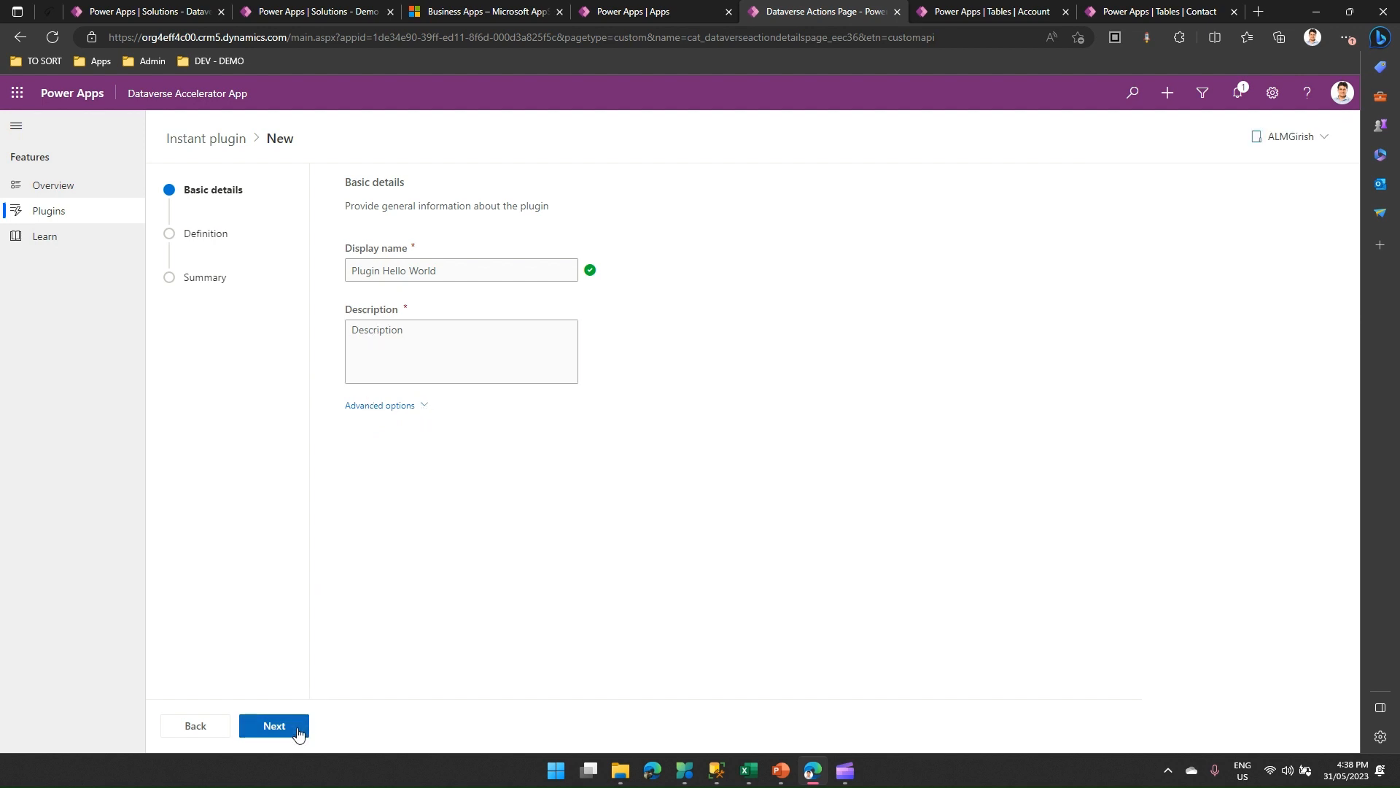
pyautogui.click(274, 725)
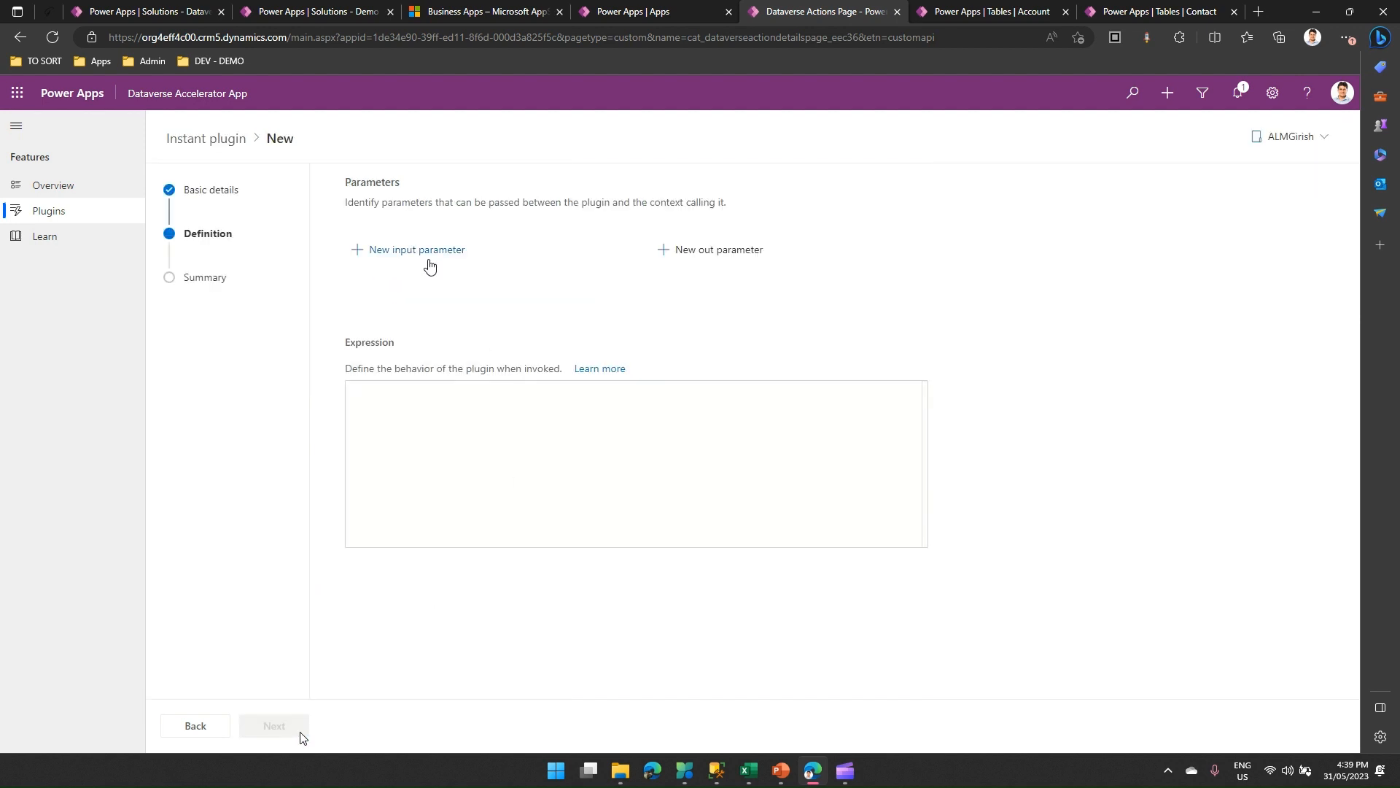
pyautogui.moveTo(748, 262)
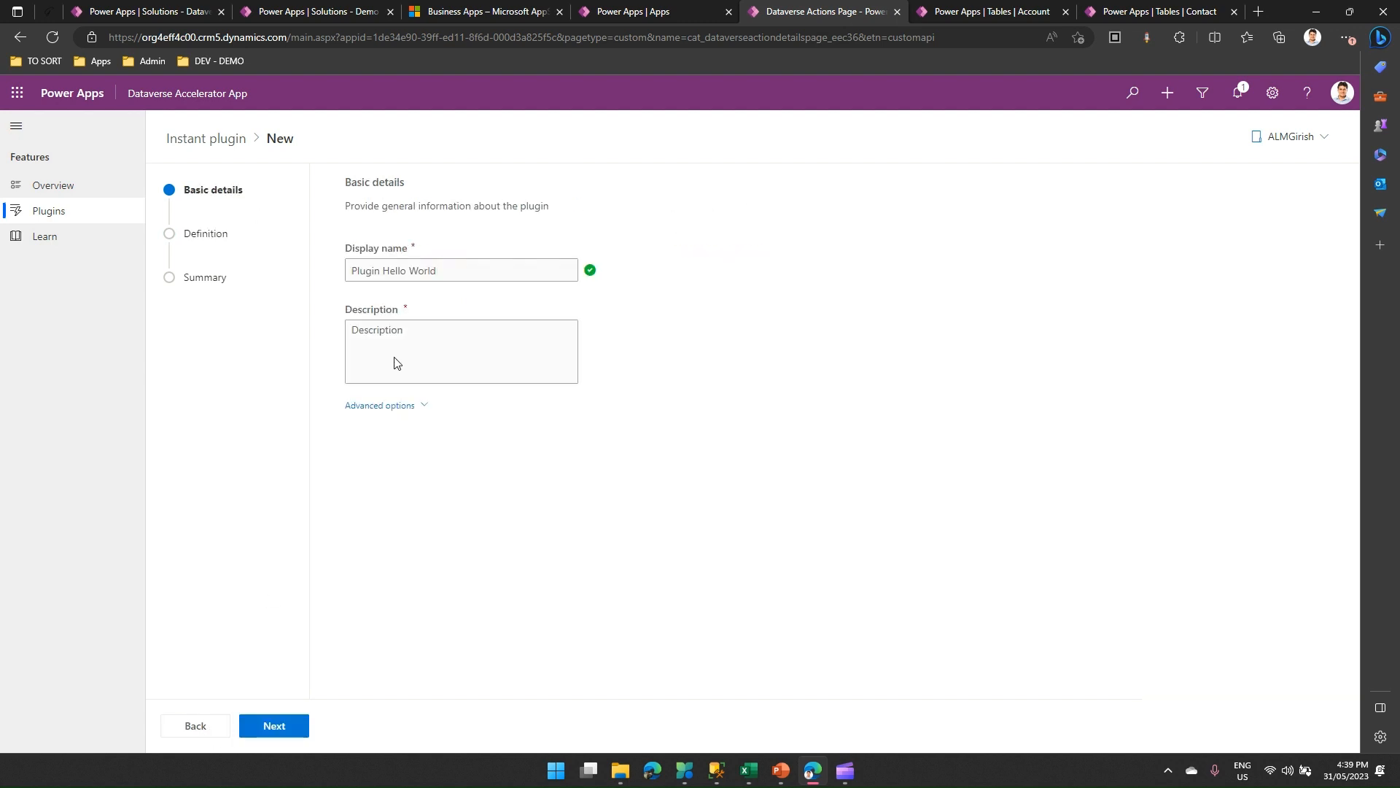
pyautogui.moveTo(401, 411)
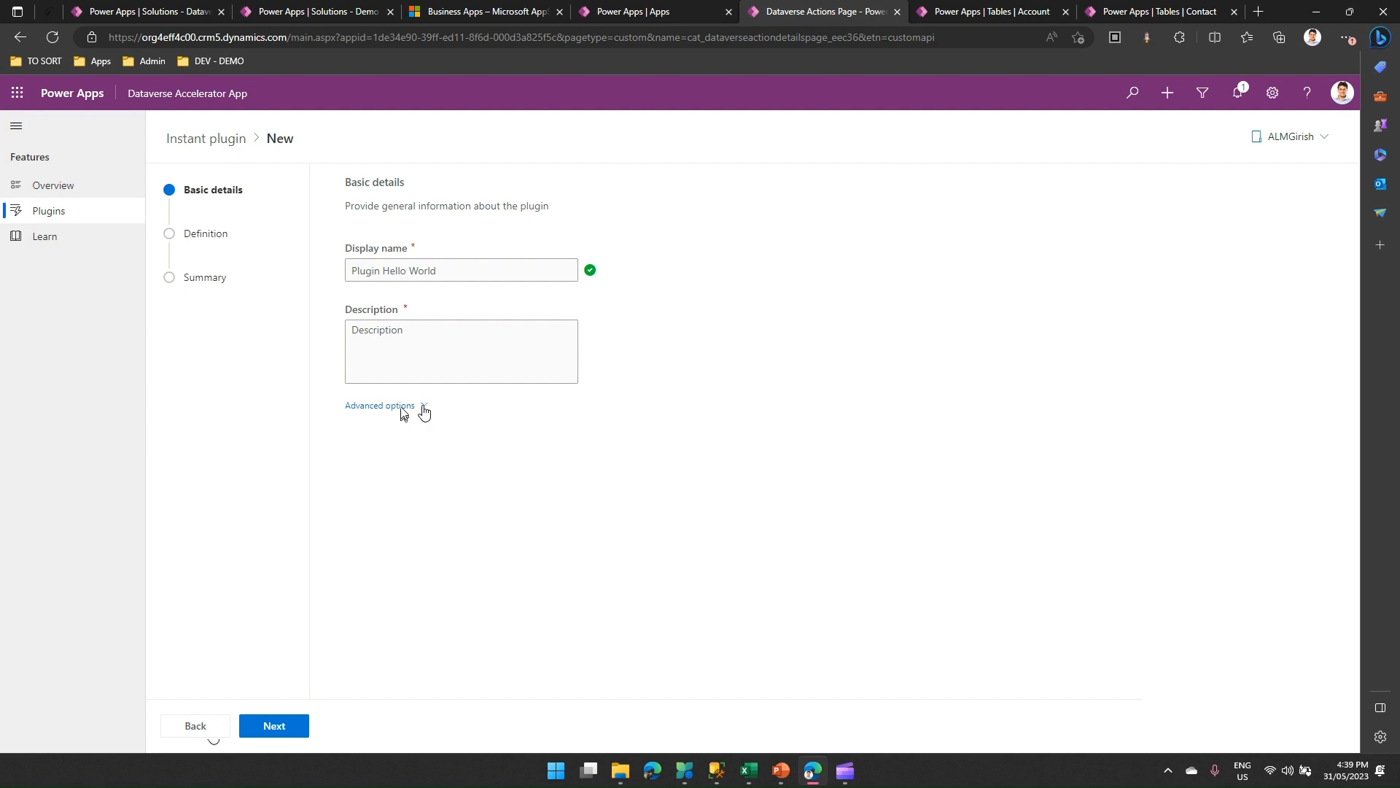
# Step: Expand Advanced options for Plugin Hello World and launch the plugin wizard
pyautogui.click(378, 405)
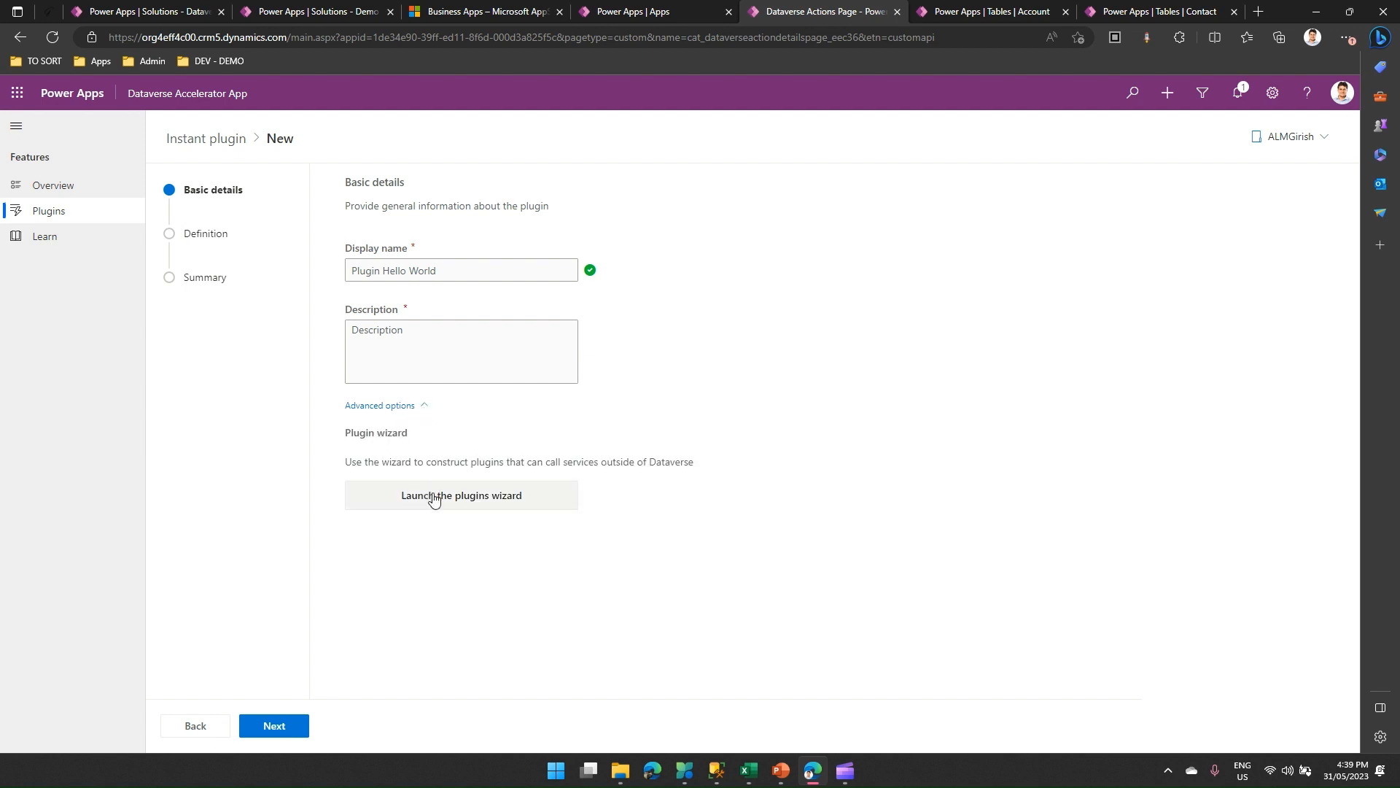
pyautogui.click(461, 494)
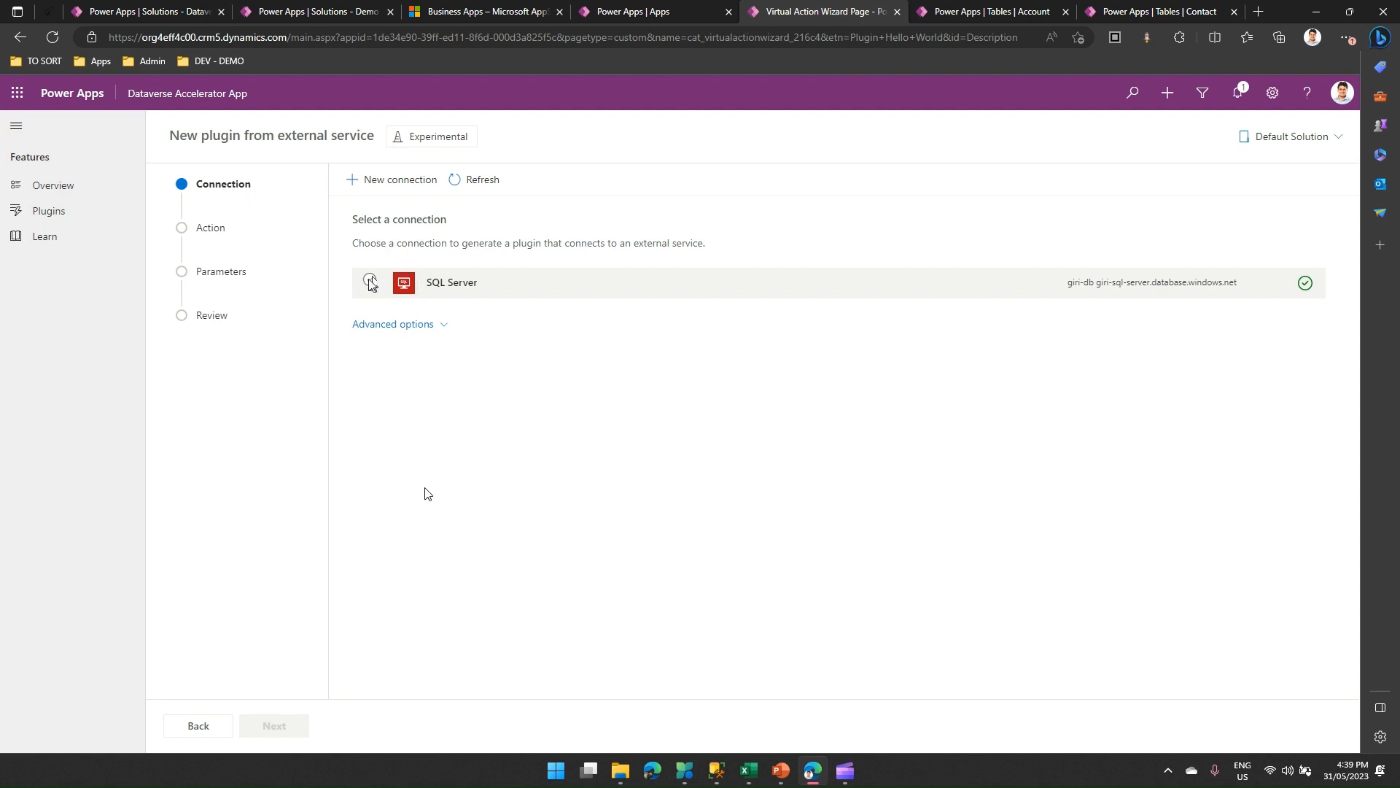
pyautogui.moveTo(401, 180)
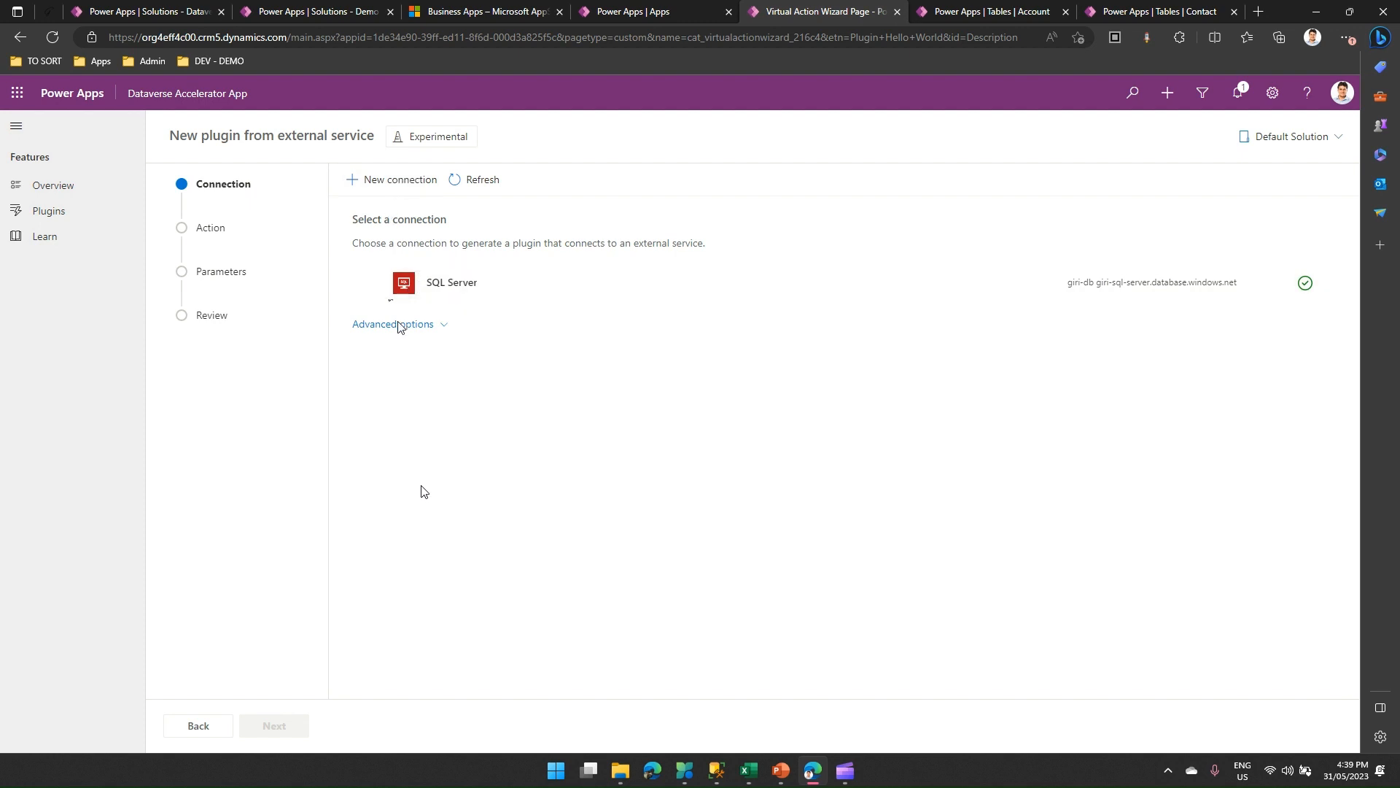
pyautogui.moveTo(423, 493)
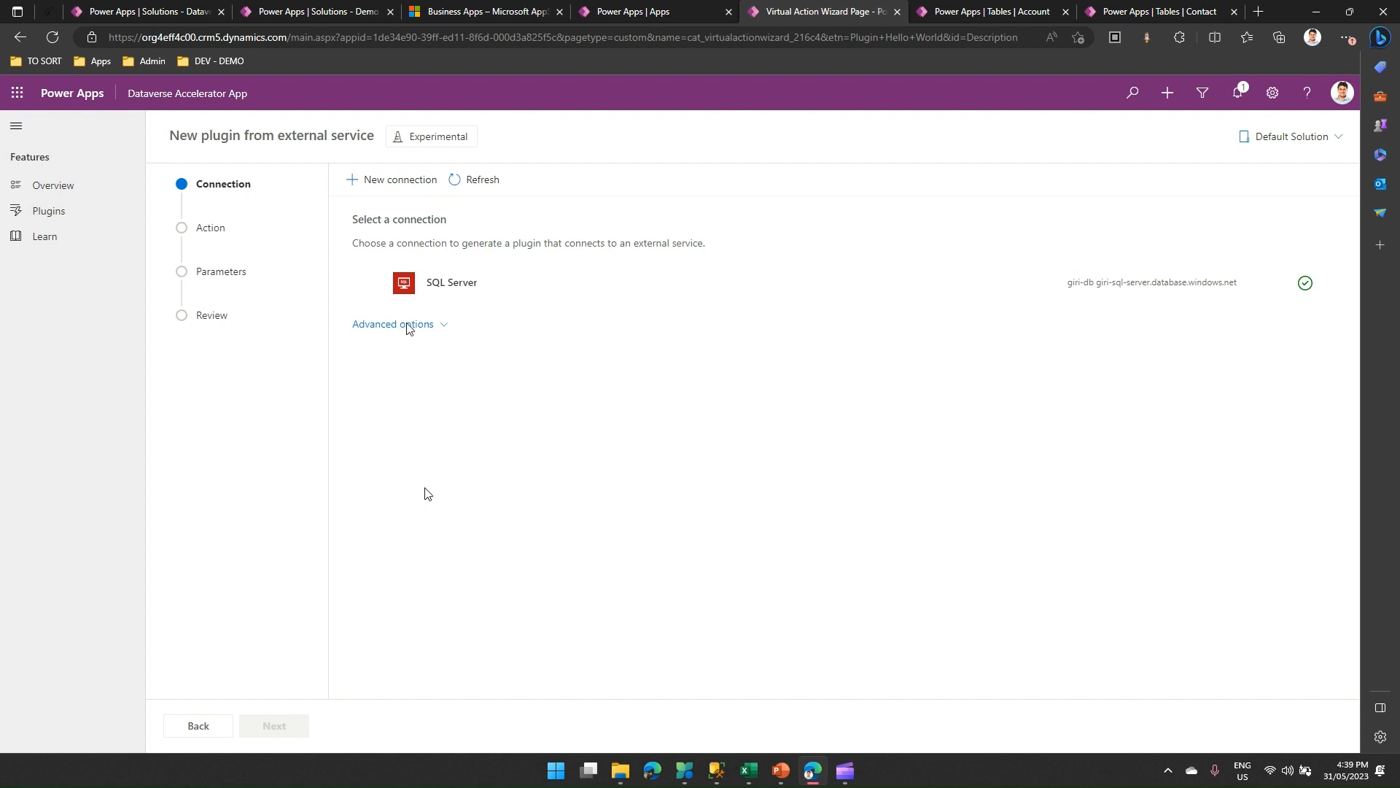
pyautogui.moveTo(423, 329)
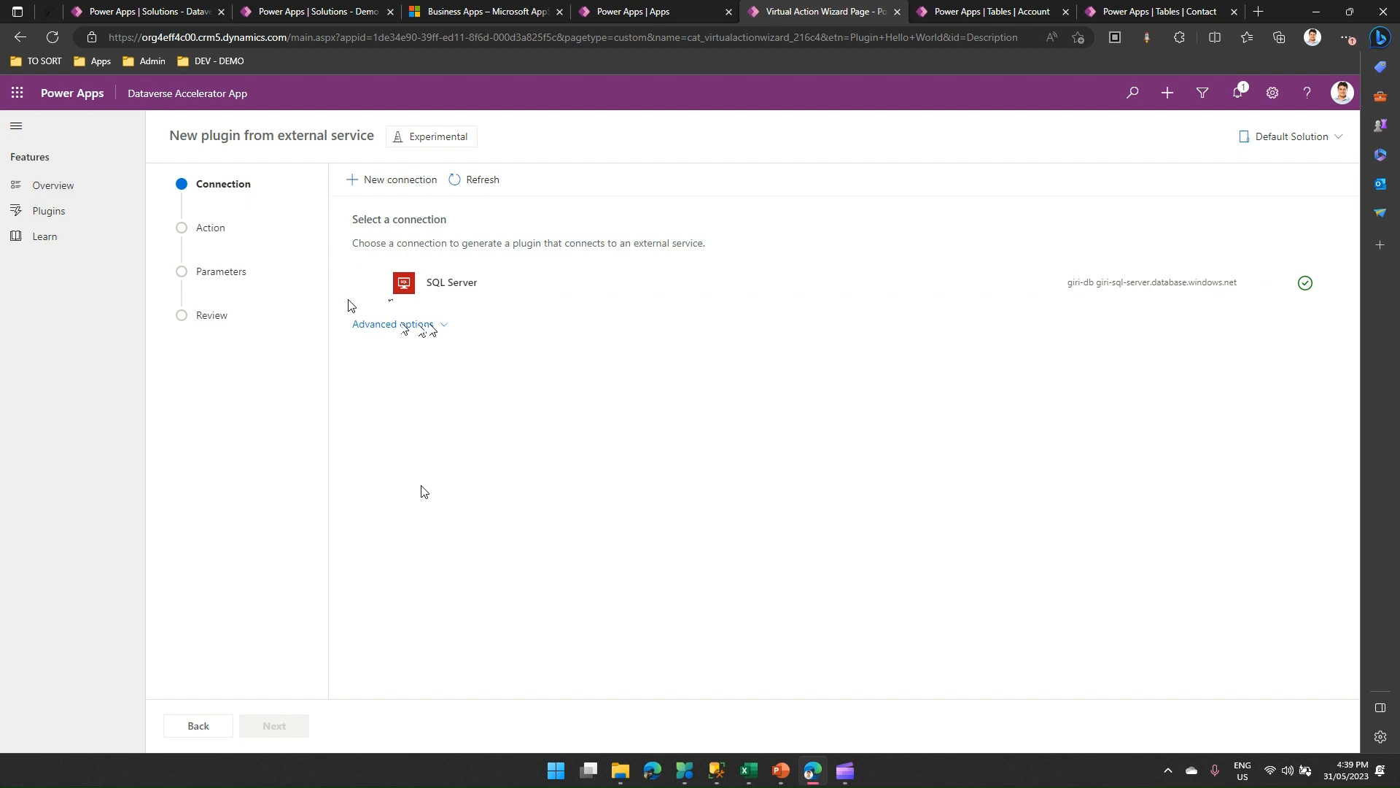
pyautogui.moveTo(445, 328)
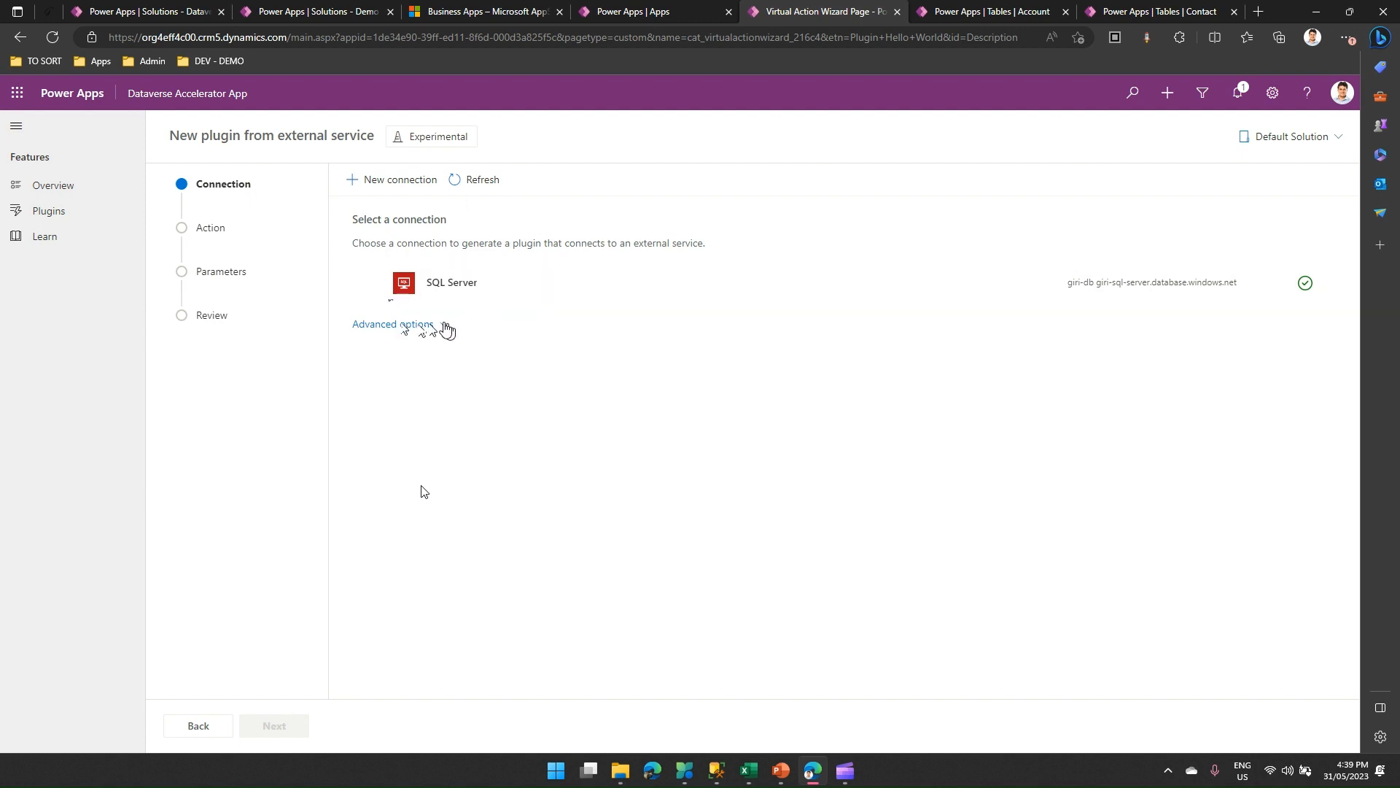
pyautogui.moveTo(451, 323)
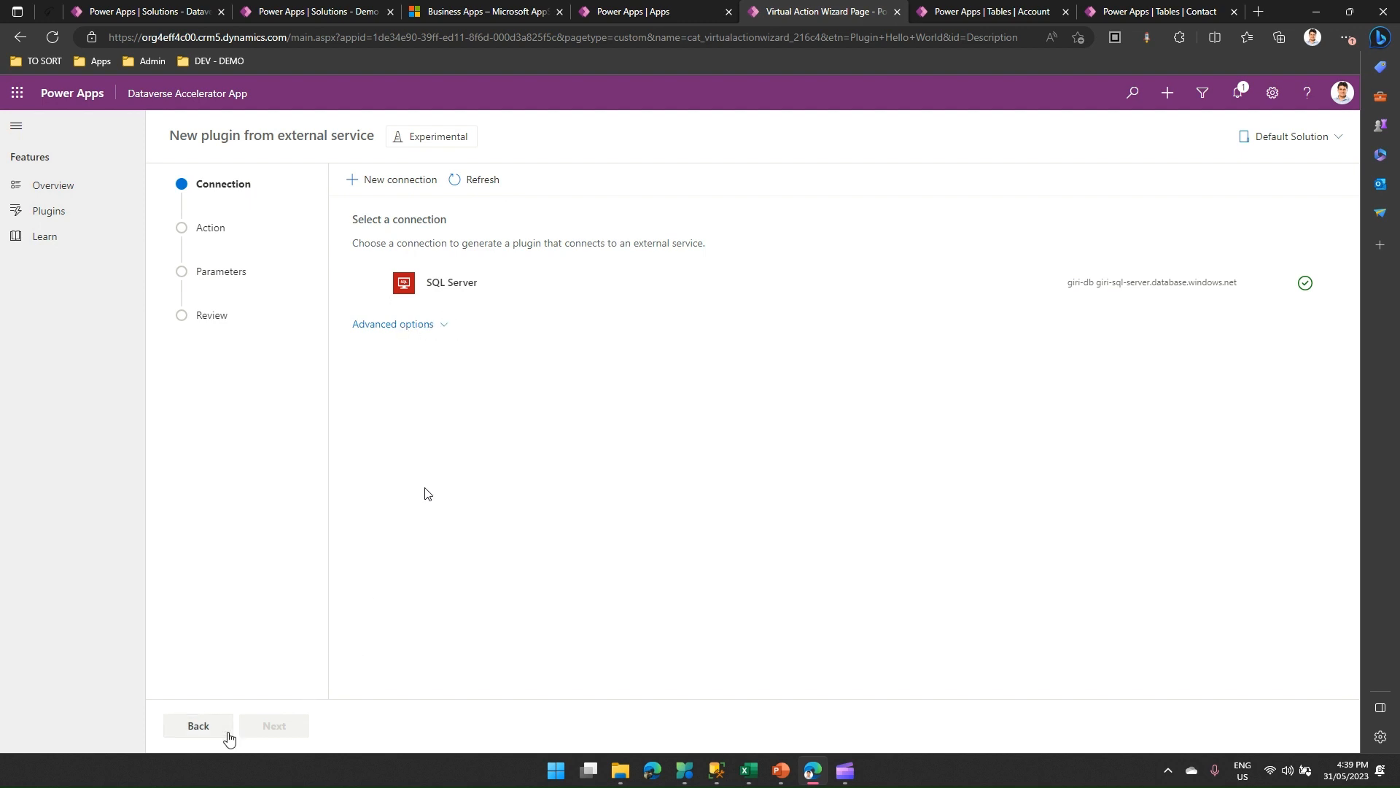
pyautogui.moveTo(201, 729)
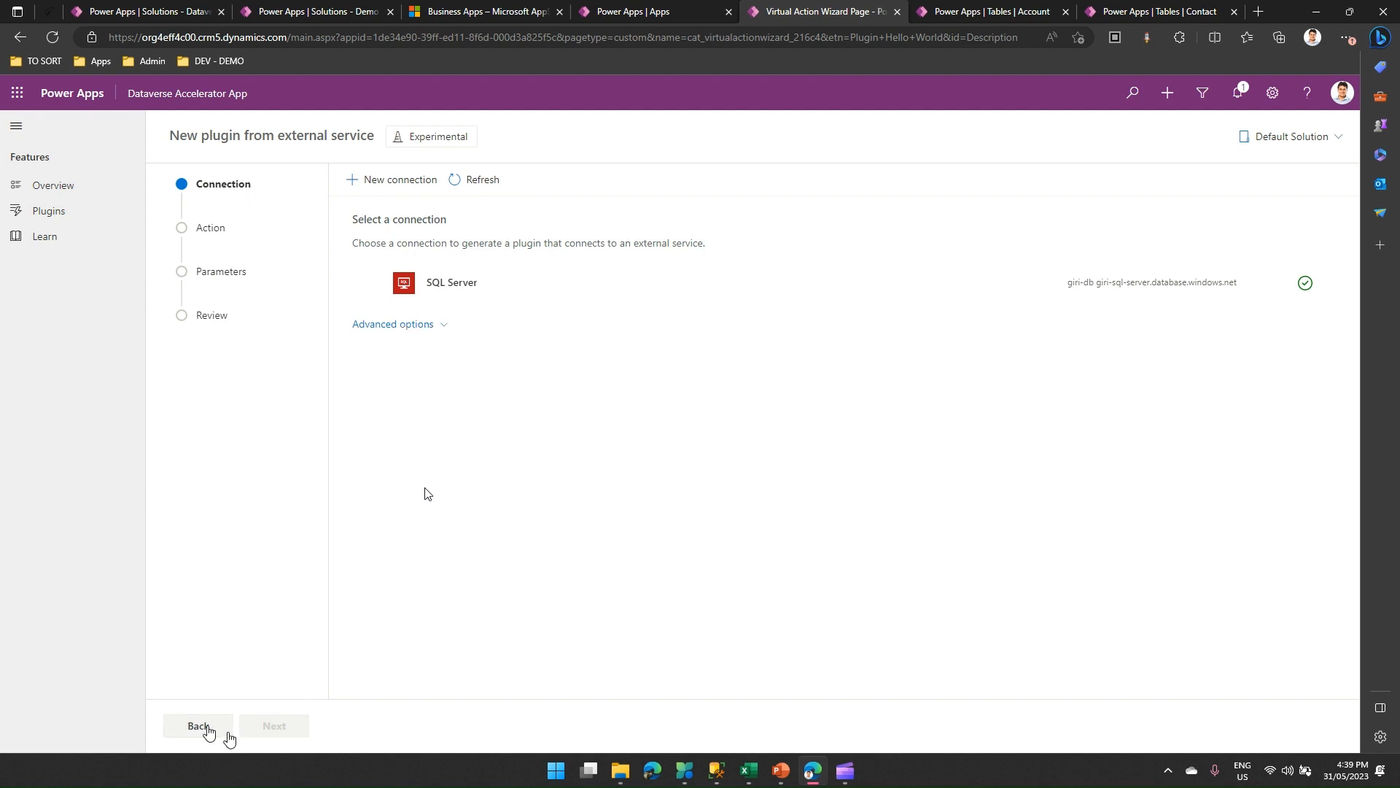